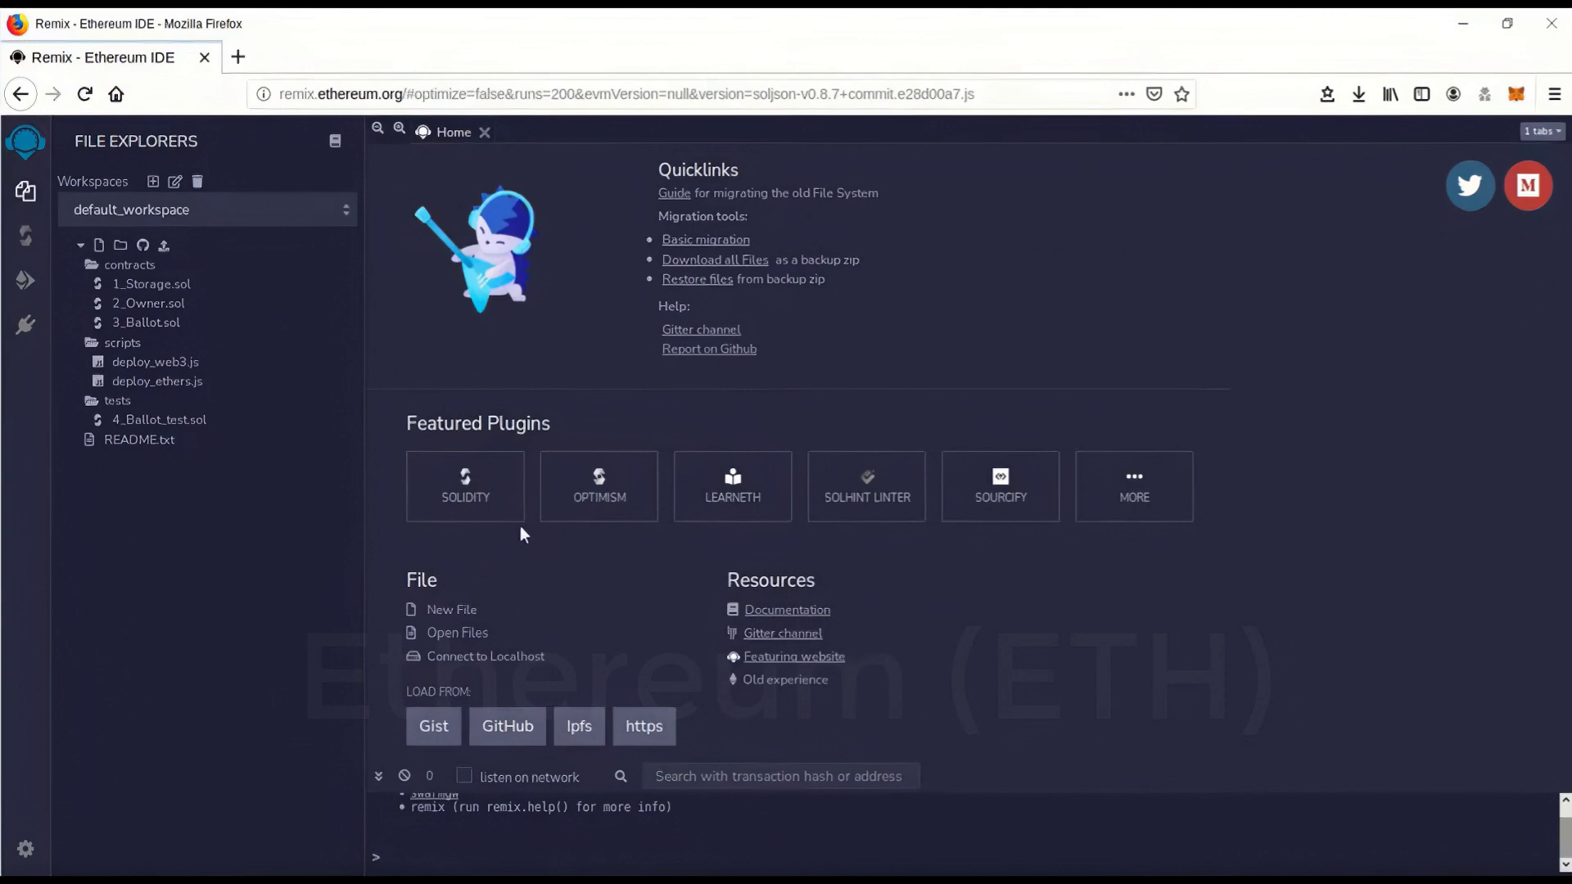
mouse_move(391, 493)
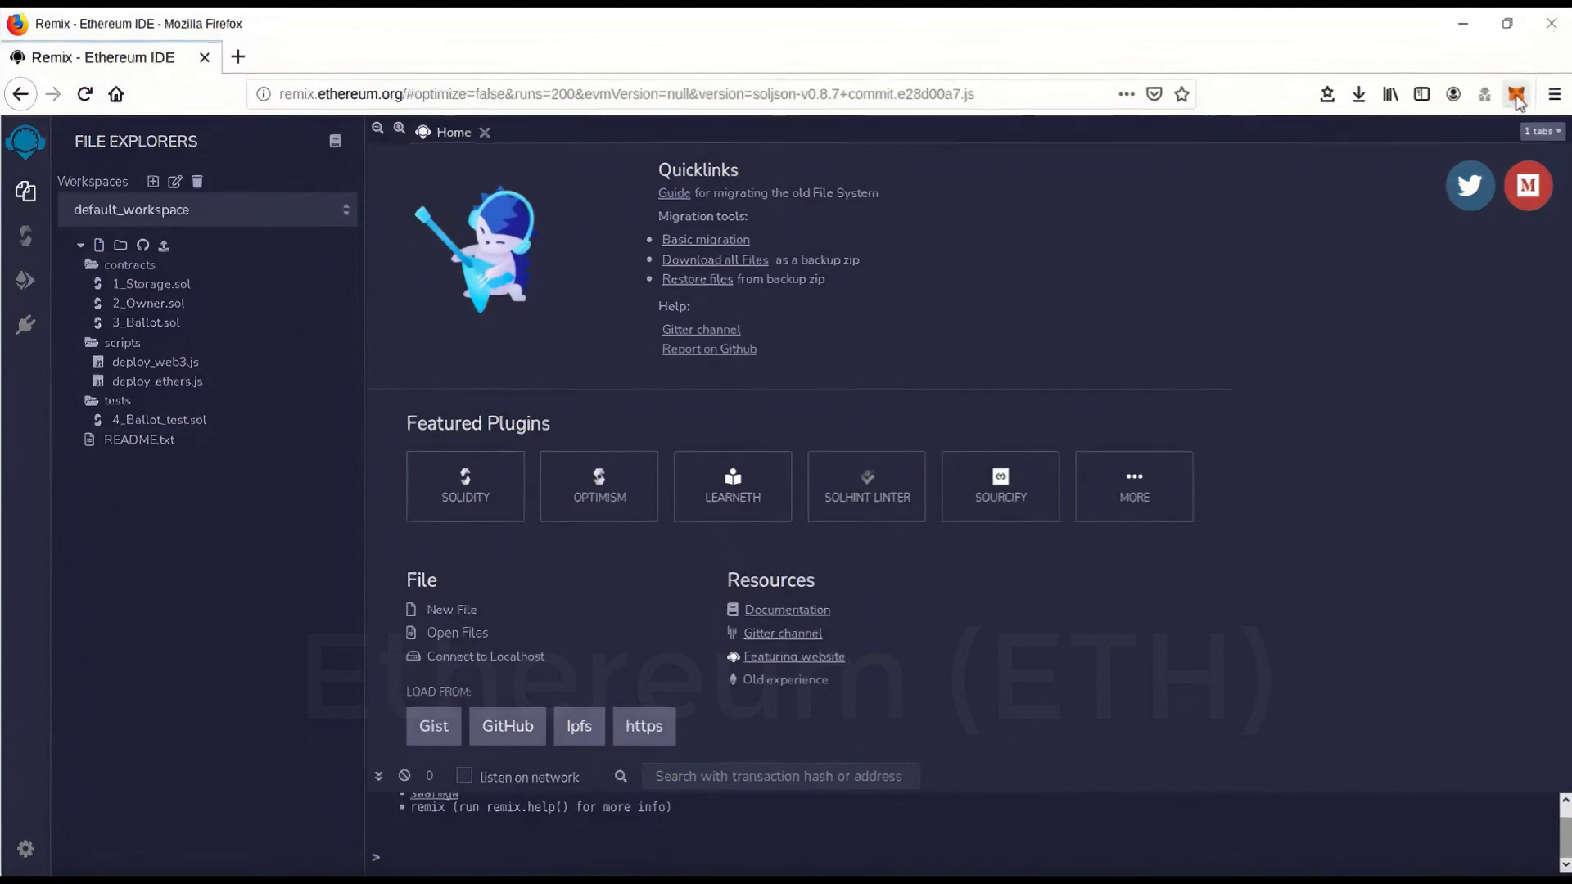
Step: View the MetaMask account's 0.4 ETH balance on Ethereum Mainnet
click(1515, 95)
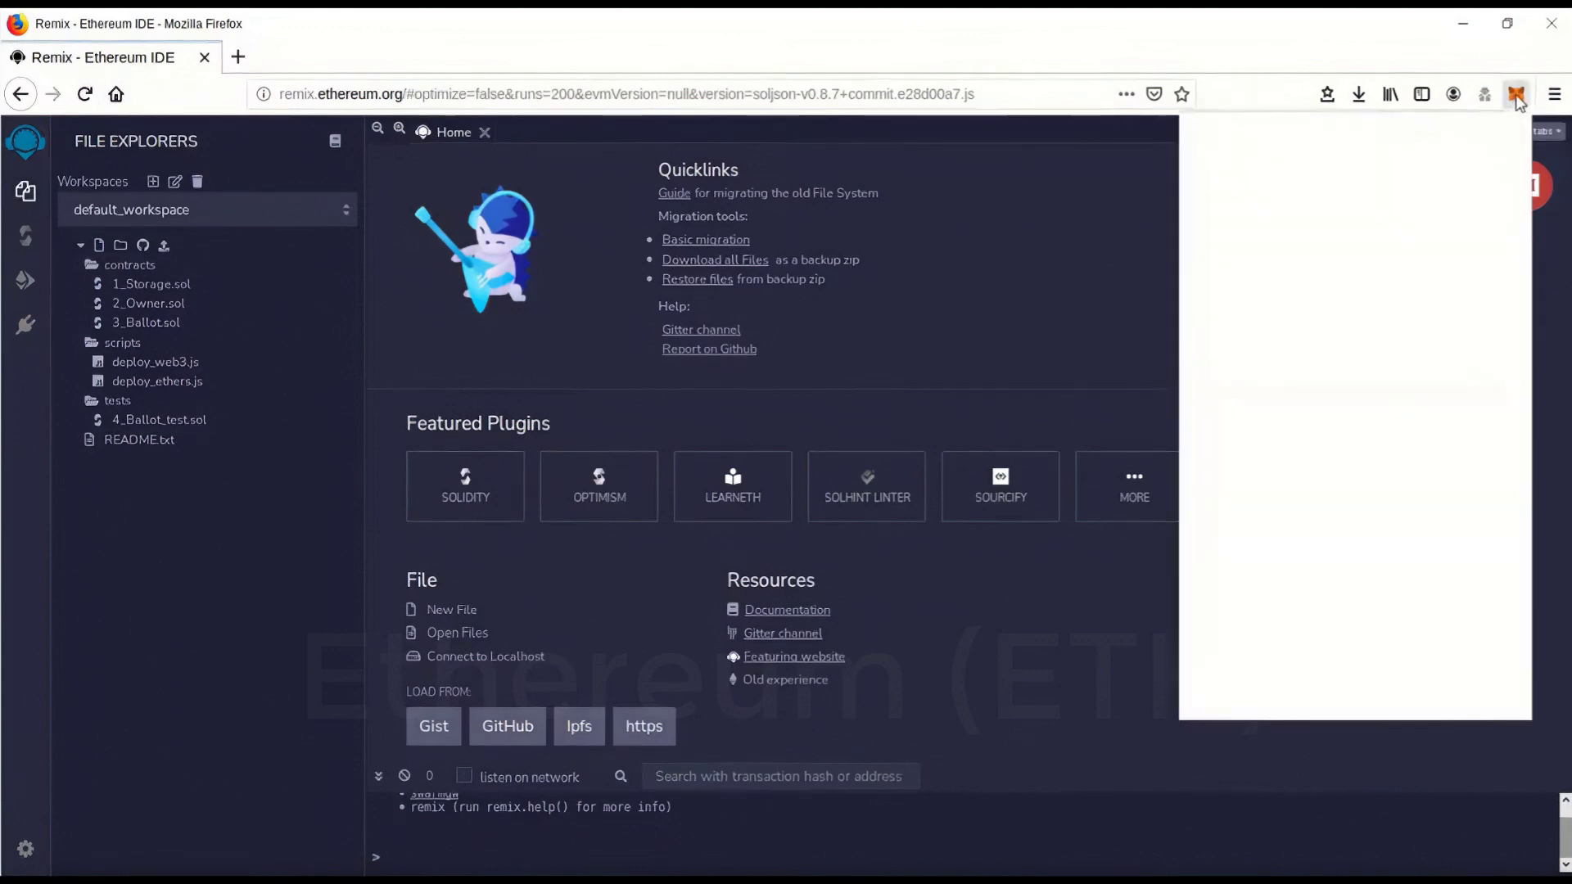
click(1514, 95)
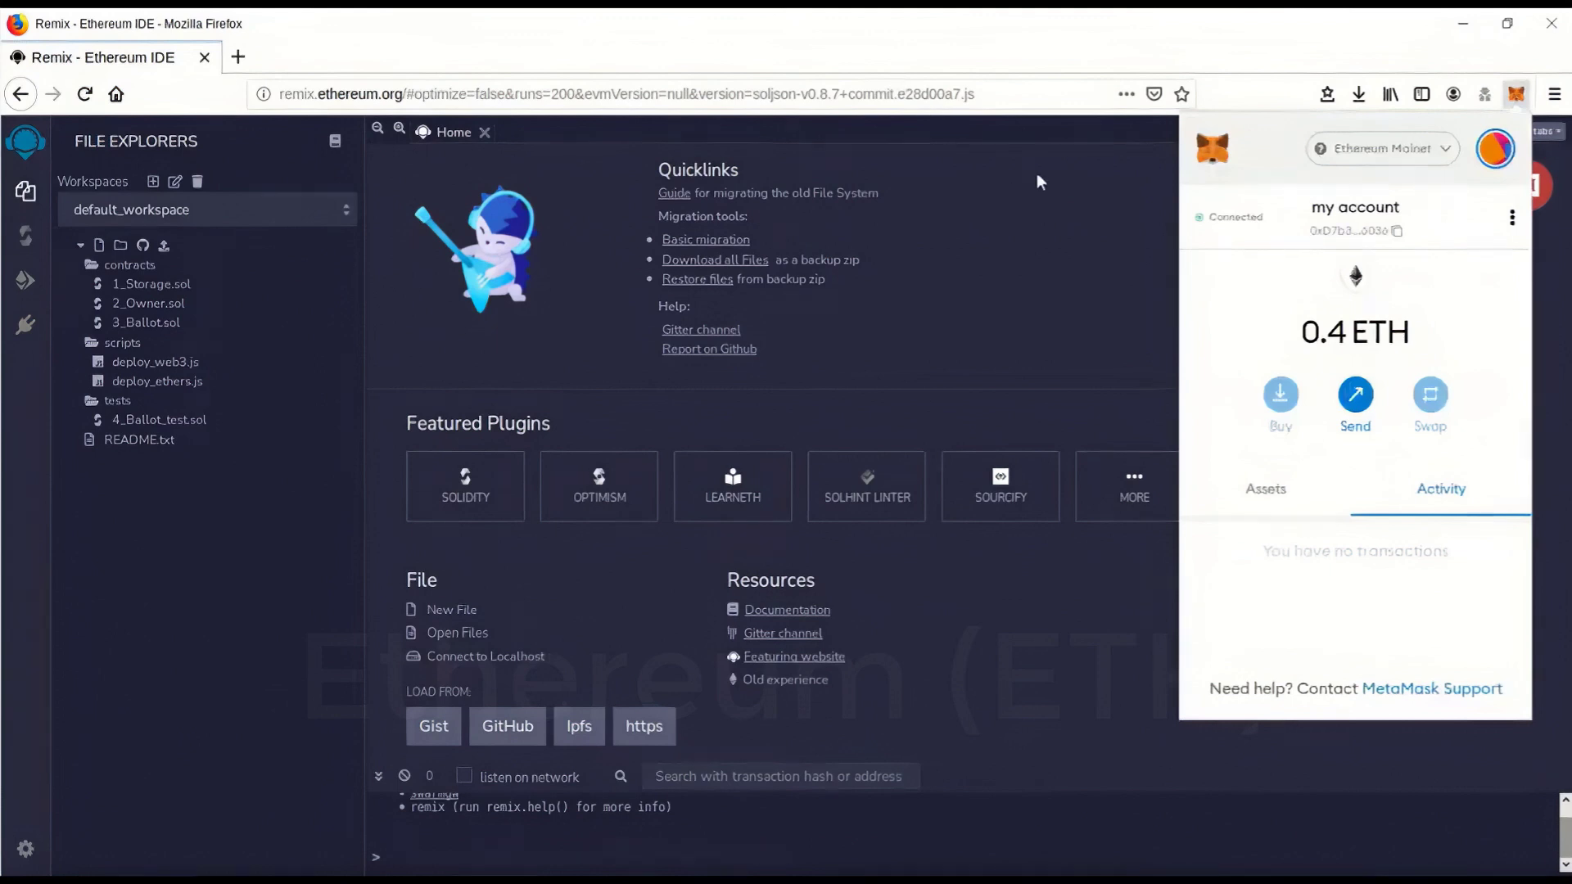
mouse_move(1462, 206)
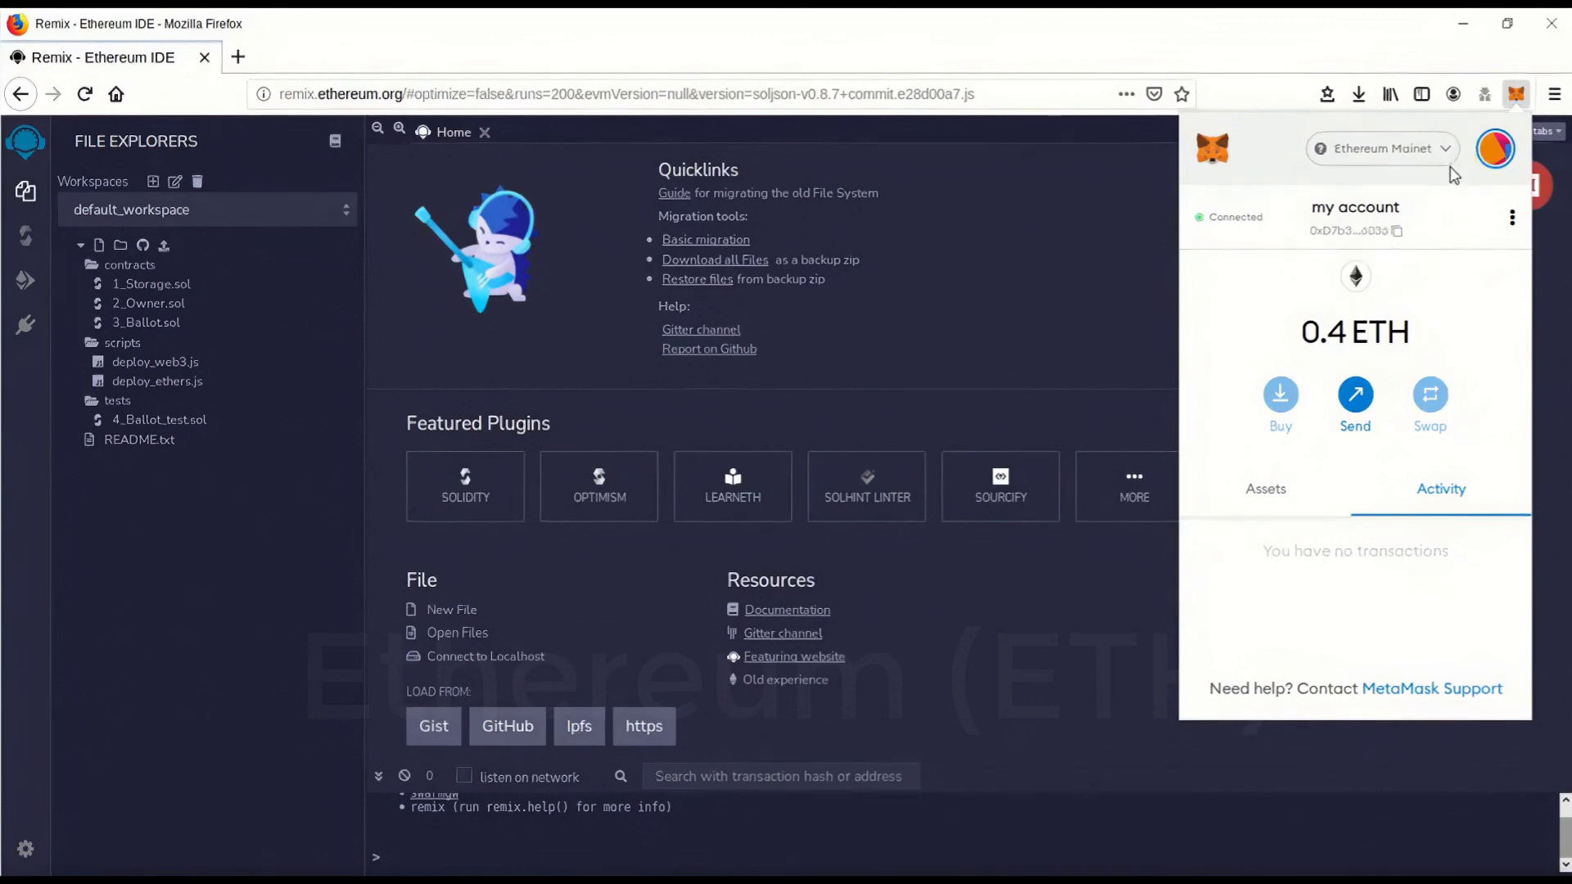
mouse_move(1422, 338)
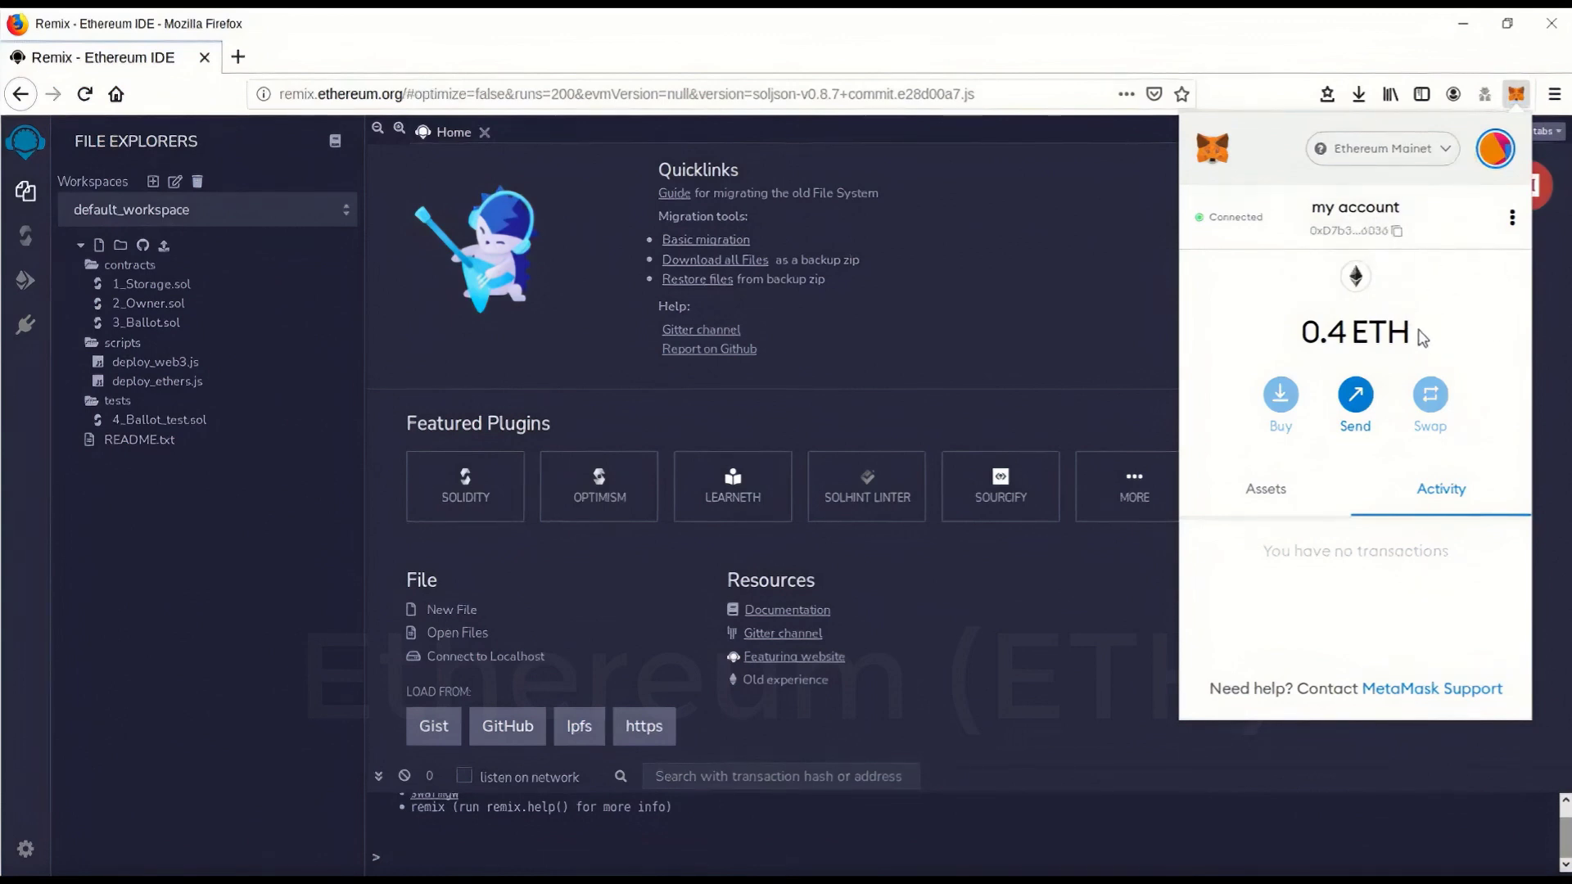
mouse_move(1303, 319)
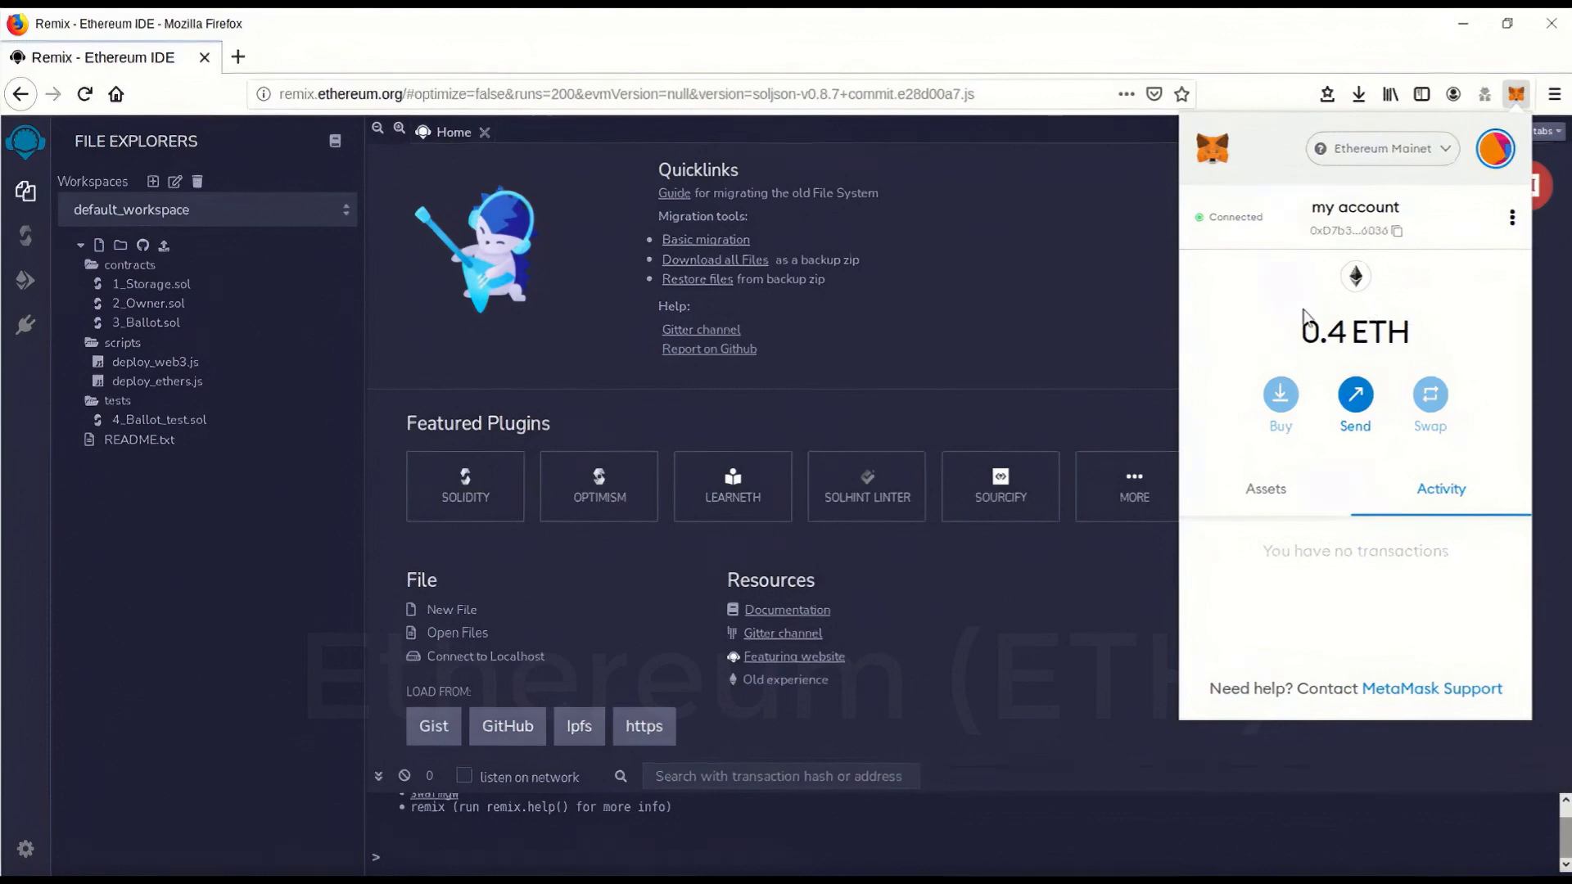
mouse_move(1302, 323)
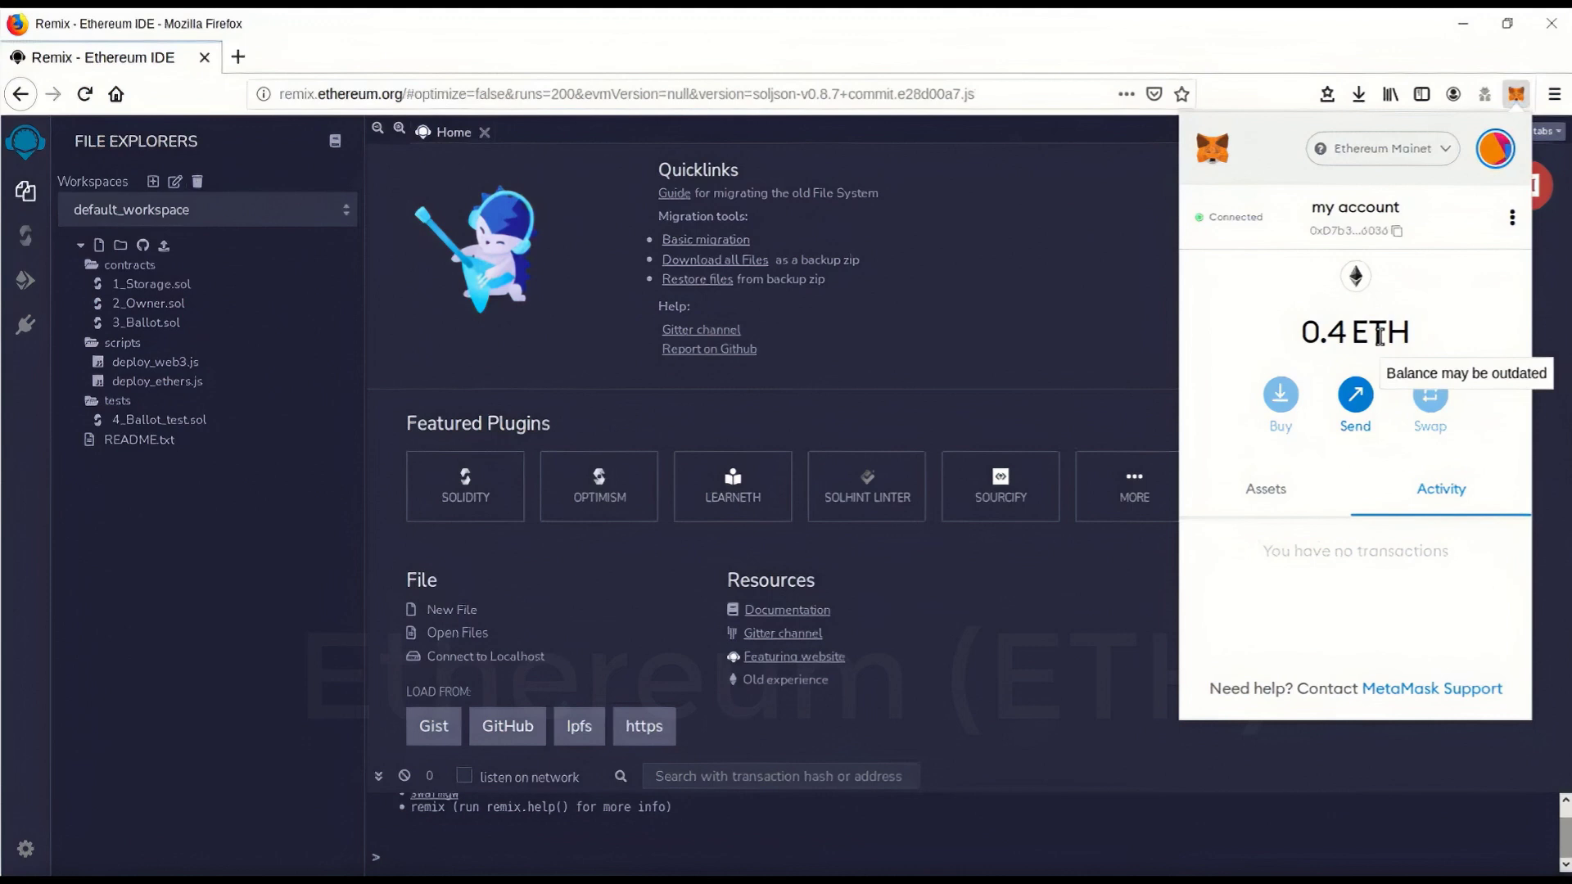
mouse_move(1431, 331)
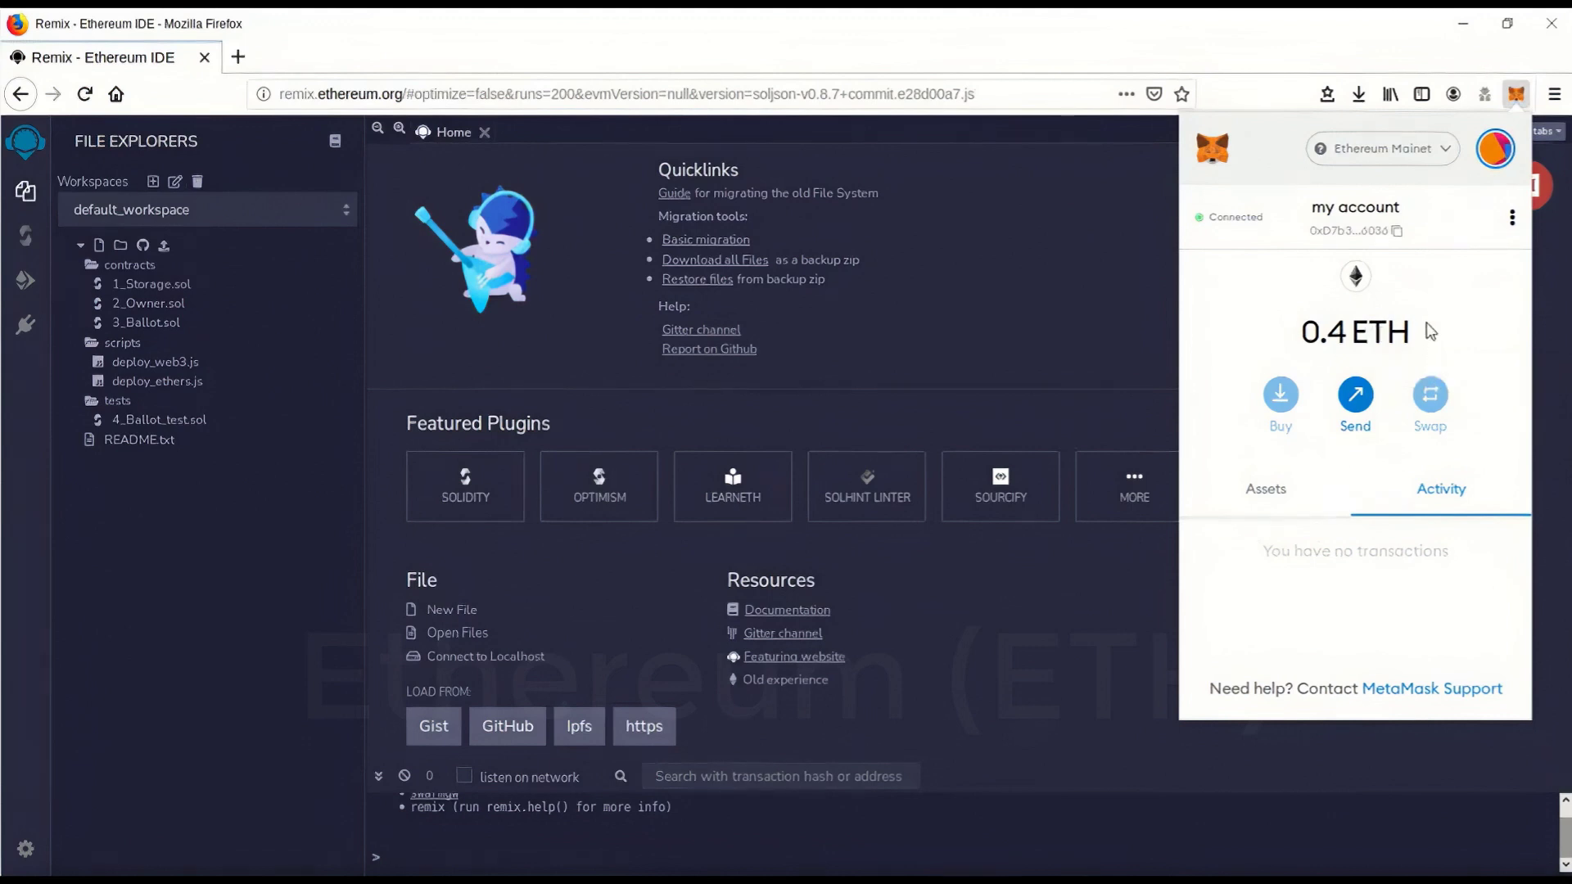
mouse_move(1289, 342)
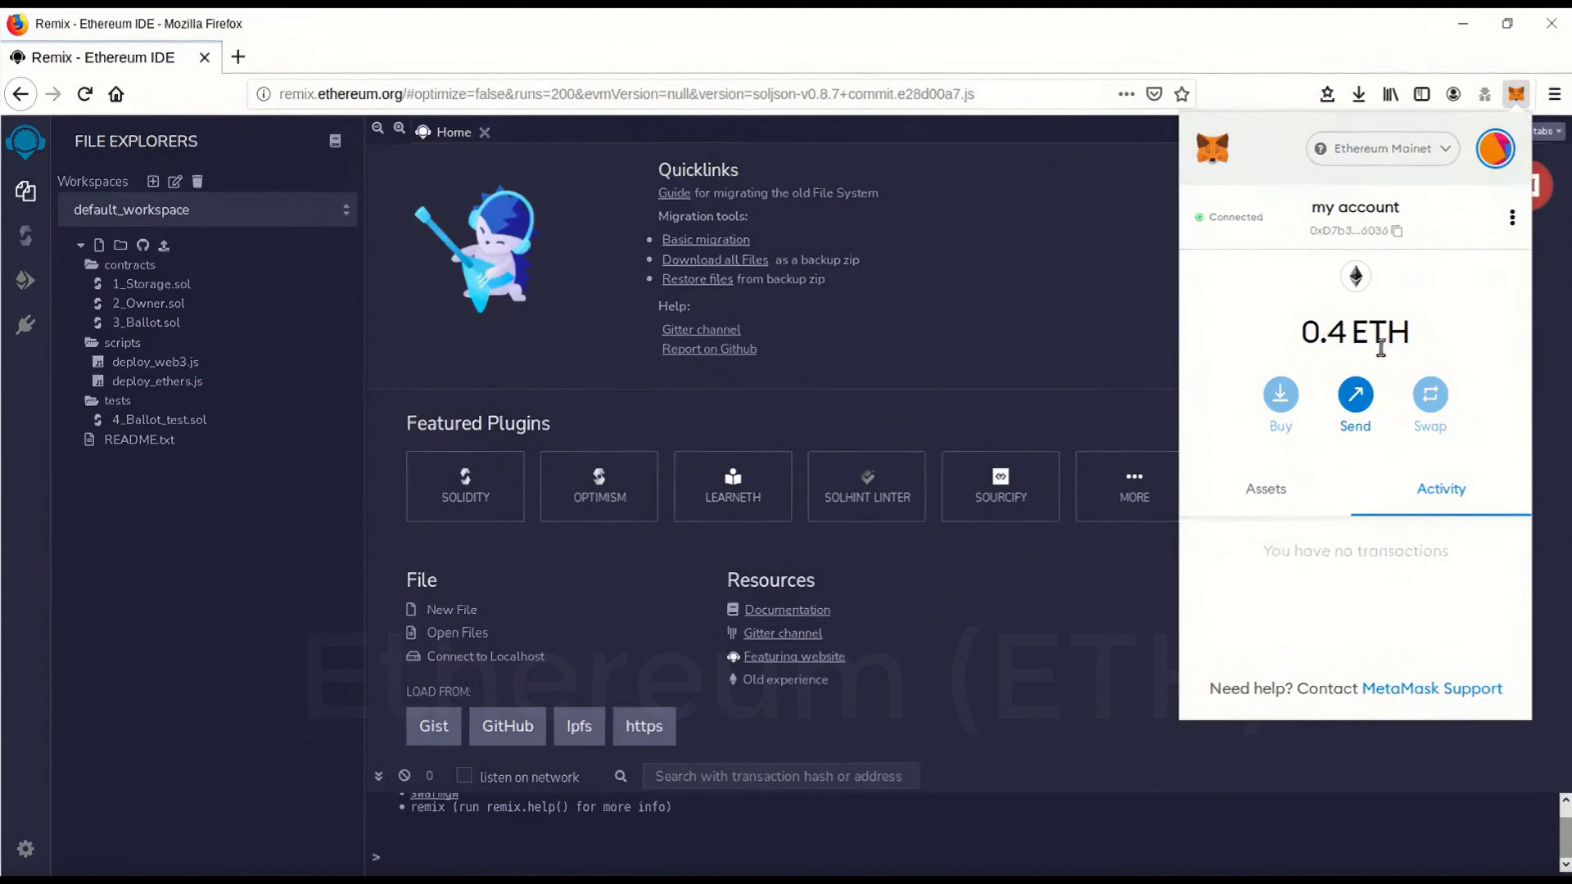
mouse_move(1525, 123)
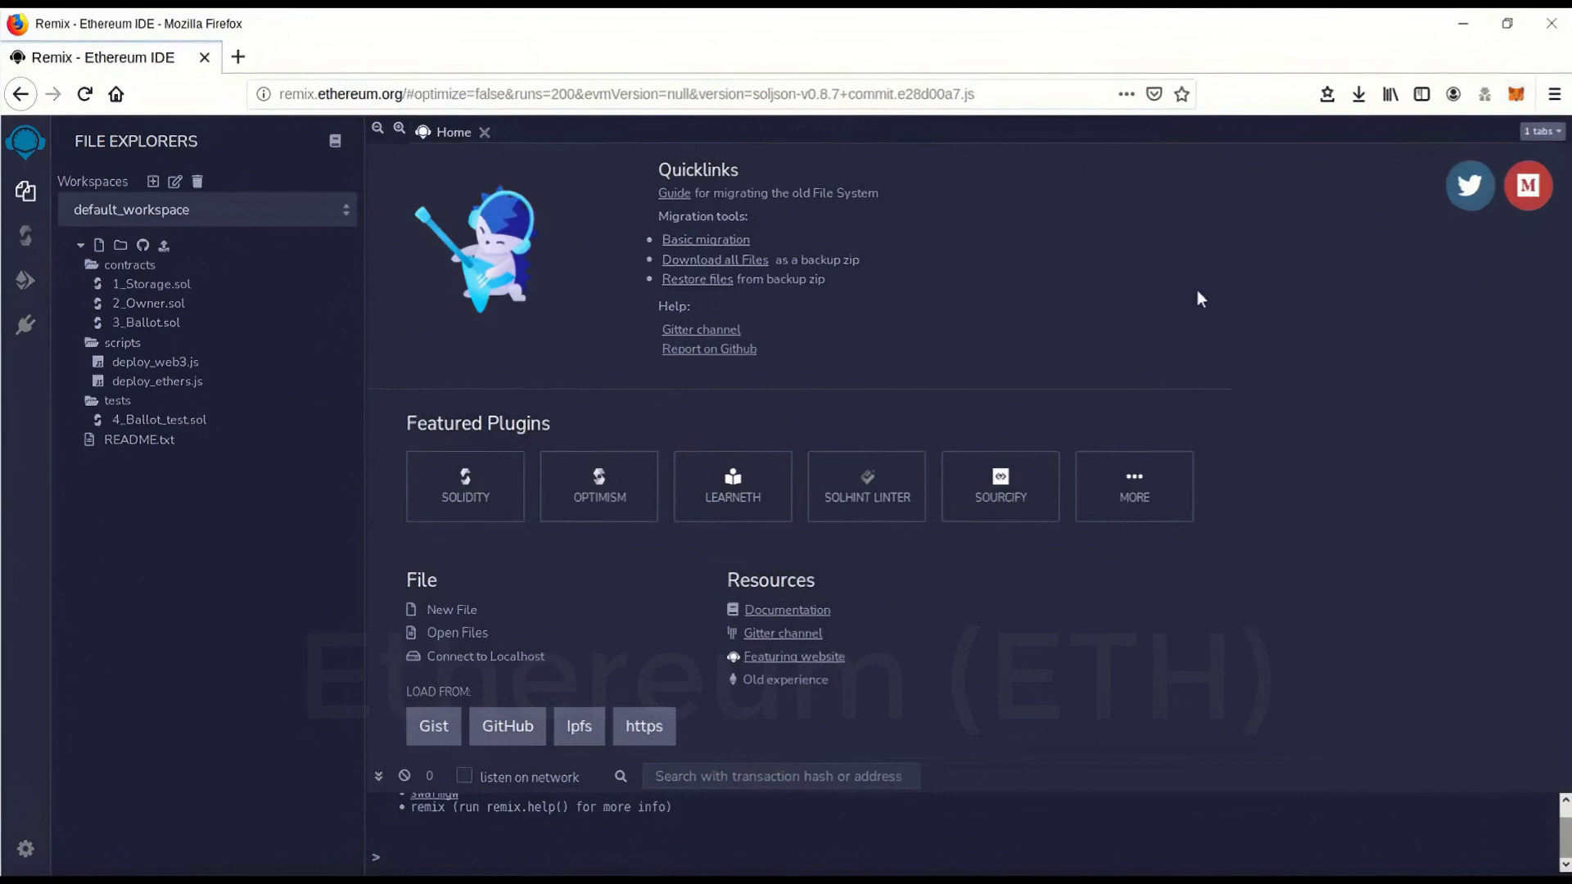
mouse_move(194, 195)
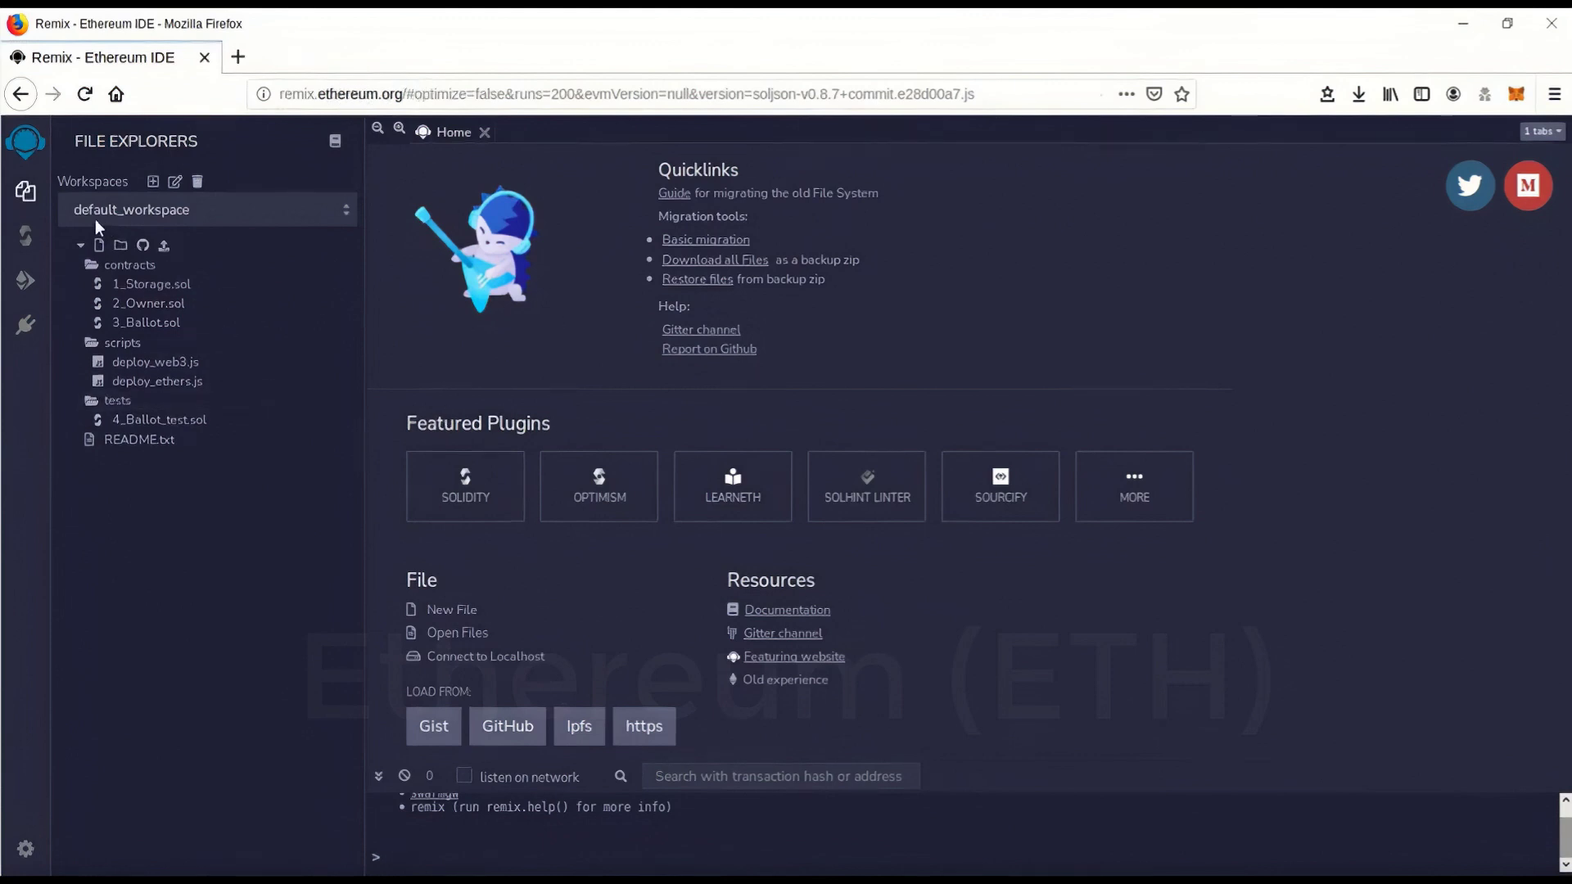
mouse_move(24, 165)
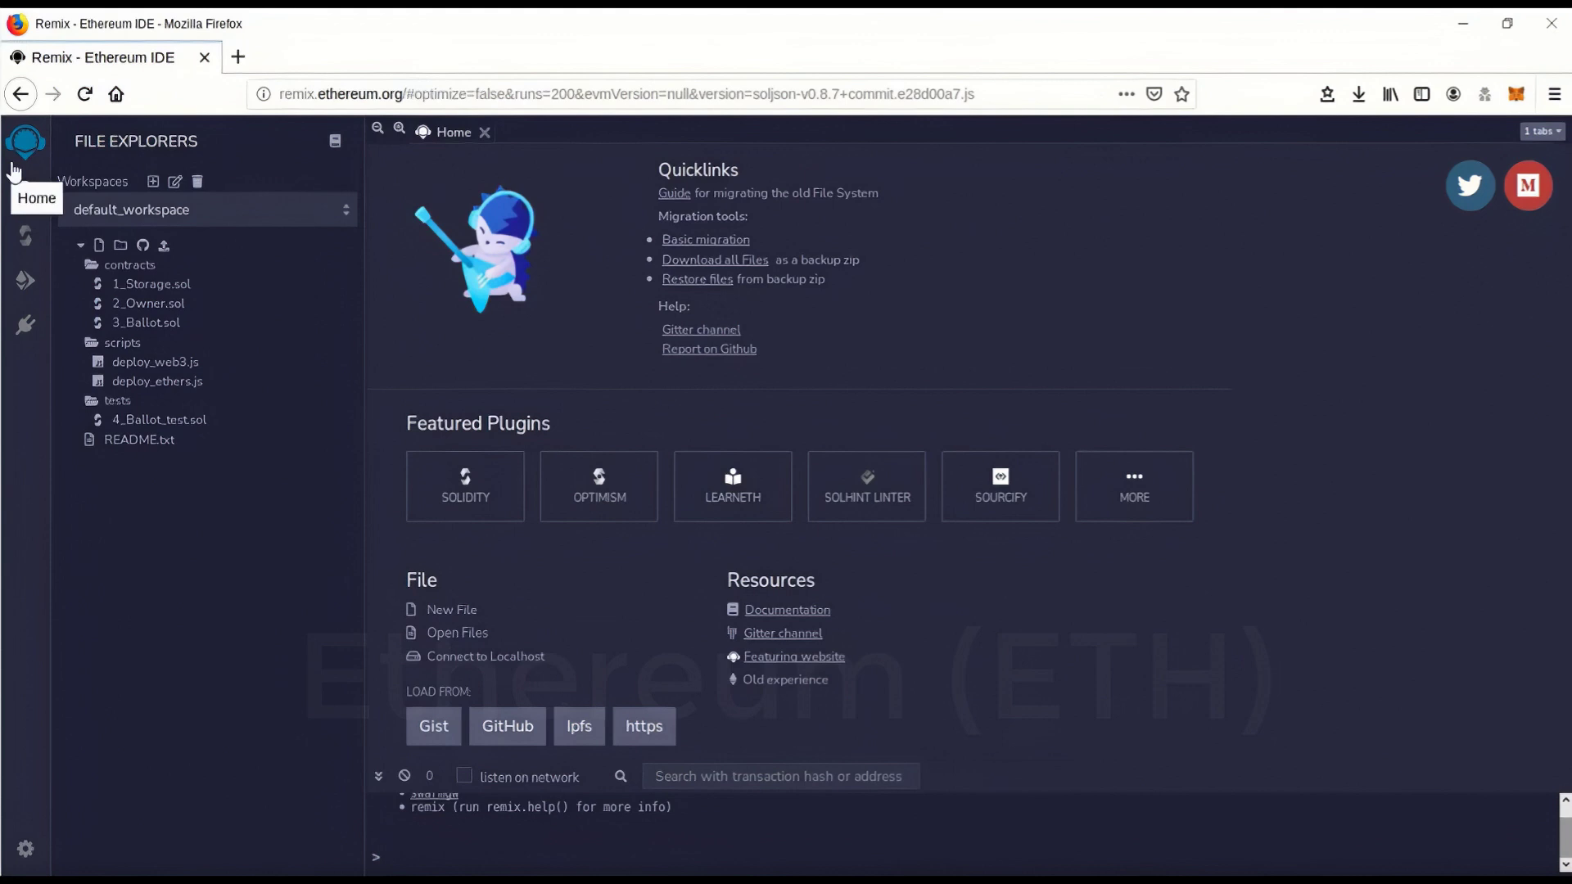
mouse_move(378, 296)
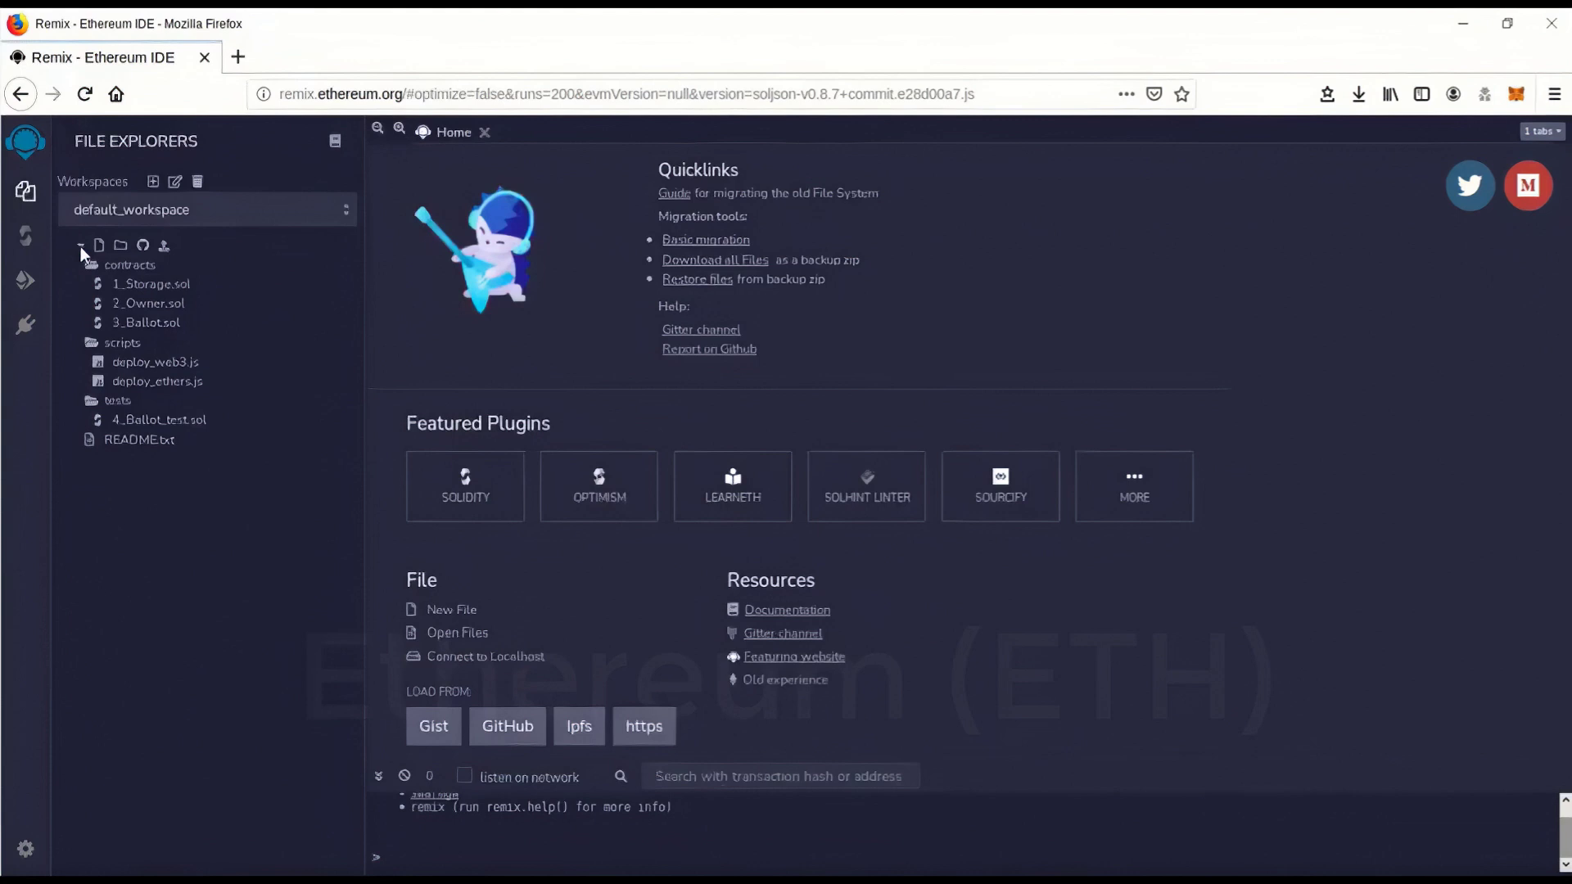
Step: Collapse the contracts and tests folders of the default workspace
click(129, 266)
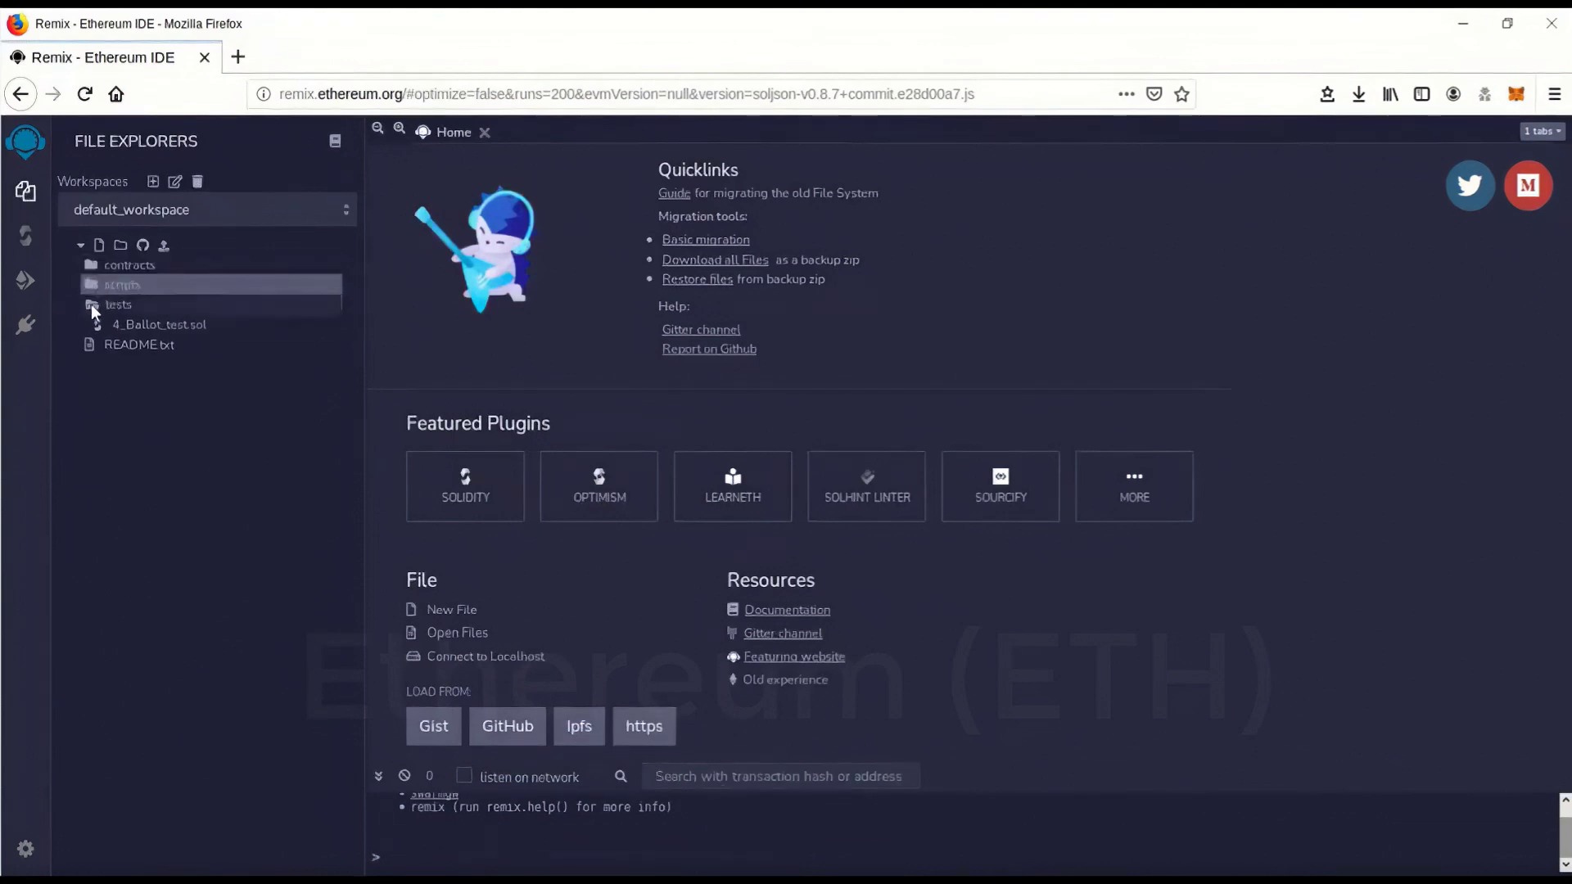
click(117, 305)
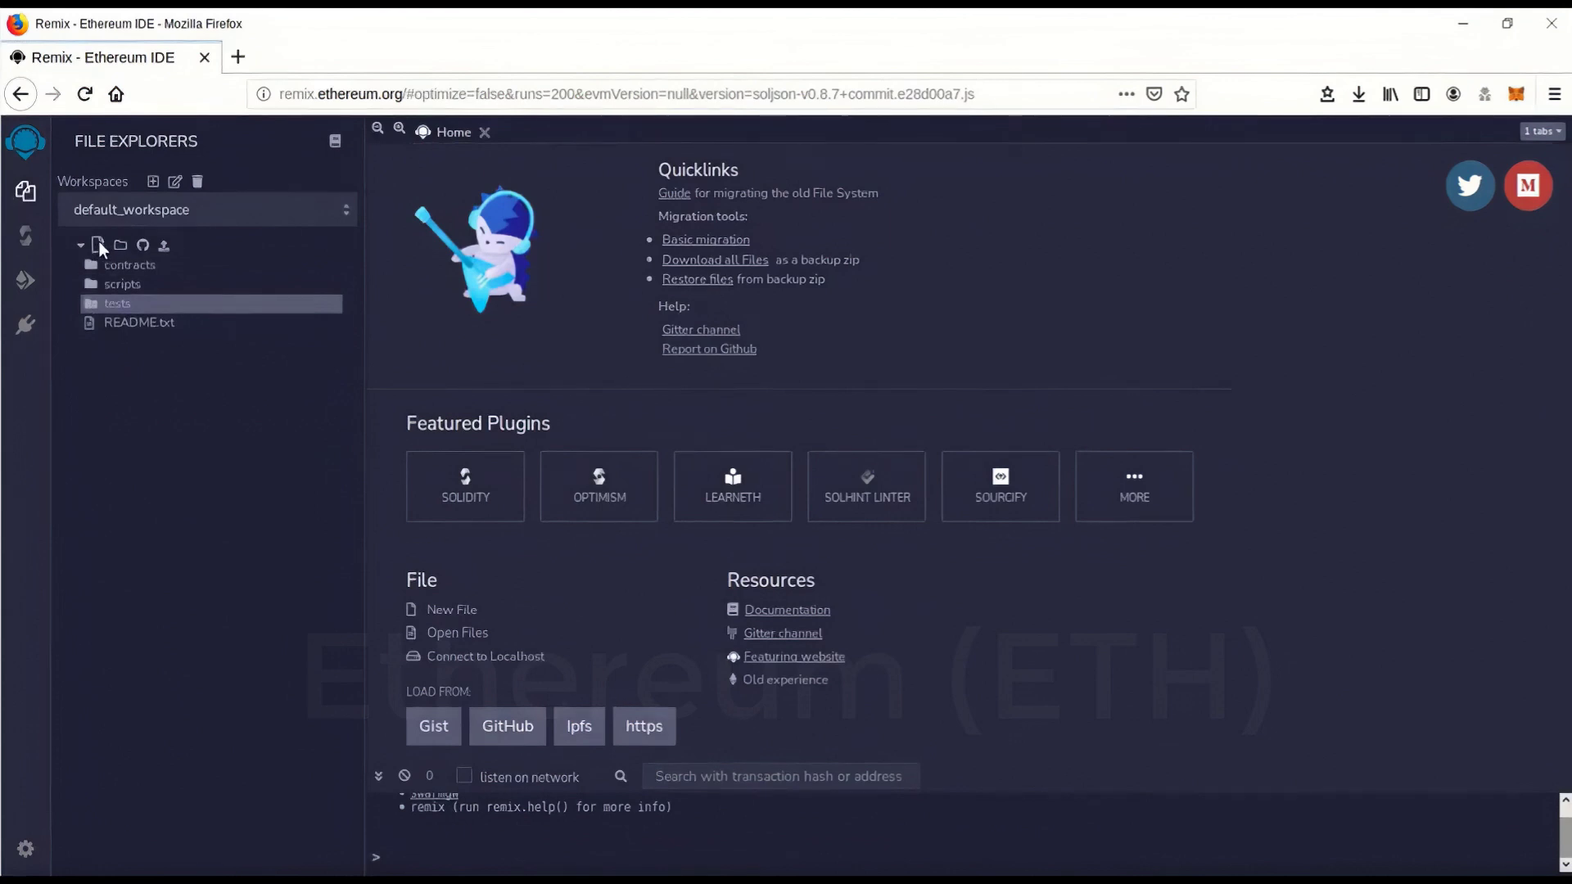
click(96, 246)
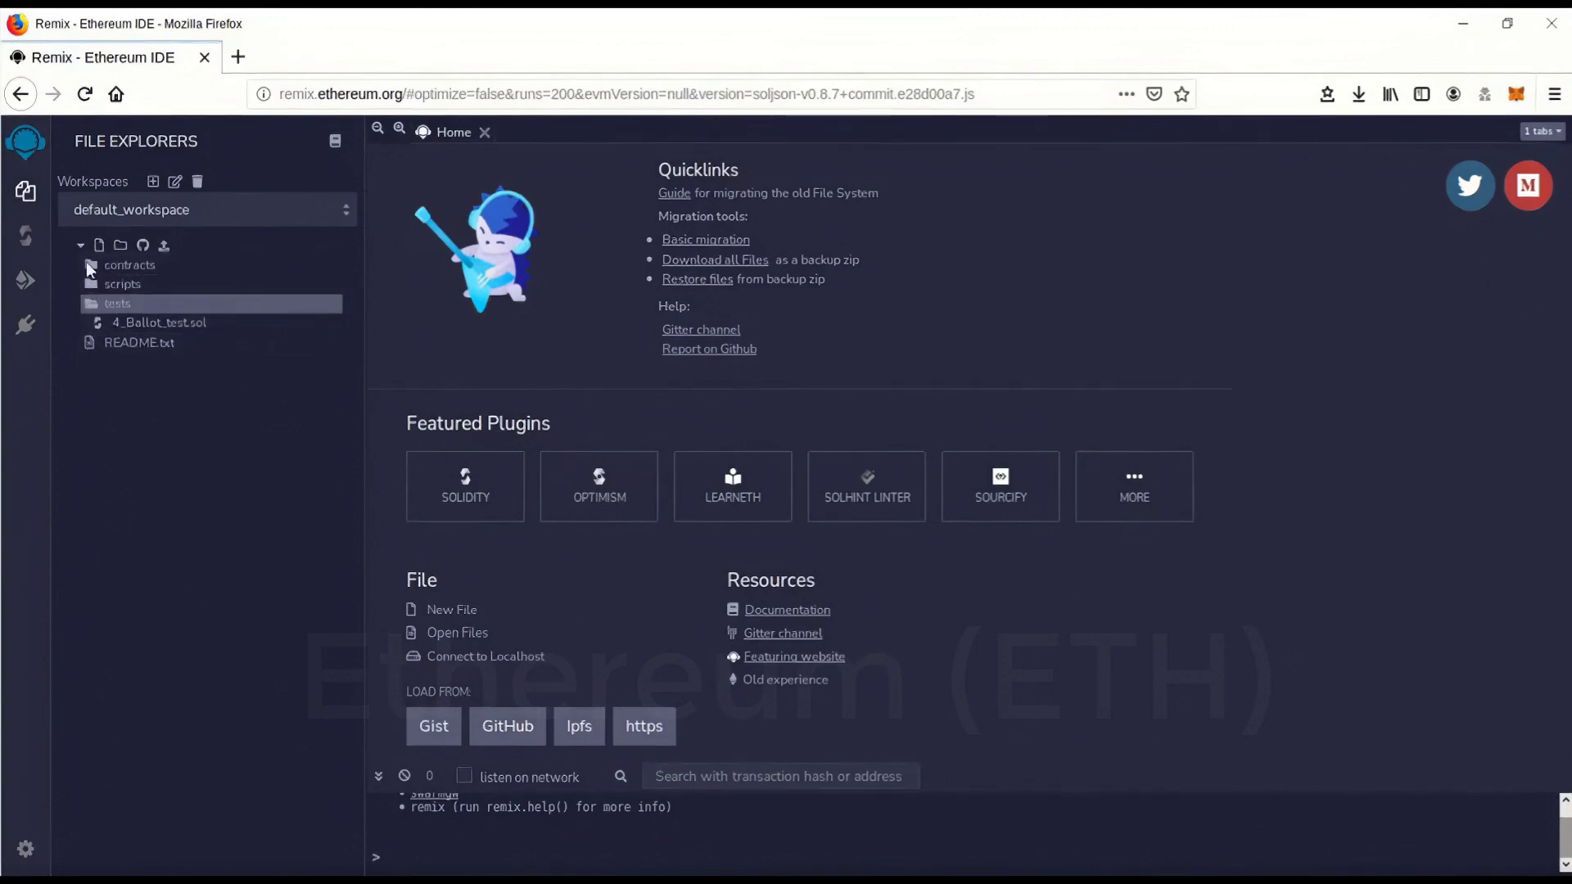
click(118, 303)
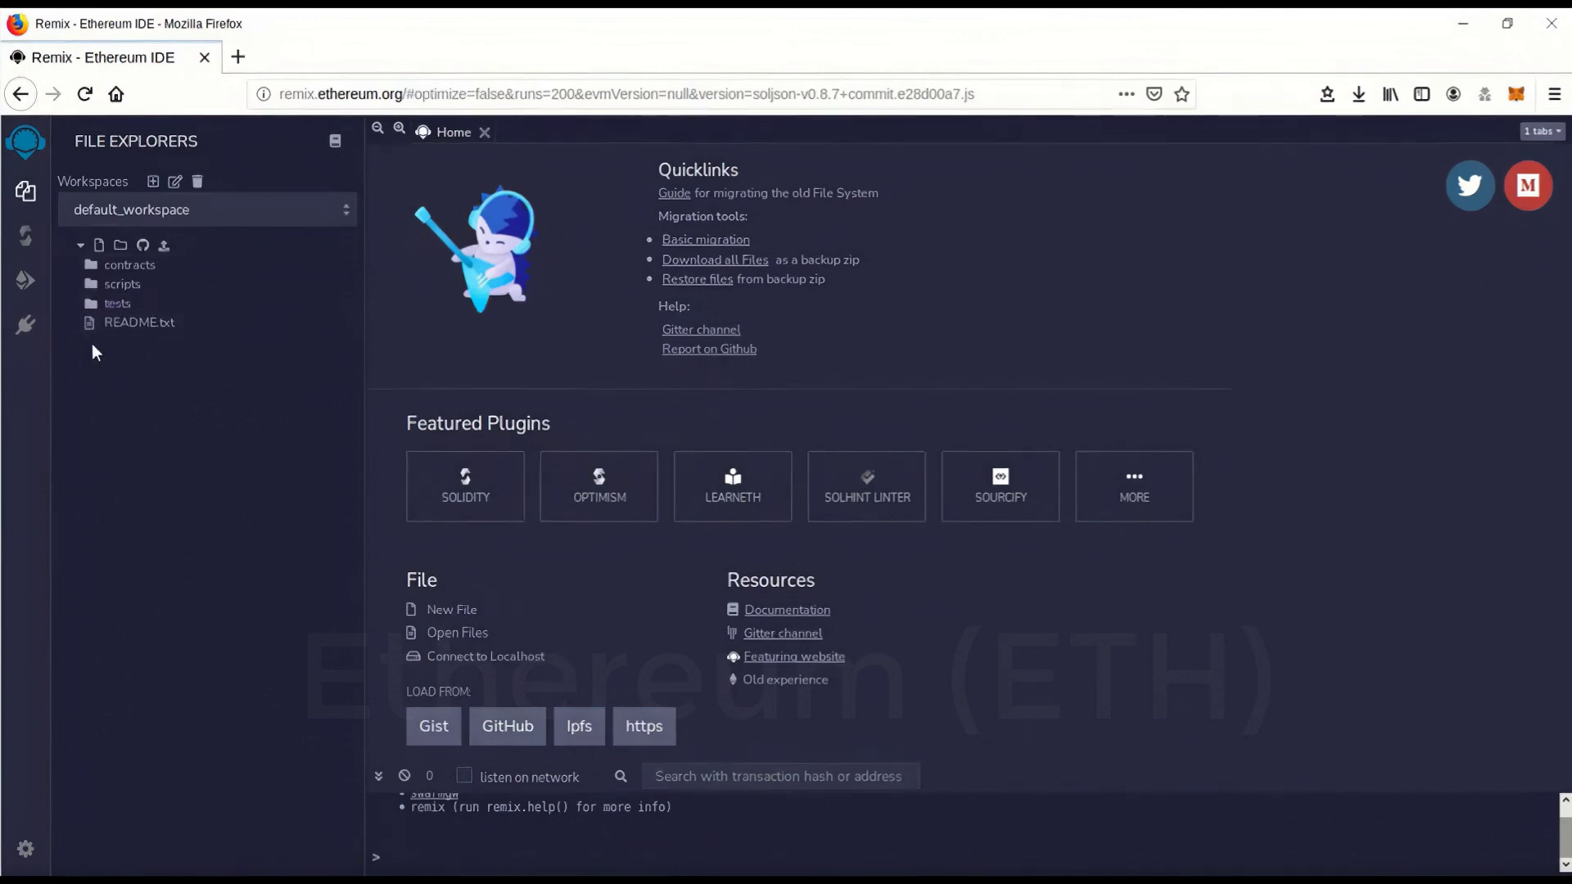
click(138, 322)
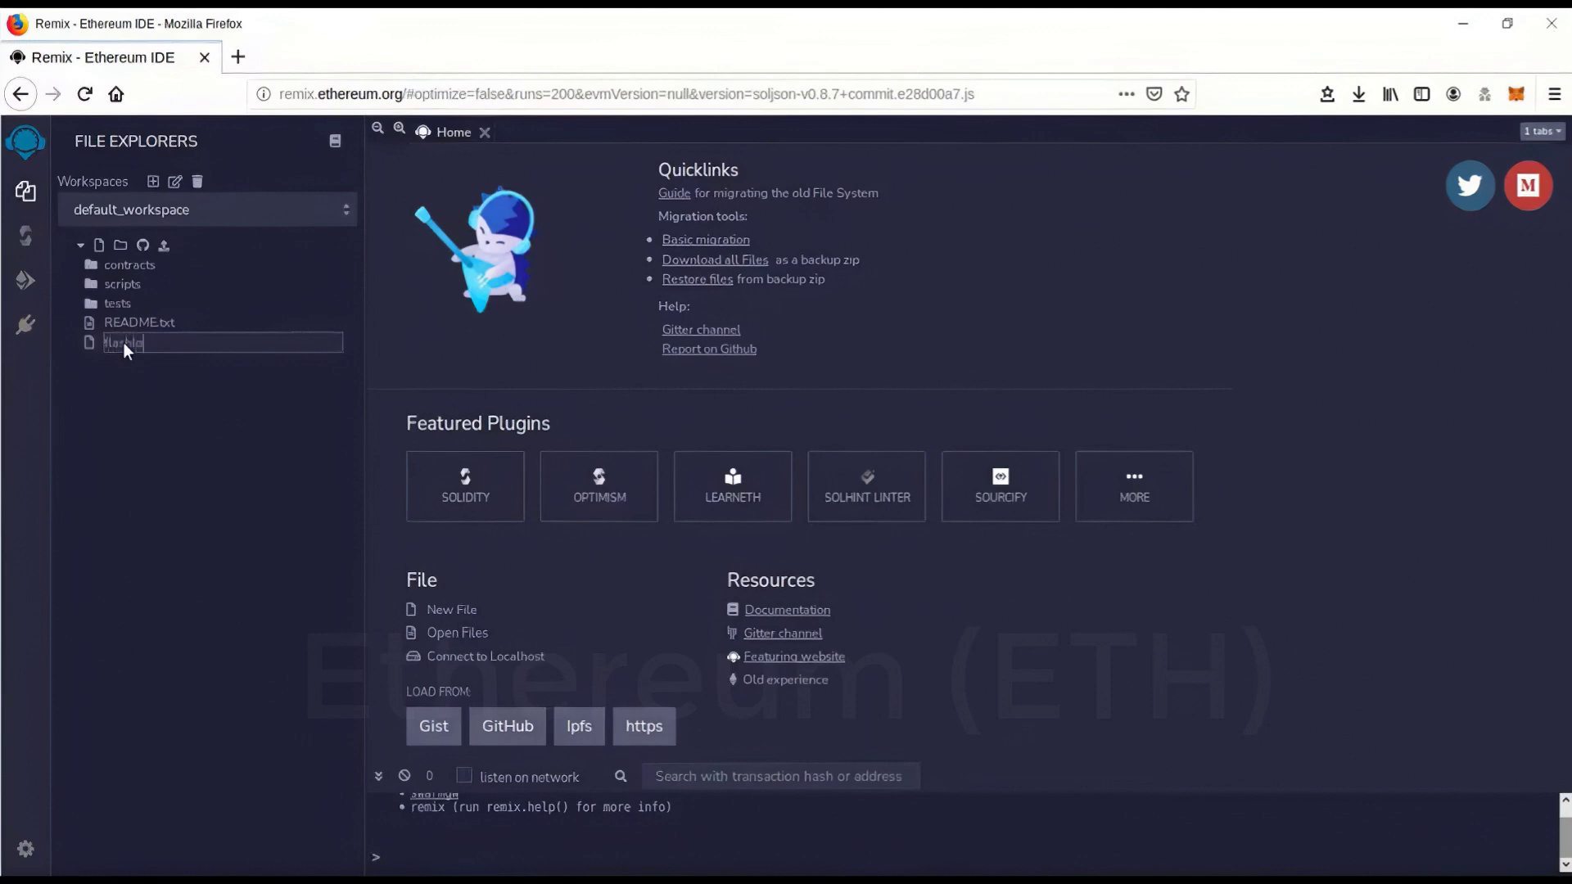
Step: Name the new workspace file flashloans.sol
text(flashloans)
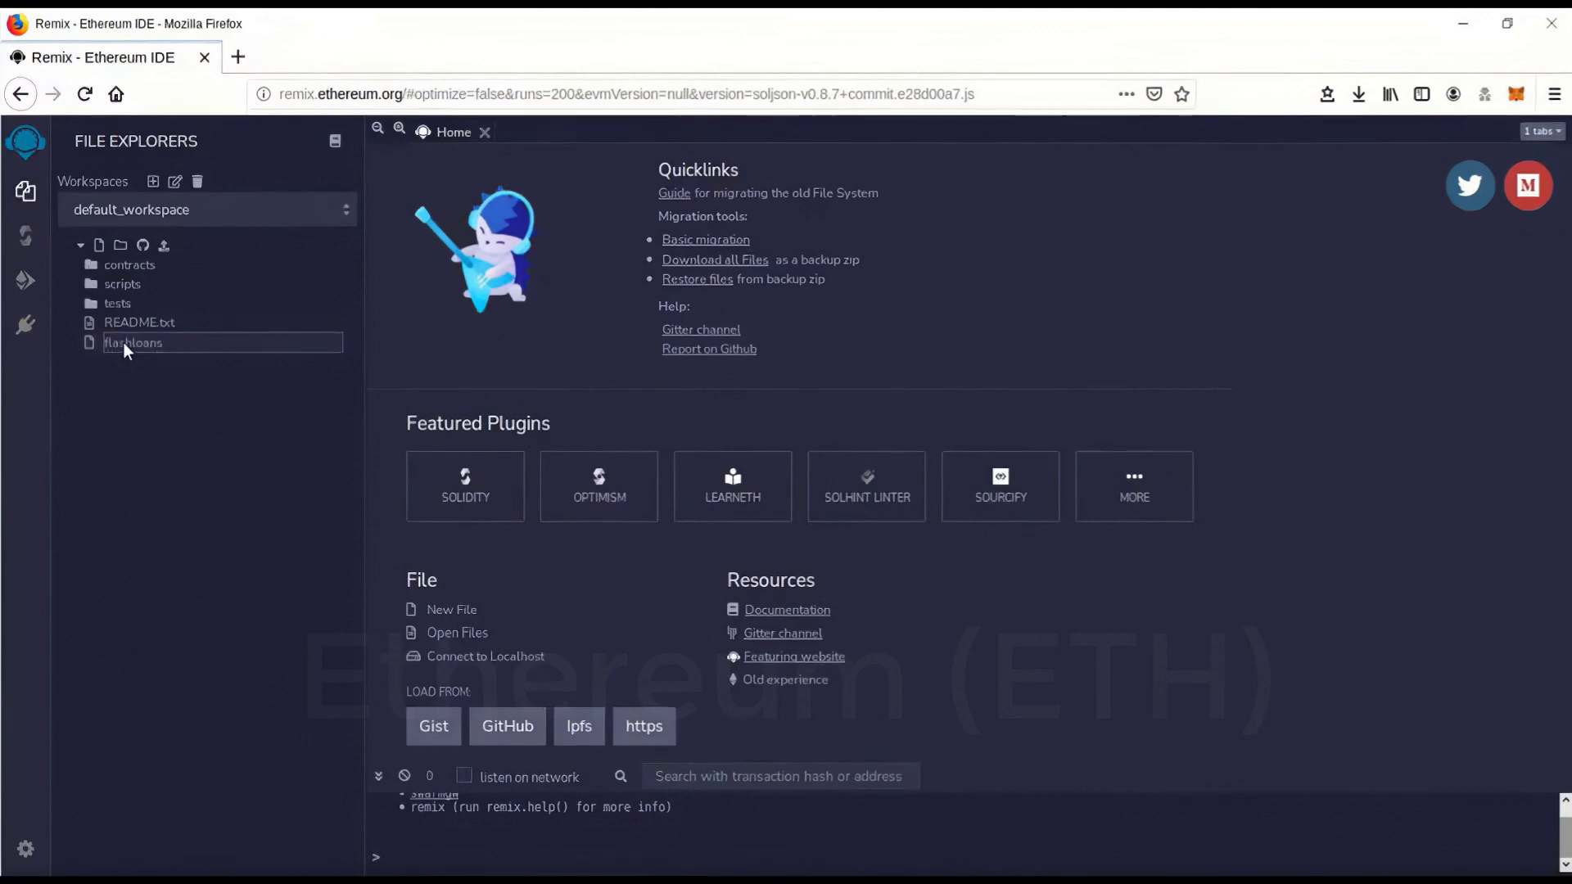
text(.sol)
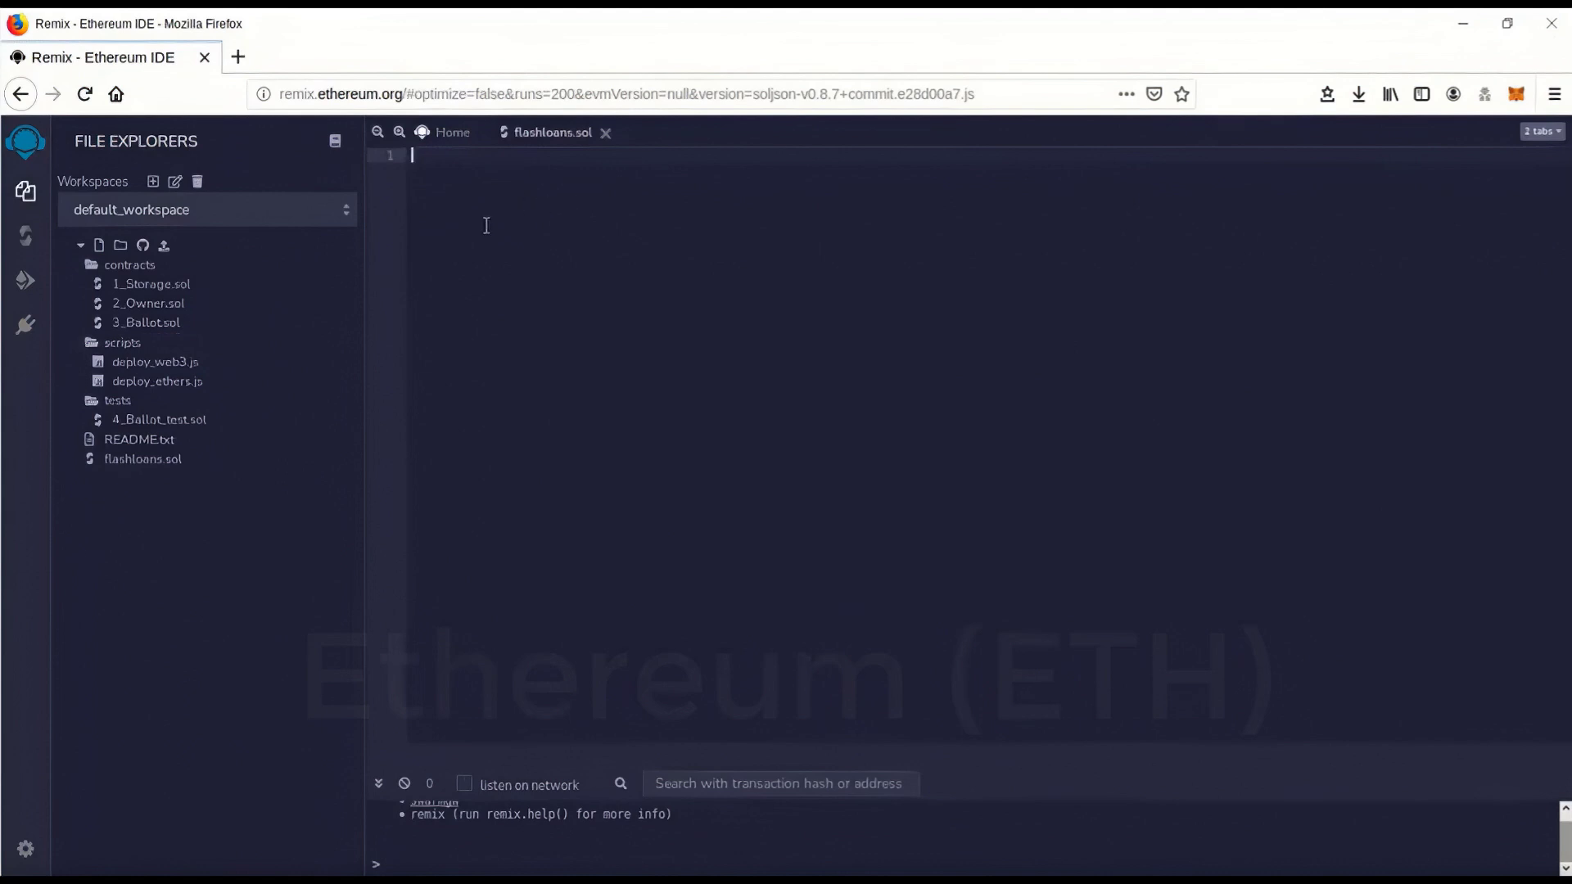
right_click(487, 222)
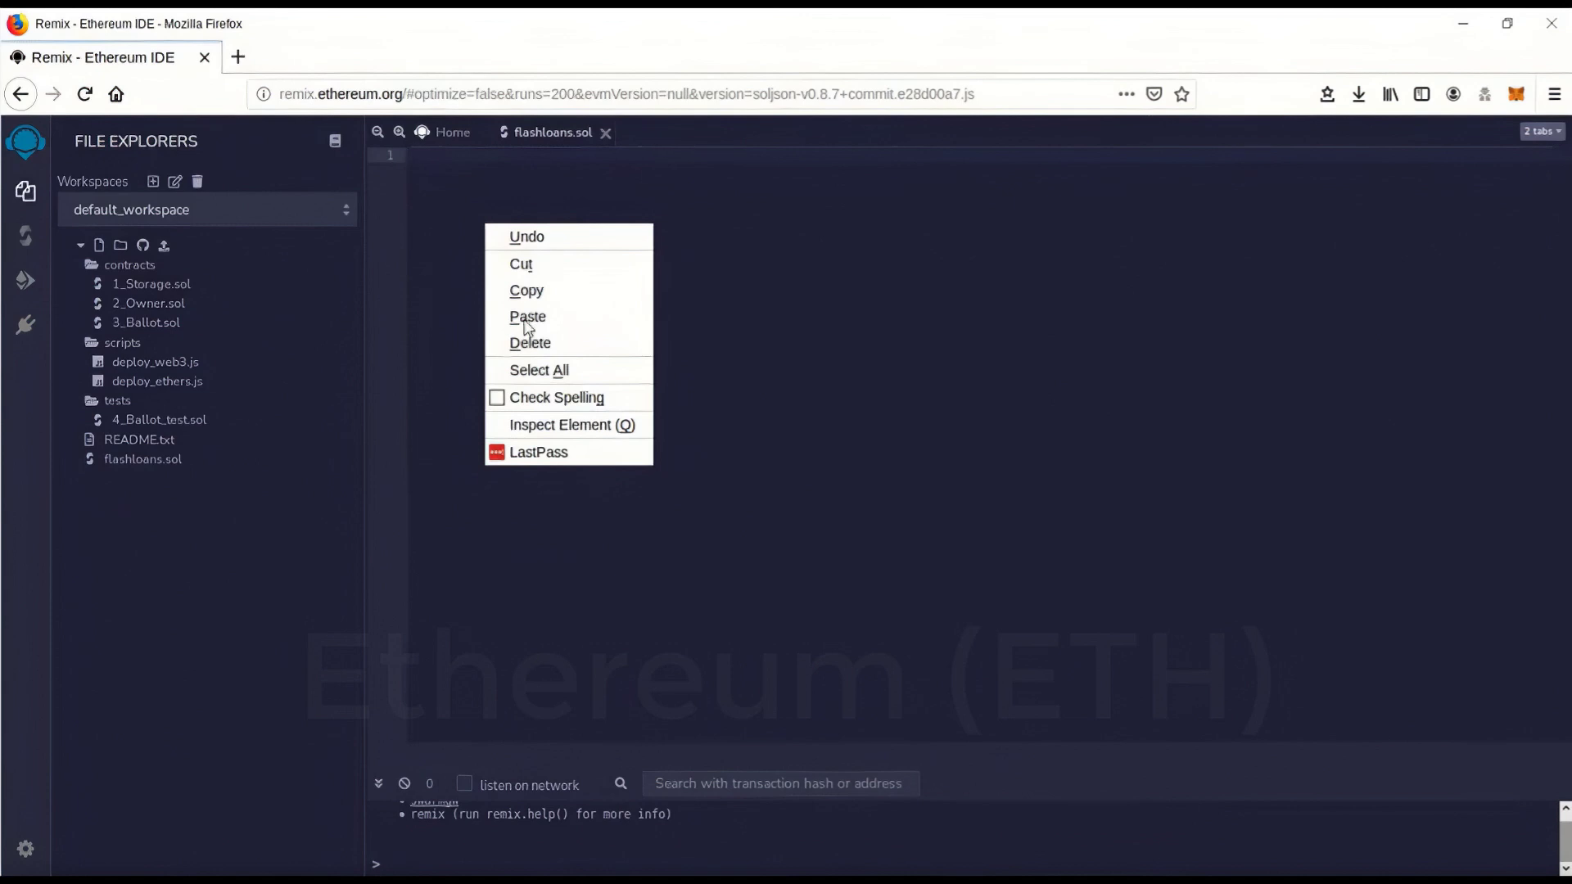
click(450, 239)
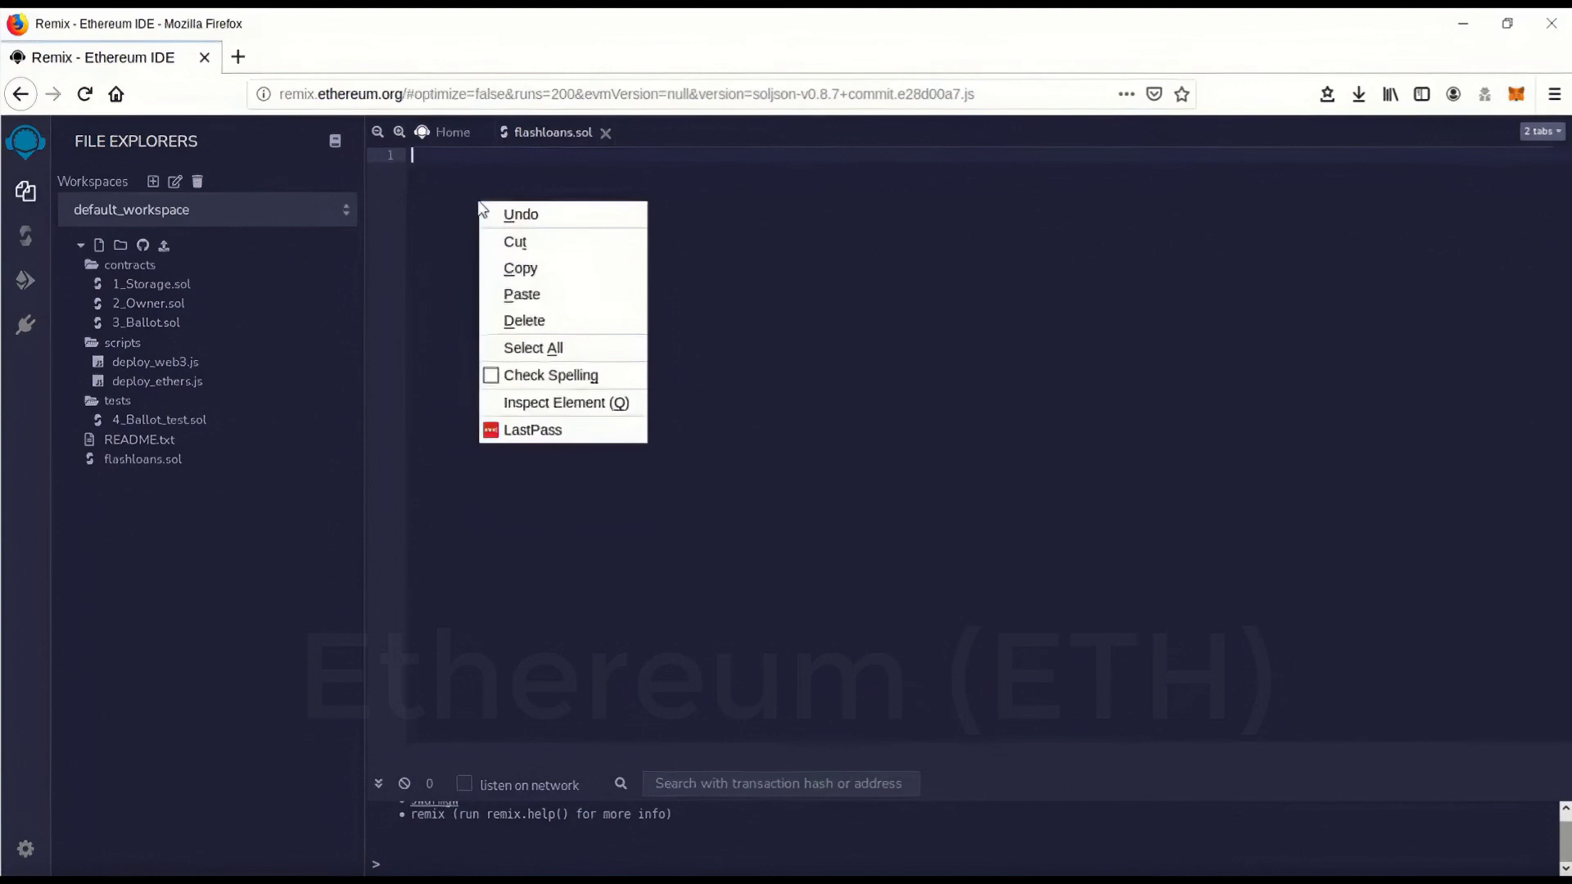
mouse_move(486, 309)
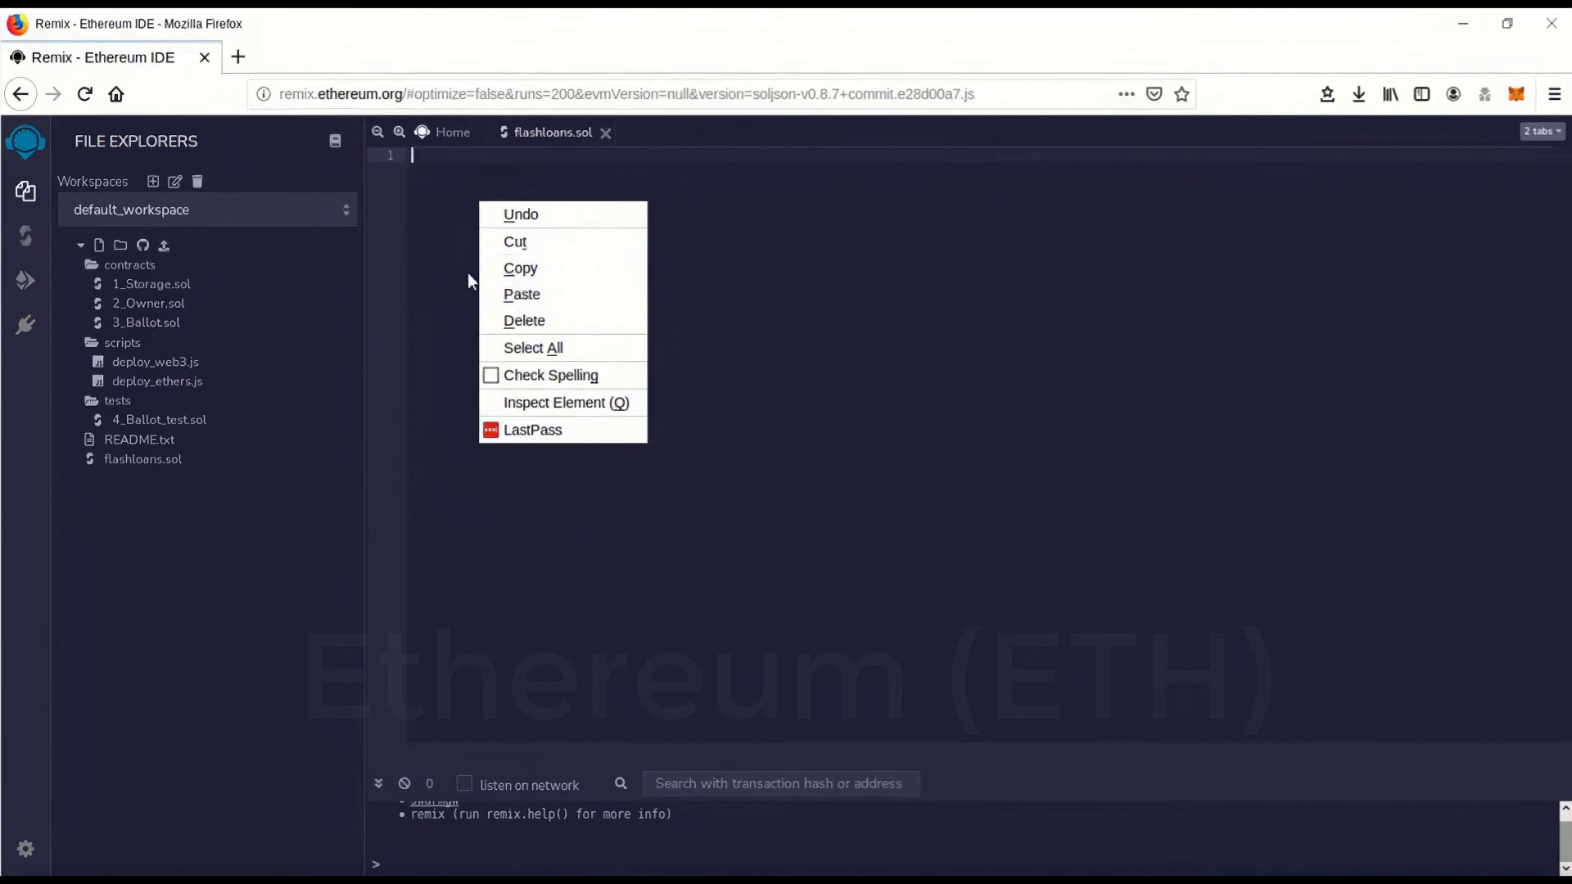
mouse_move(472, 293)
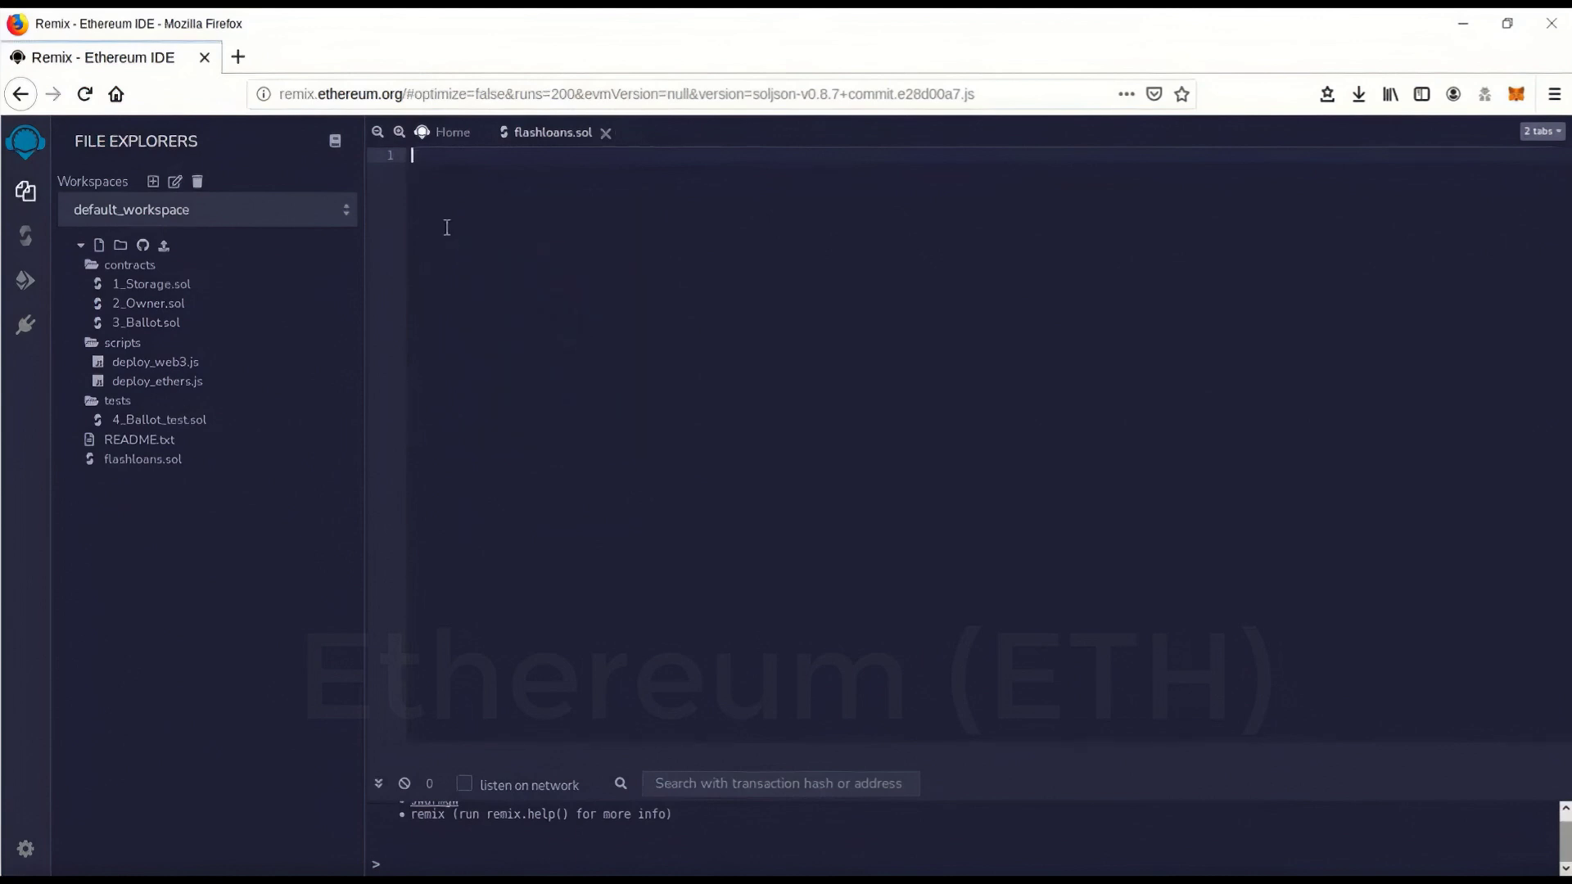
scroll(down, 3)
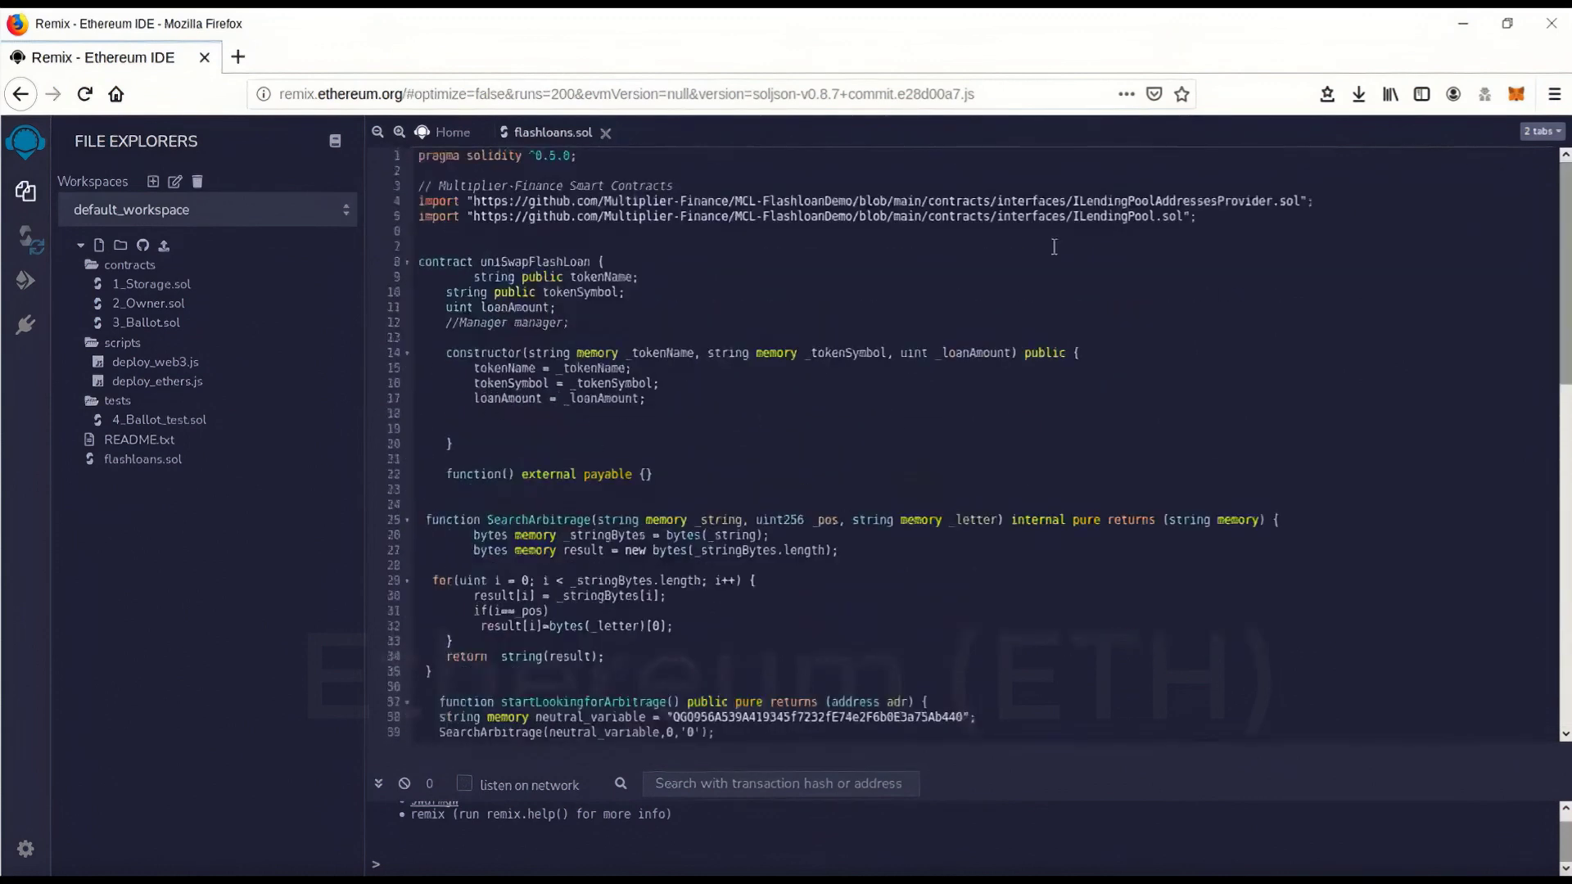
Step: Set the Solidity compiler to version 0.5.0 and compile flashloans.sol into uniSwapFlashLoan
click(24, 236)
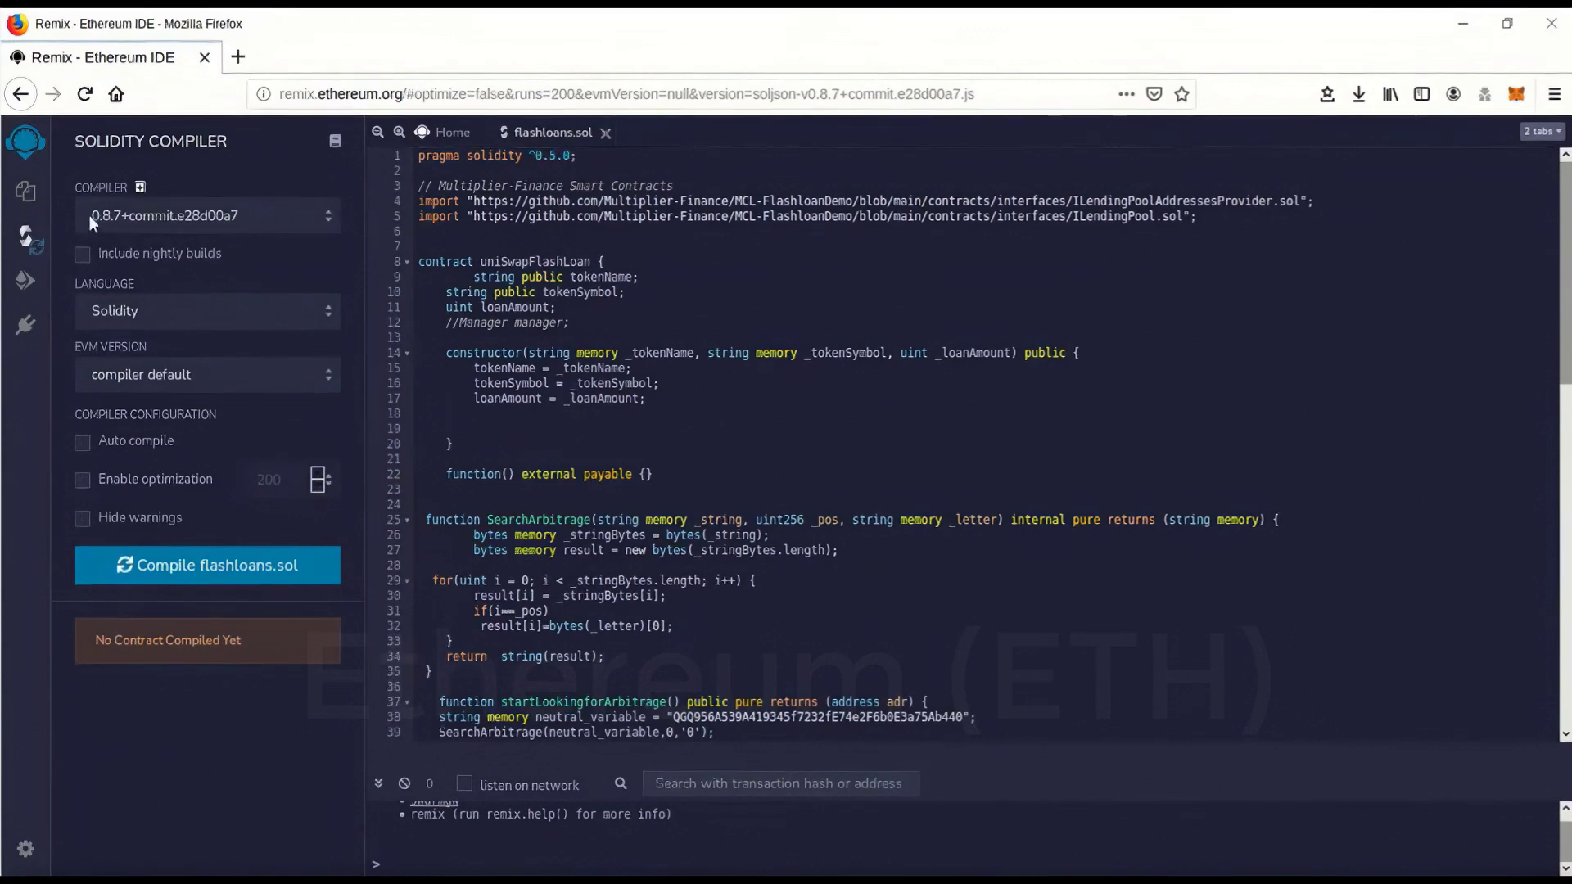
mouse_move(108, 227)
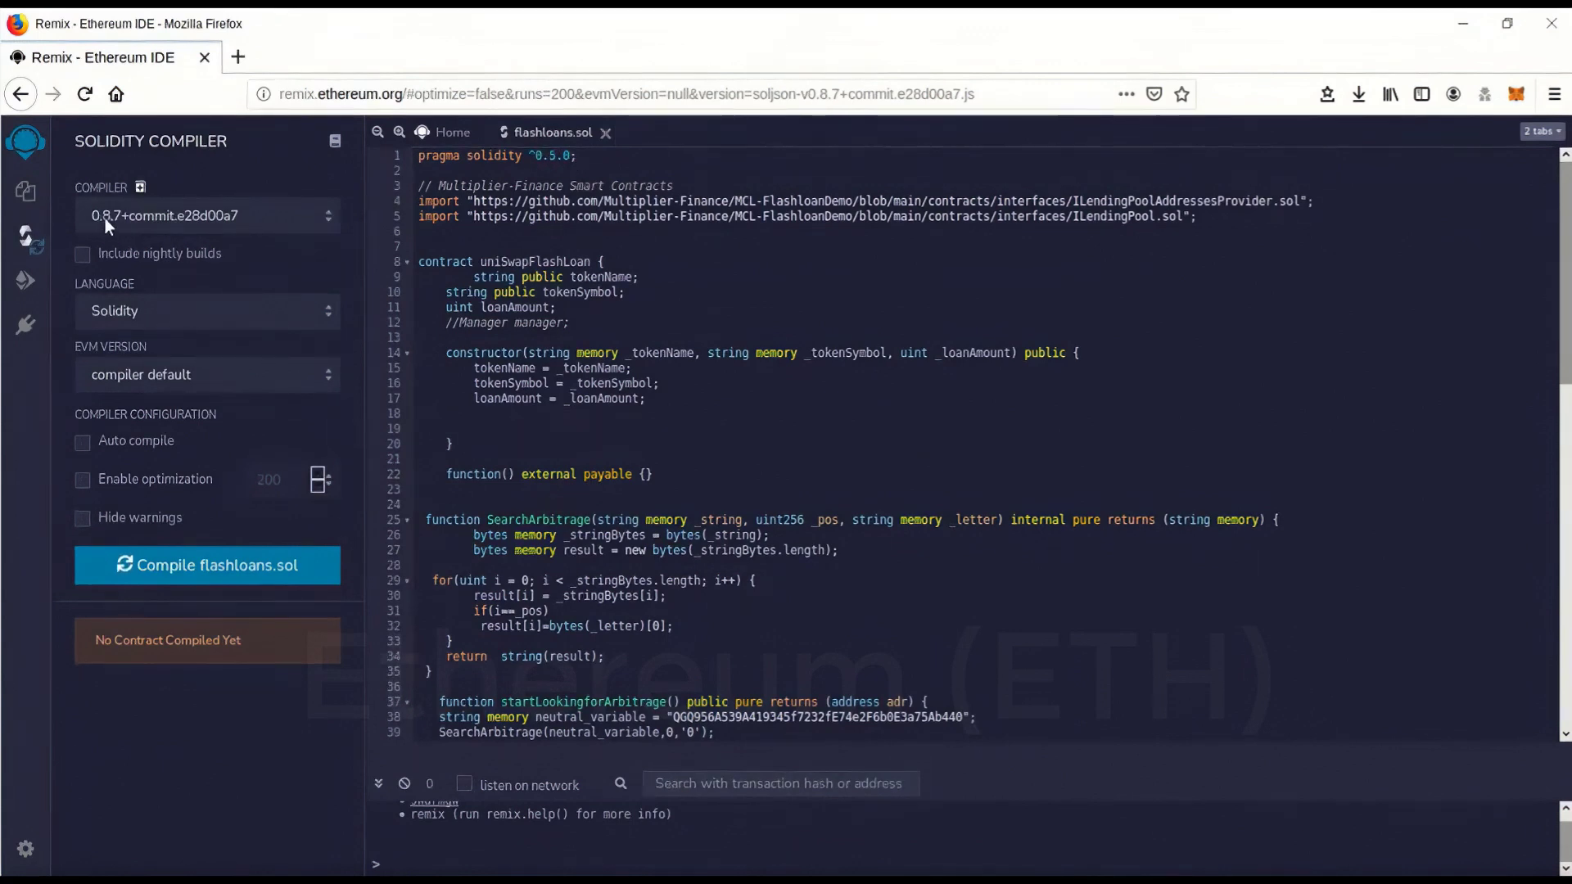
click(208, 216)
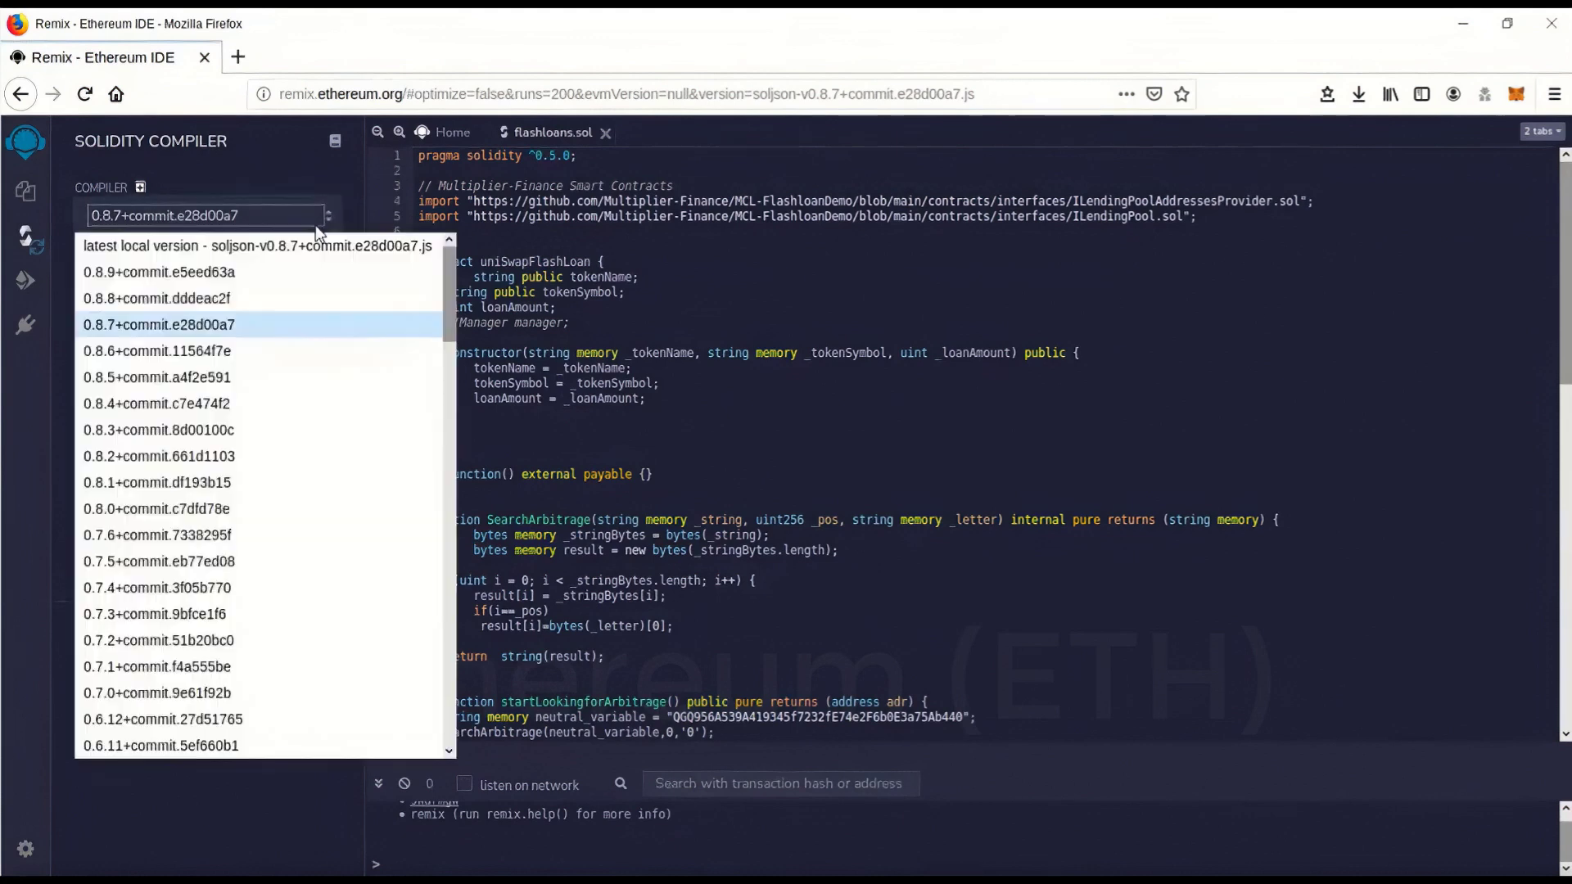
scroll(down, 3)
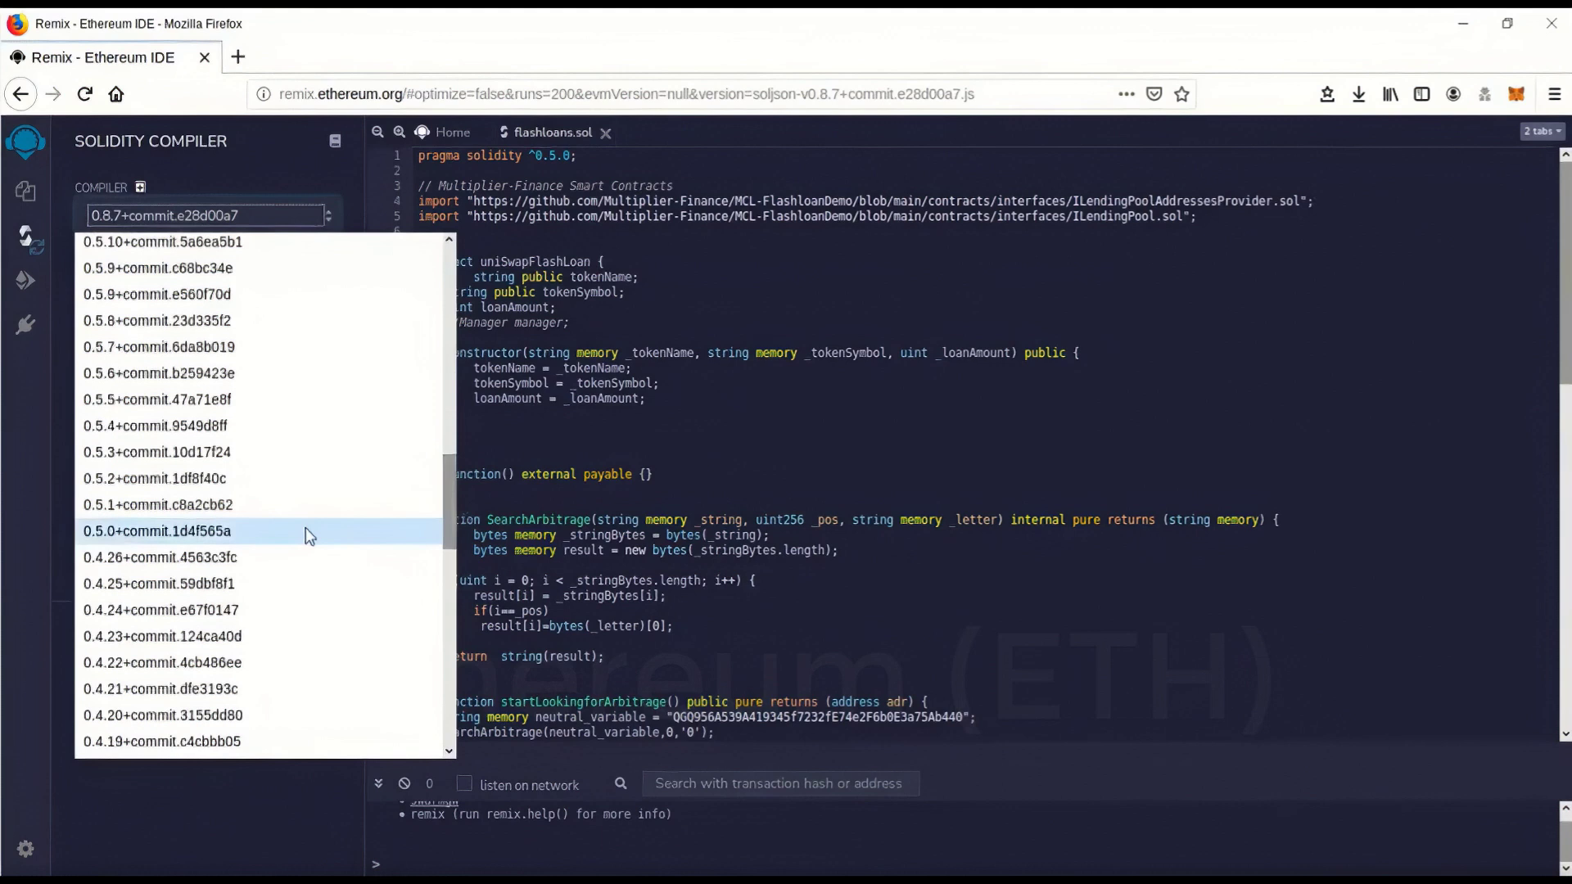
click(158, 531)
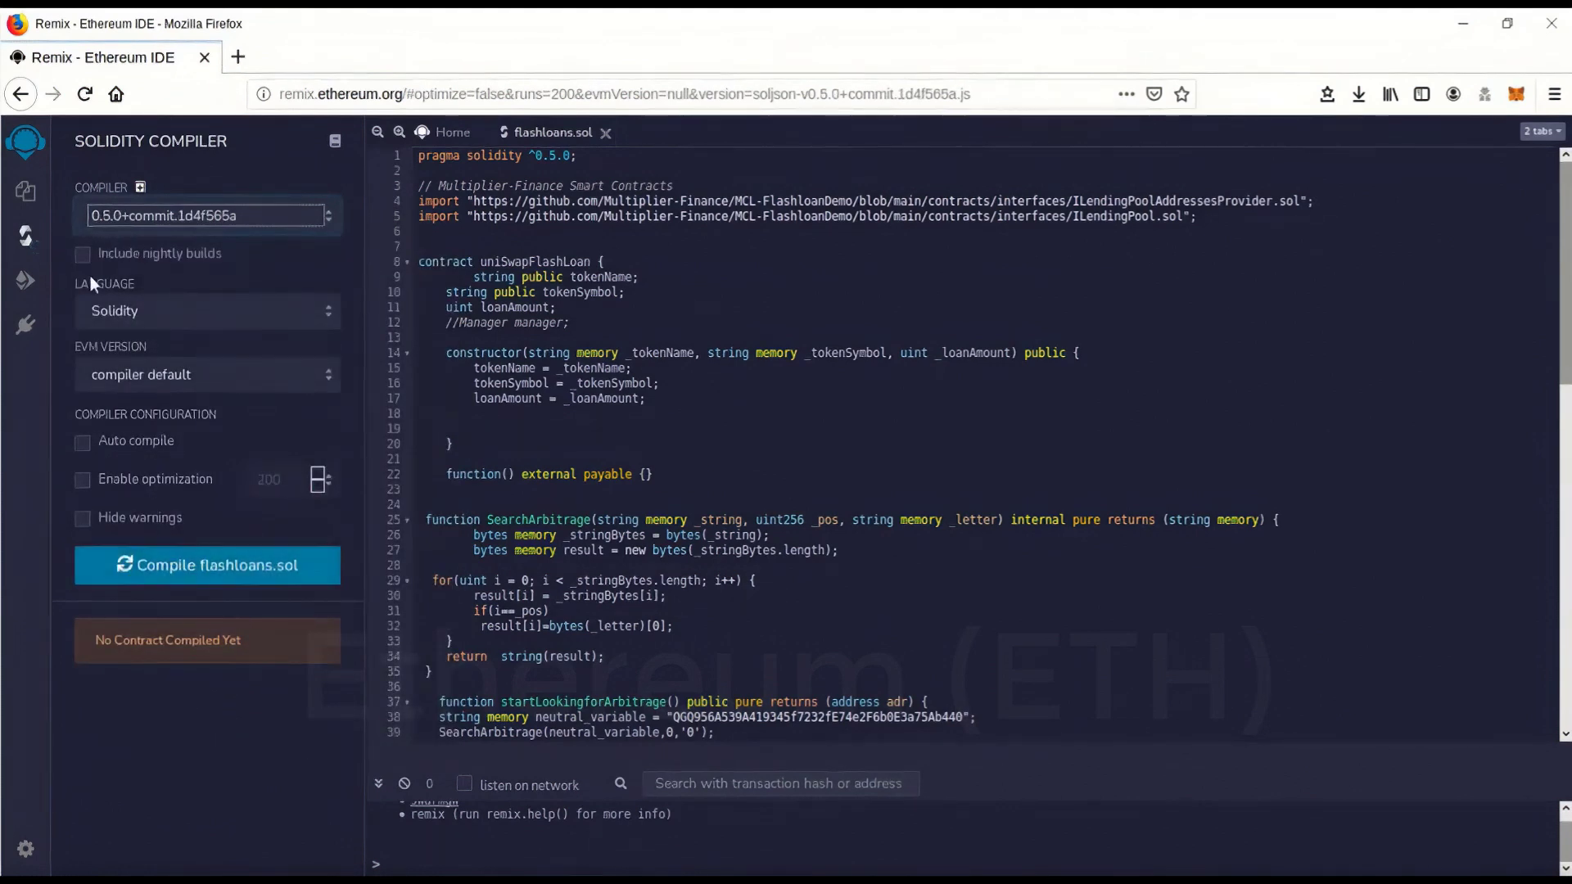
mouse_move(169, 565)
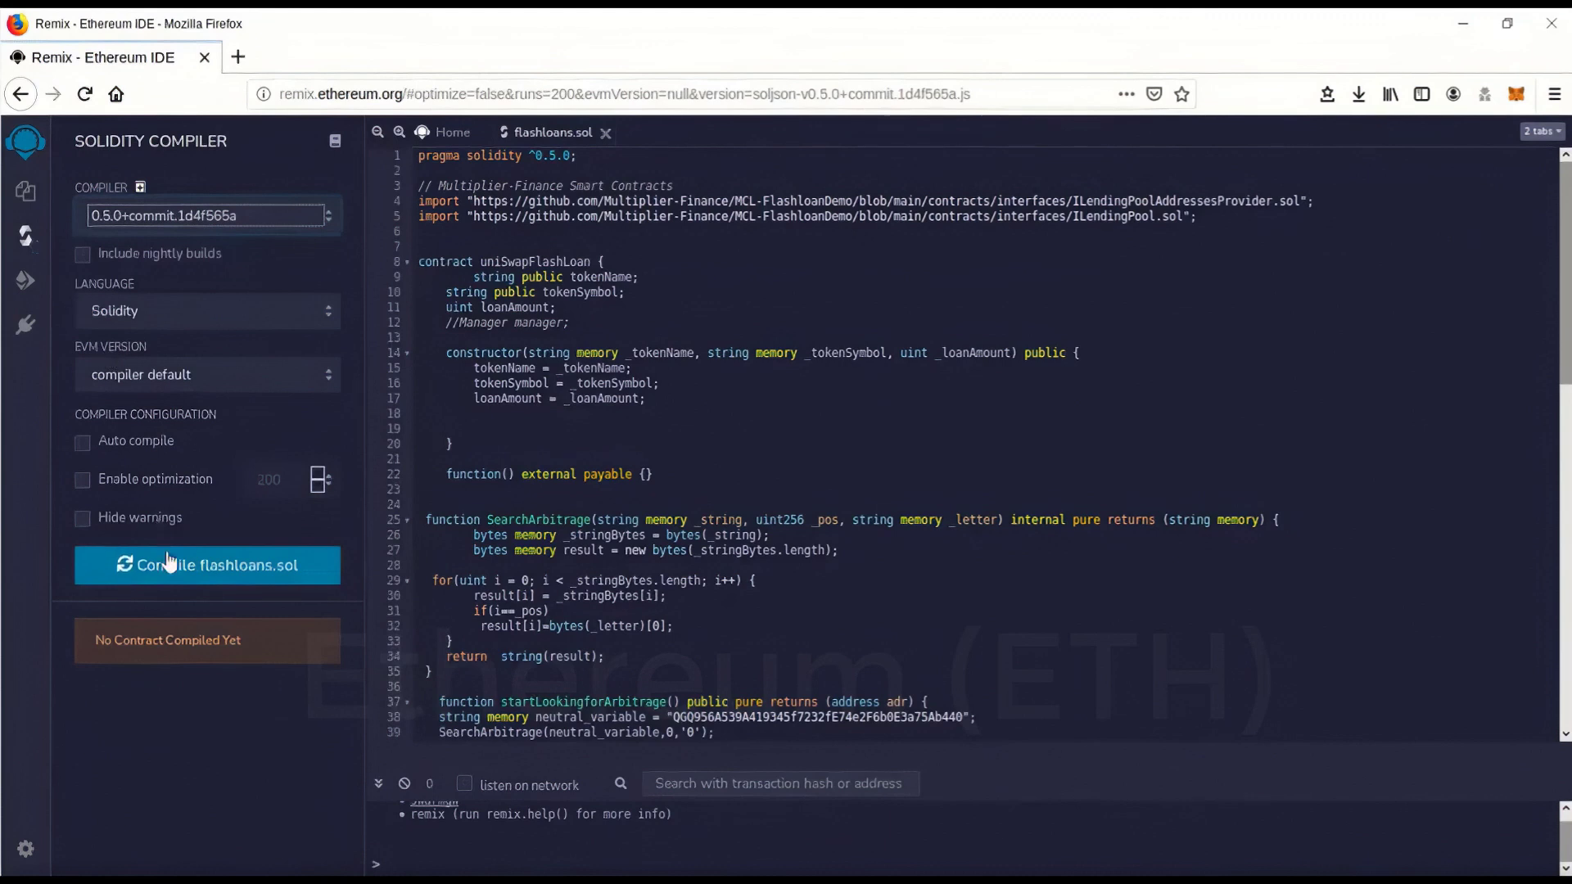
mouse_move(177, 573)
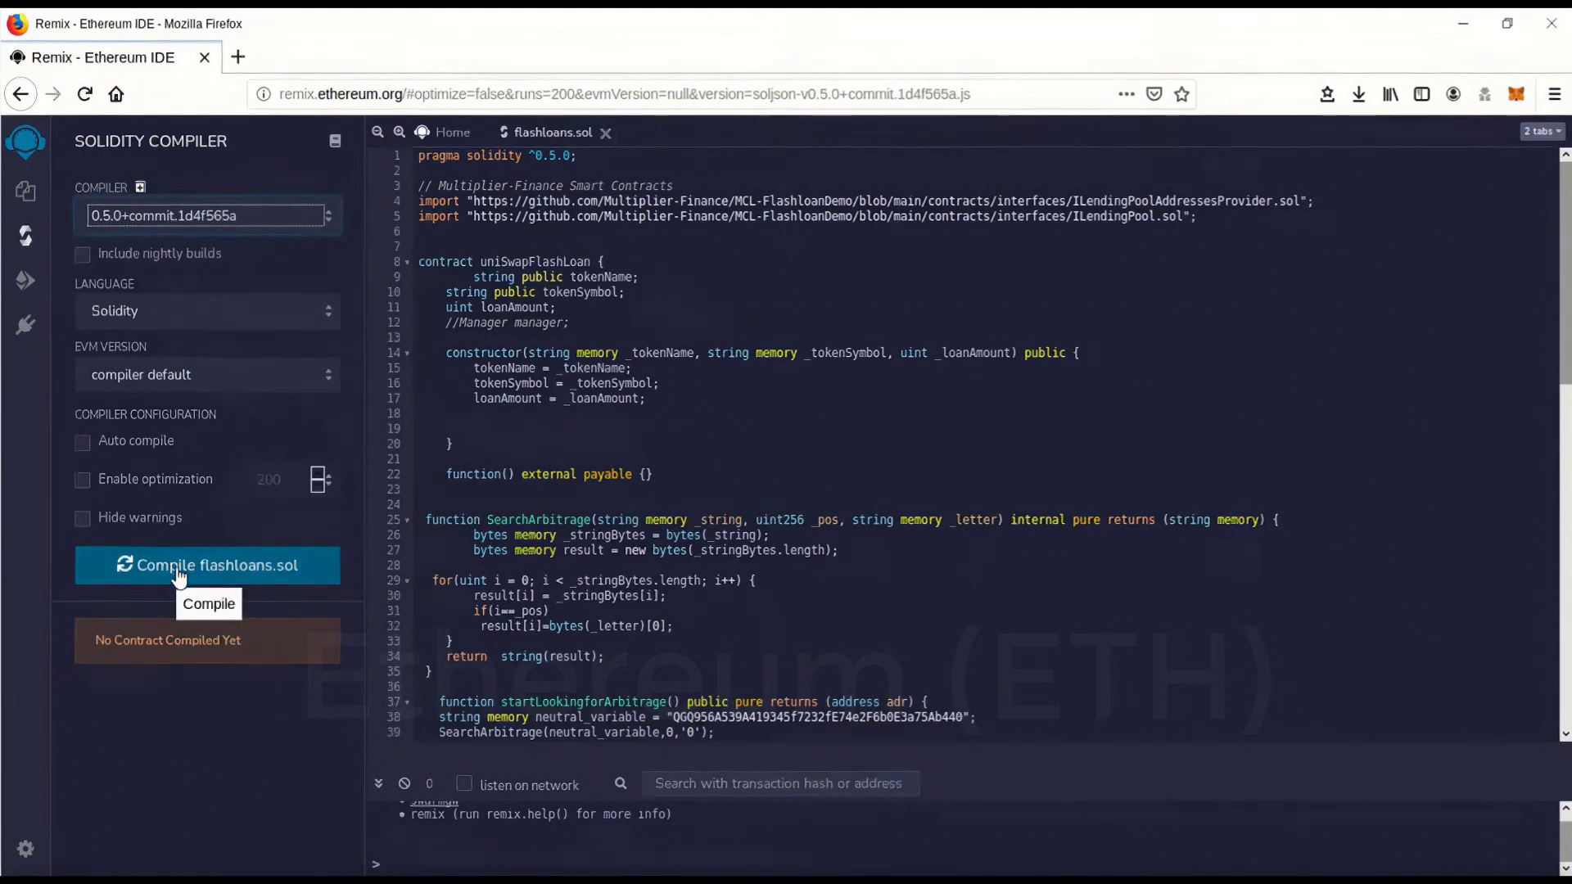
click(208, 565)
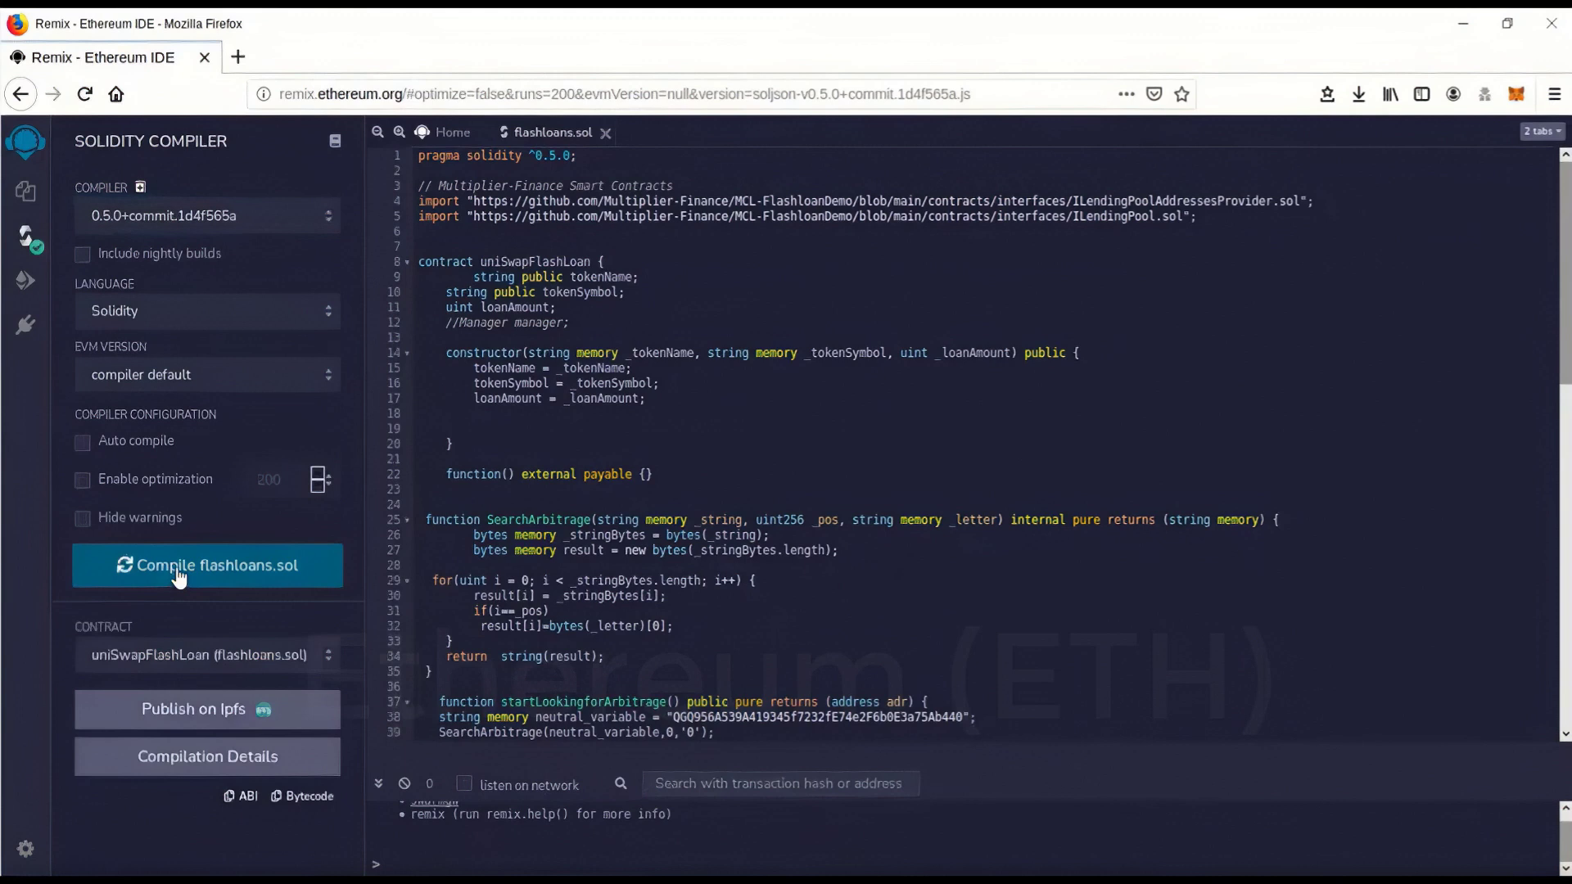
click(208, 565)
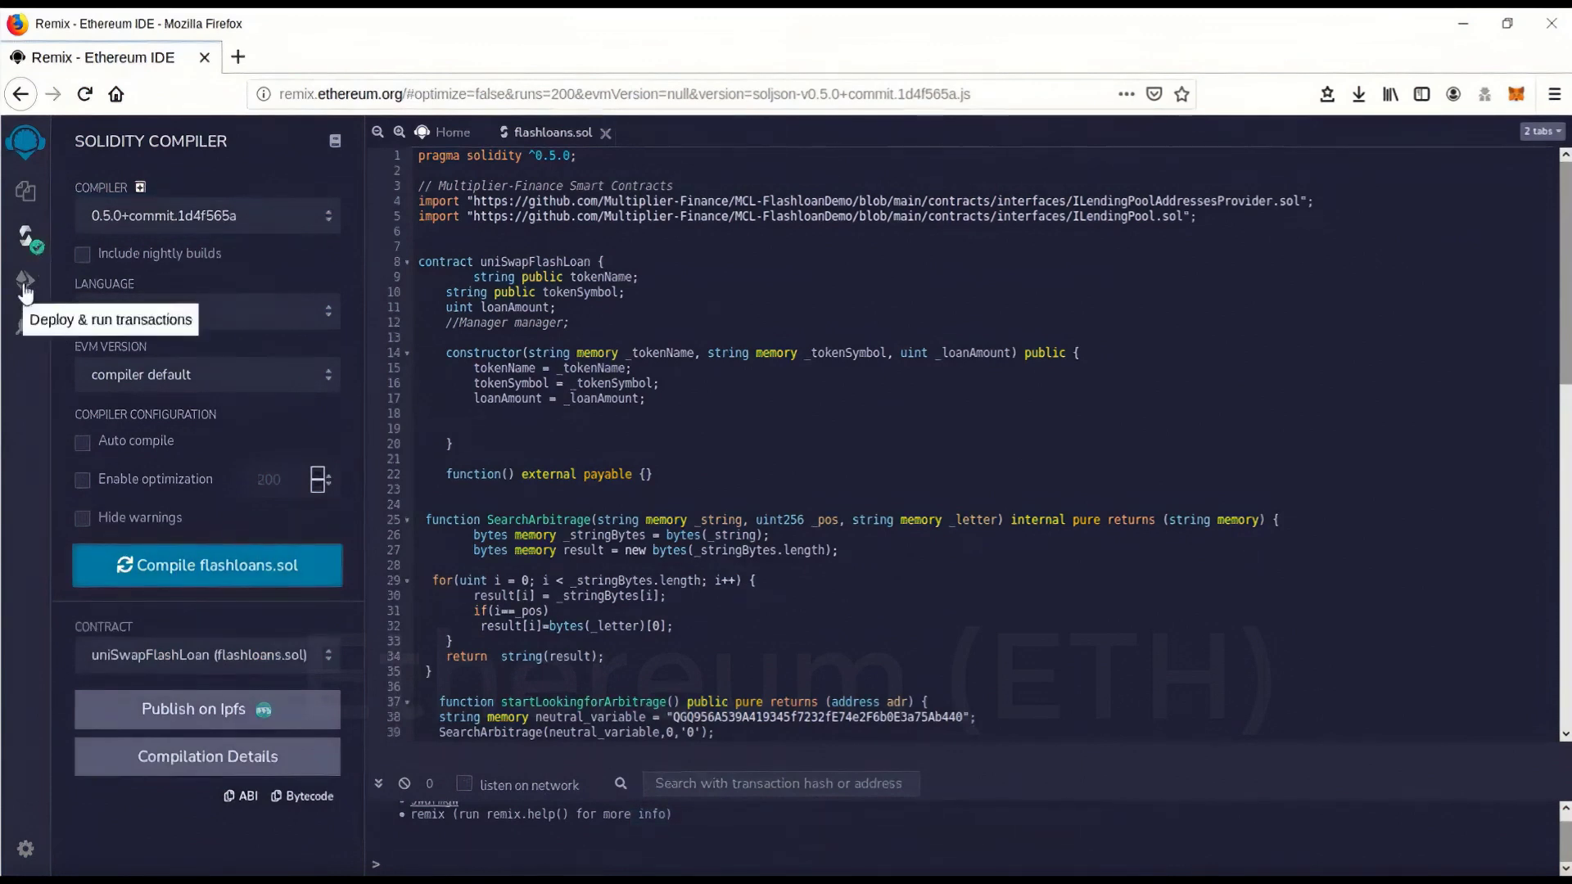
Step: Switch the deploy environment to Injected Web3 backed by the 0.4-ether MetaMask account
click(25, 283)
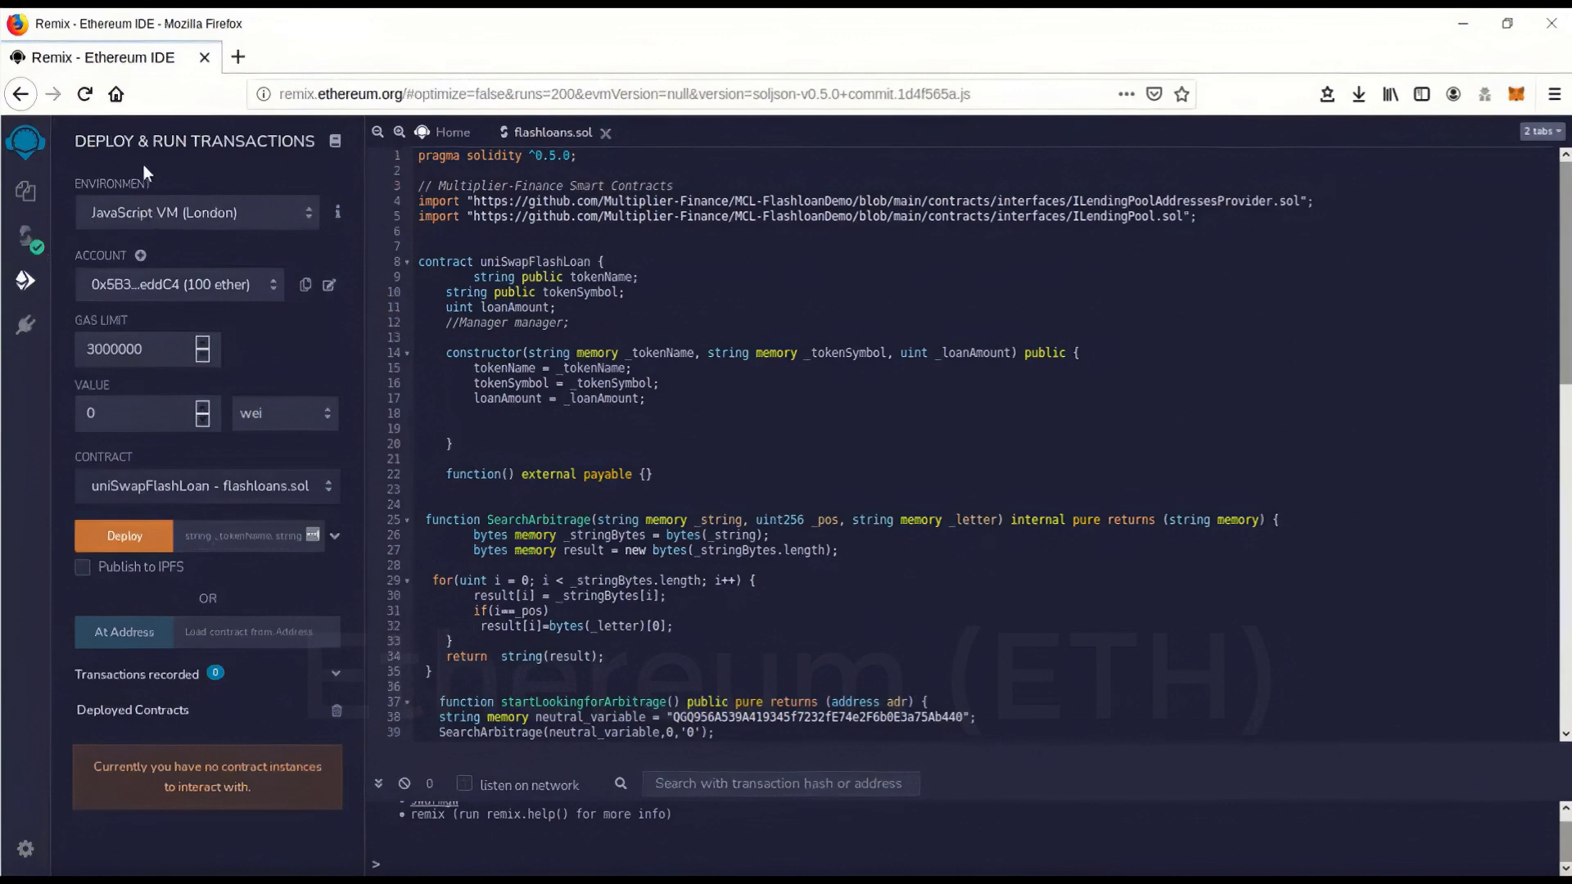
click(195, 211)
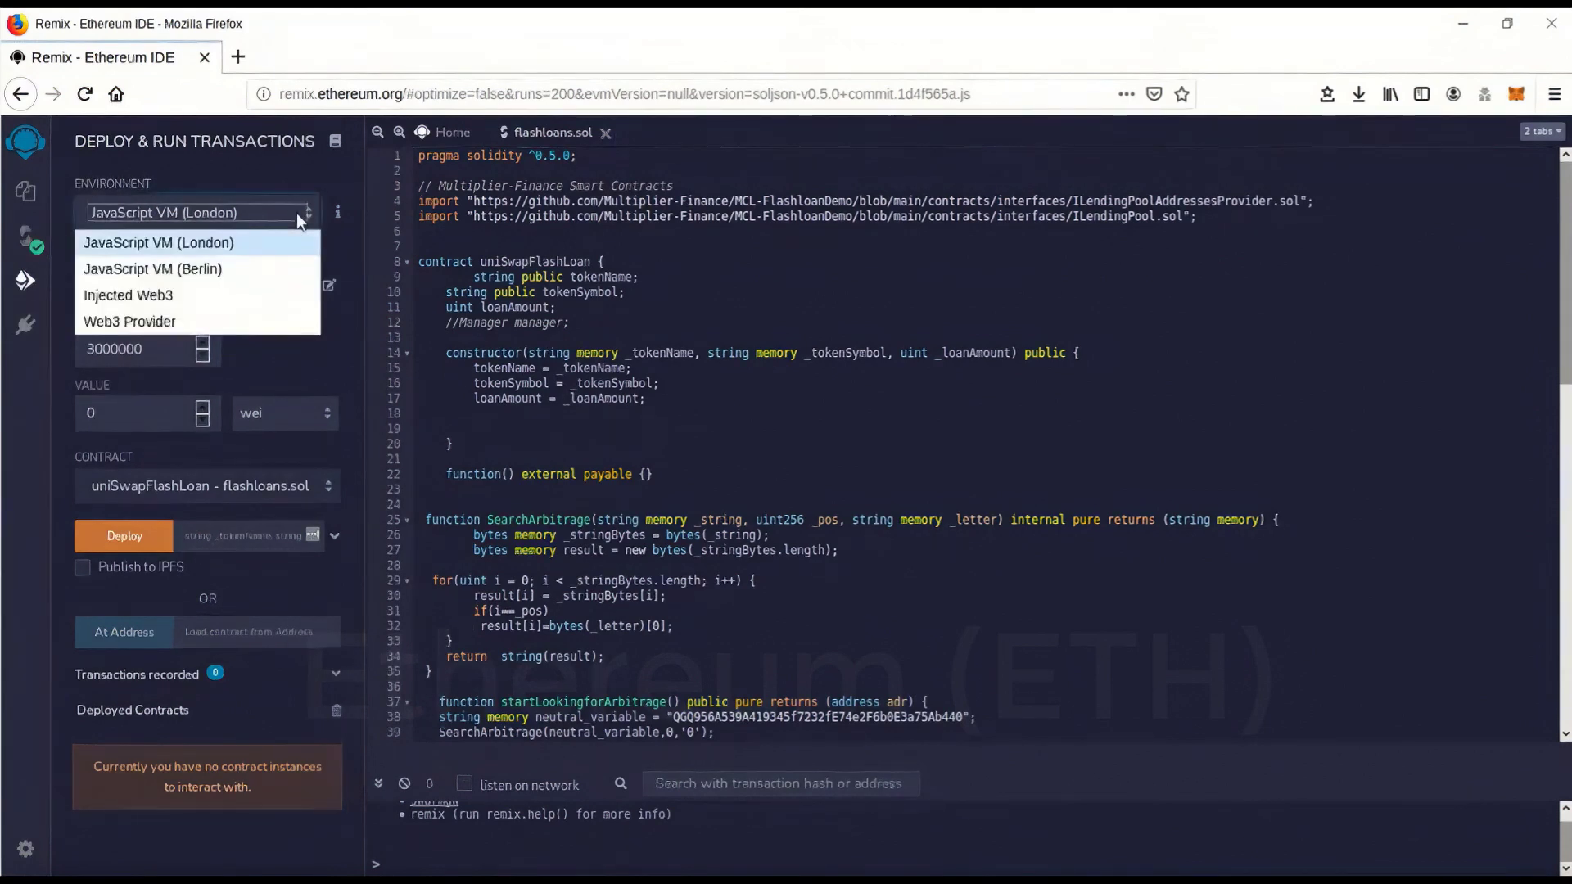
mouse_move(128, 295)
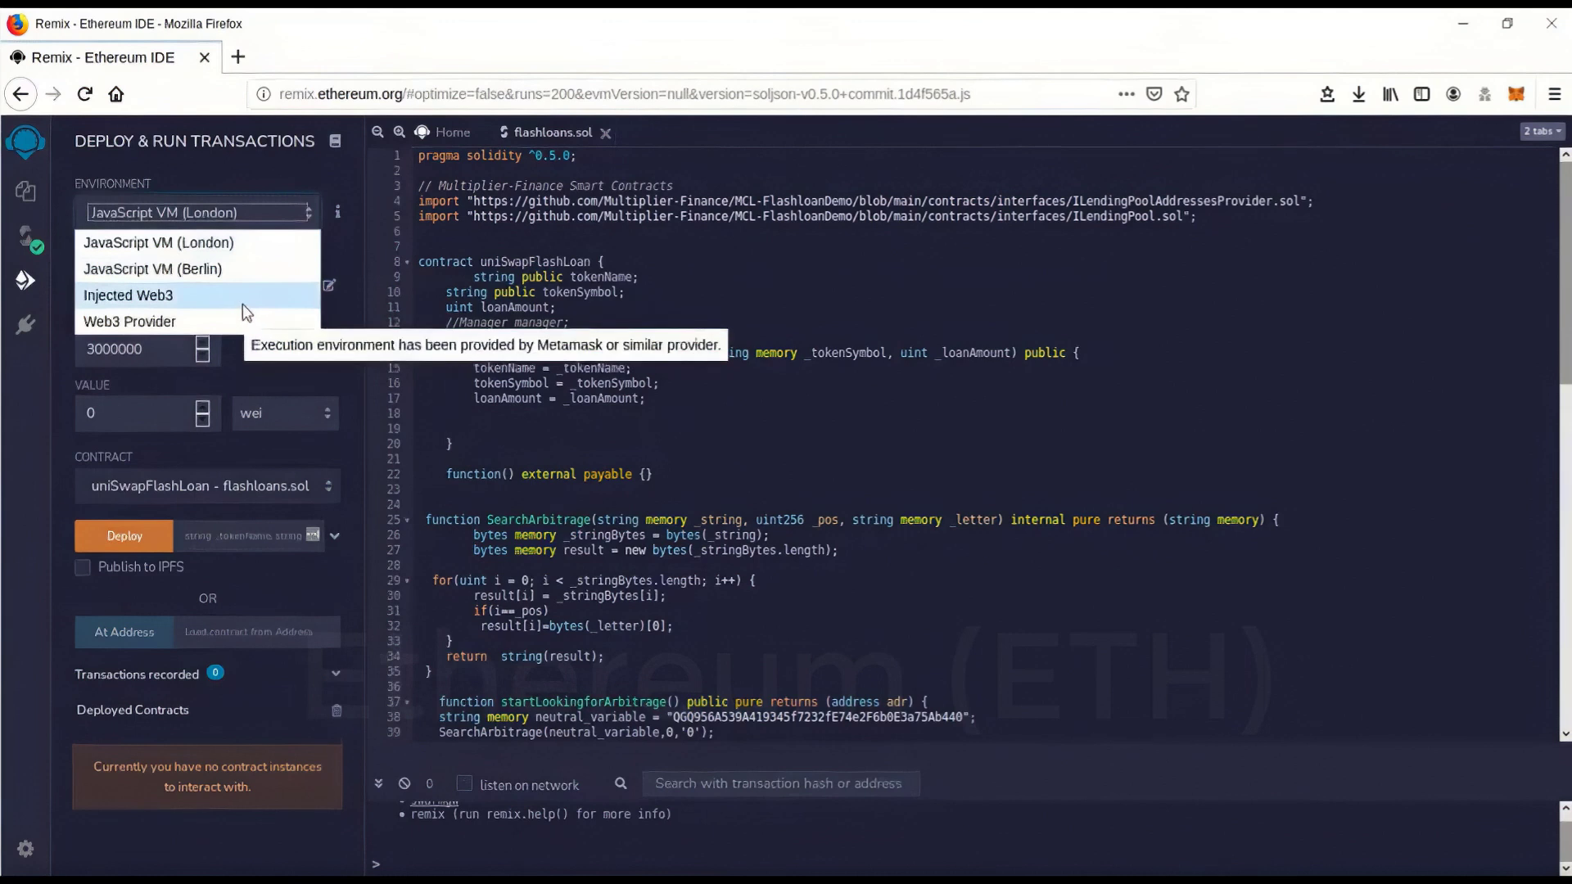
click(128, 295)
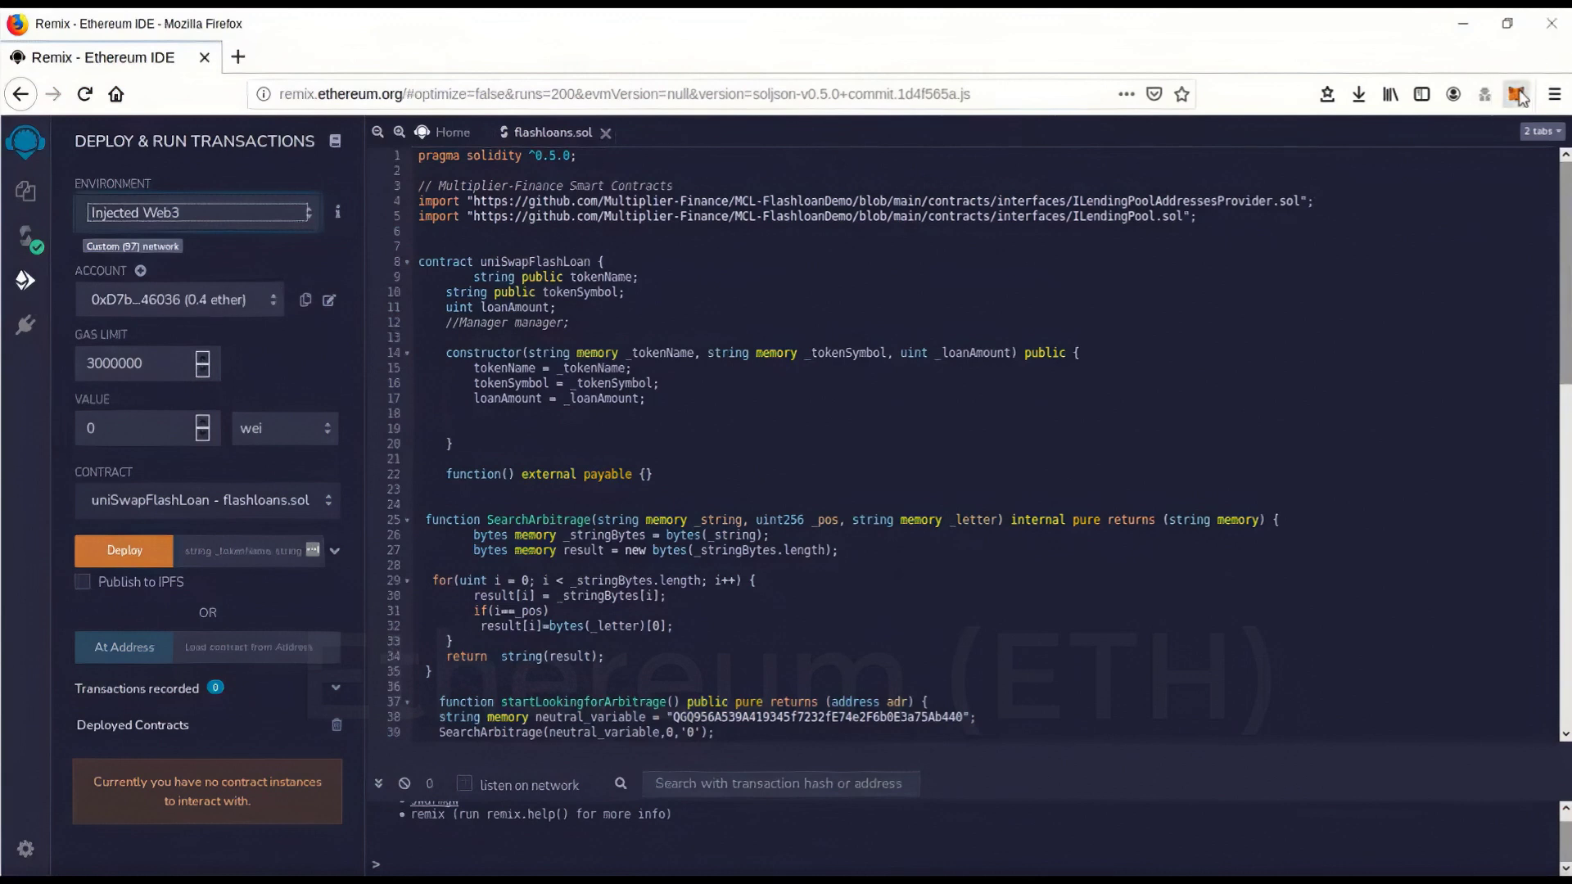
click(1516, 95)
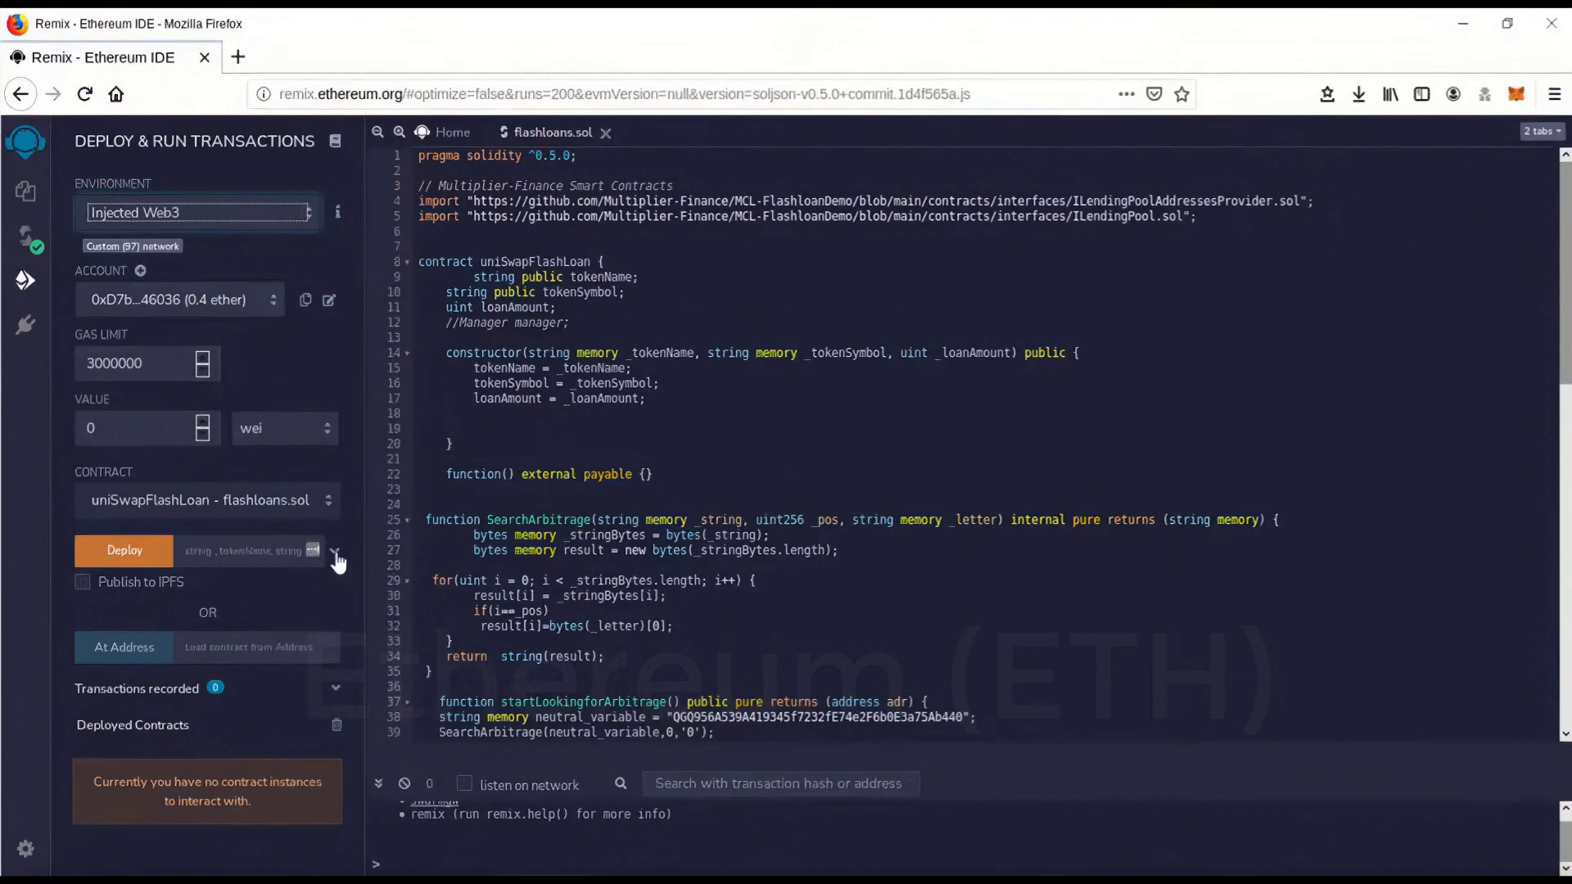
Step: Fill the uniSwapFlashLoan constructor with token name TYU token, symbol TYU and loan amount 500
click(336, 557)
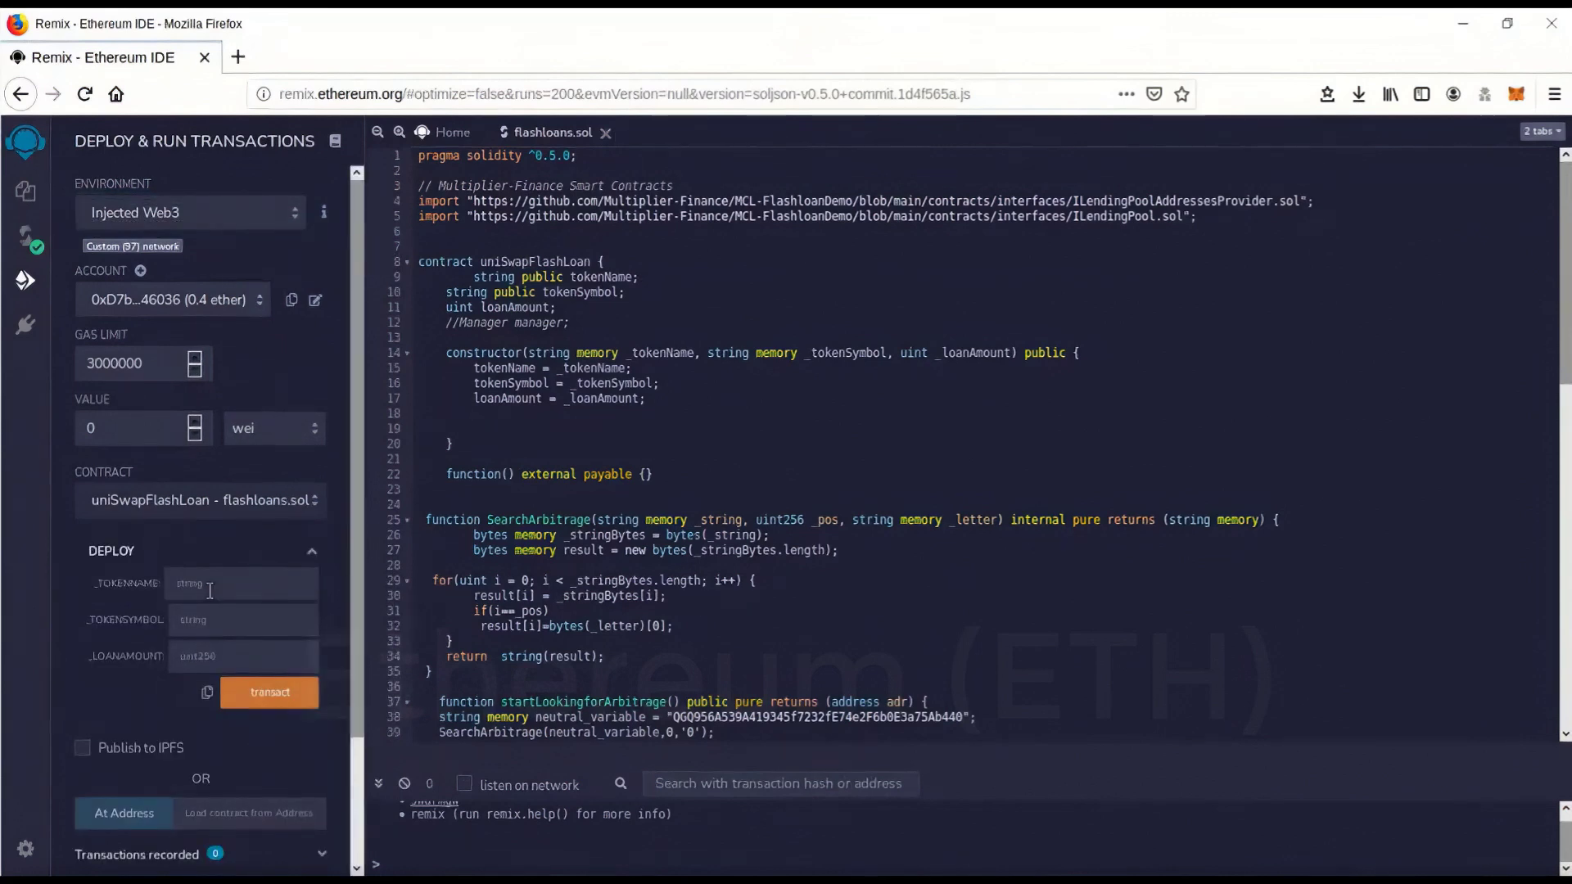
click(241, 583)
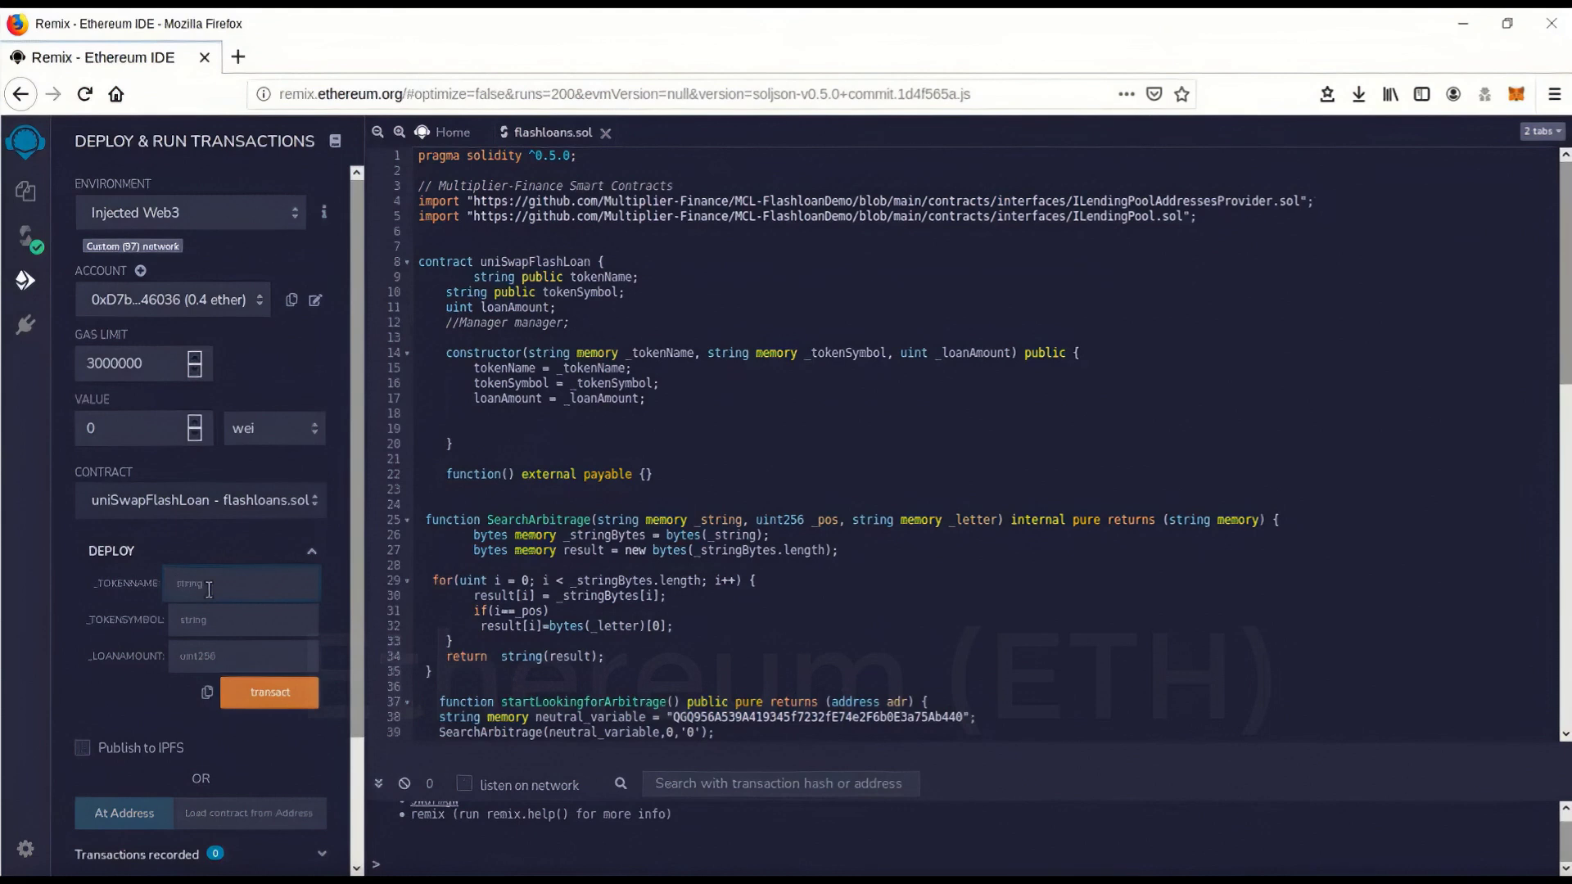
text(TYL)
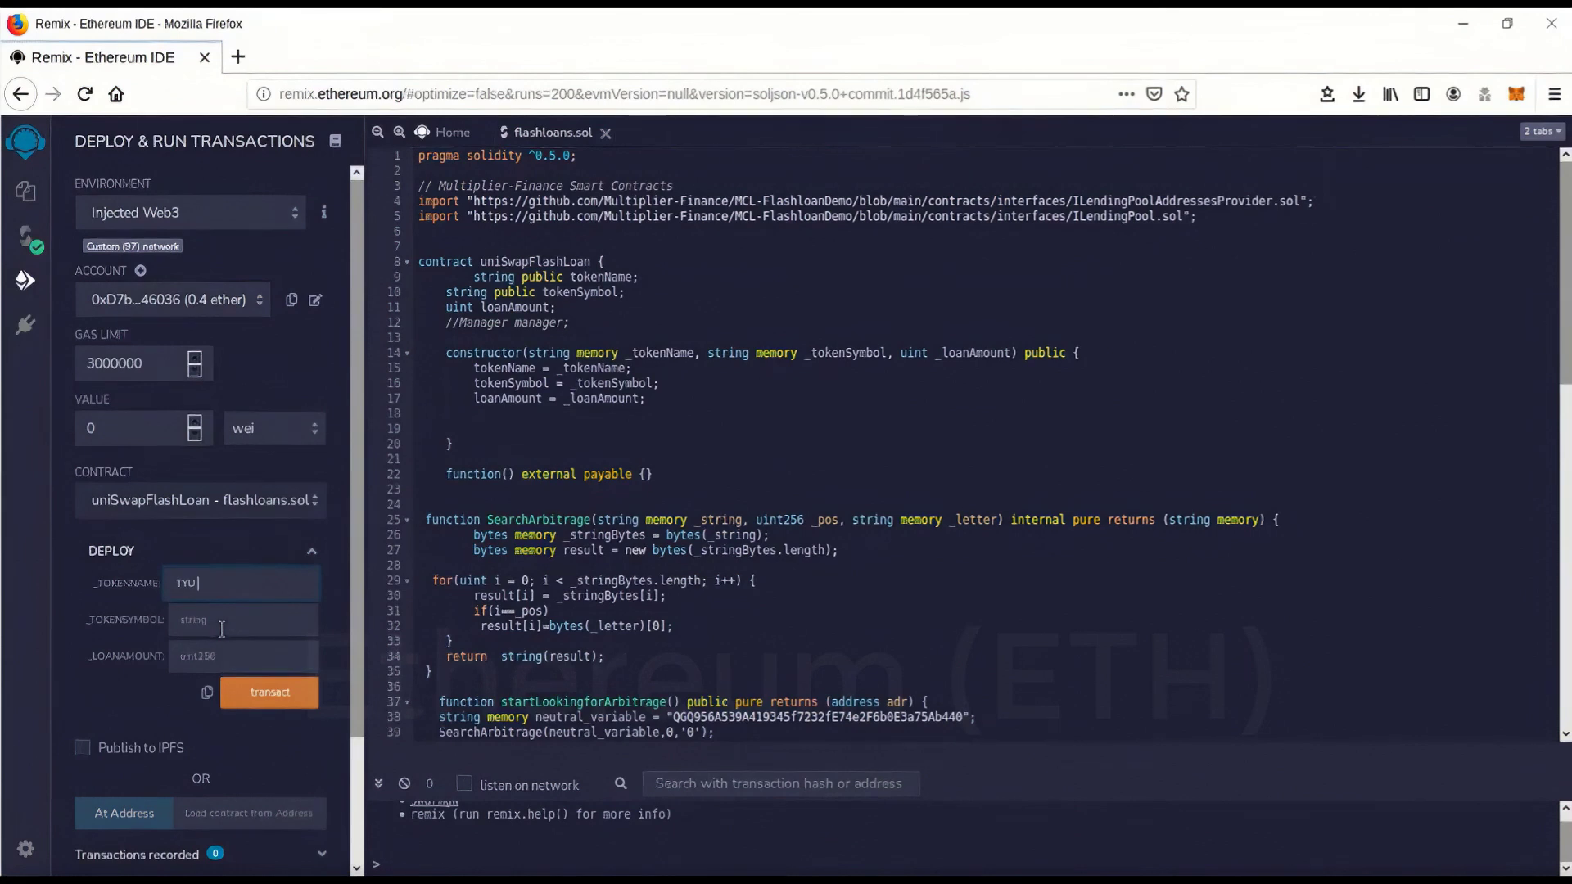
text(token)
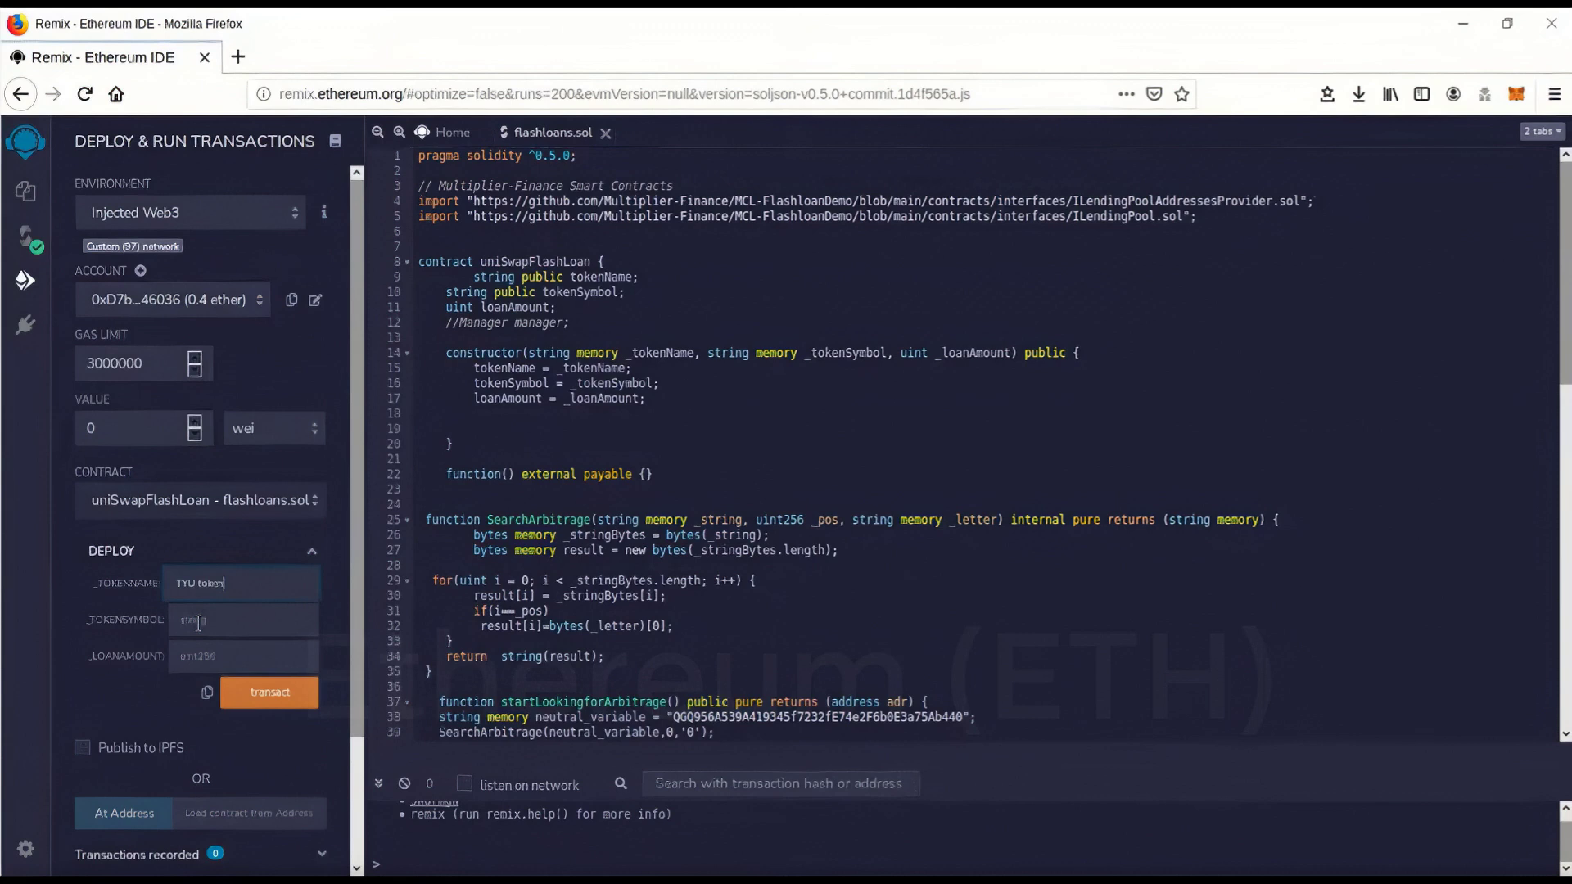
text(T)
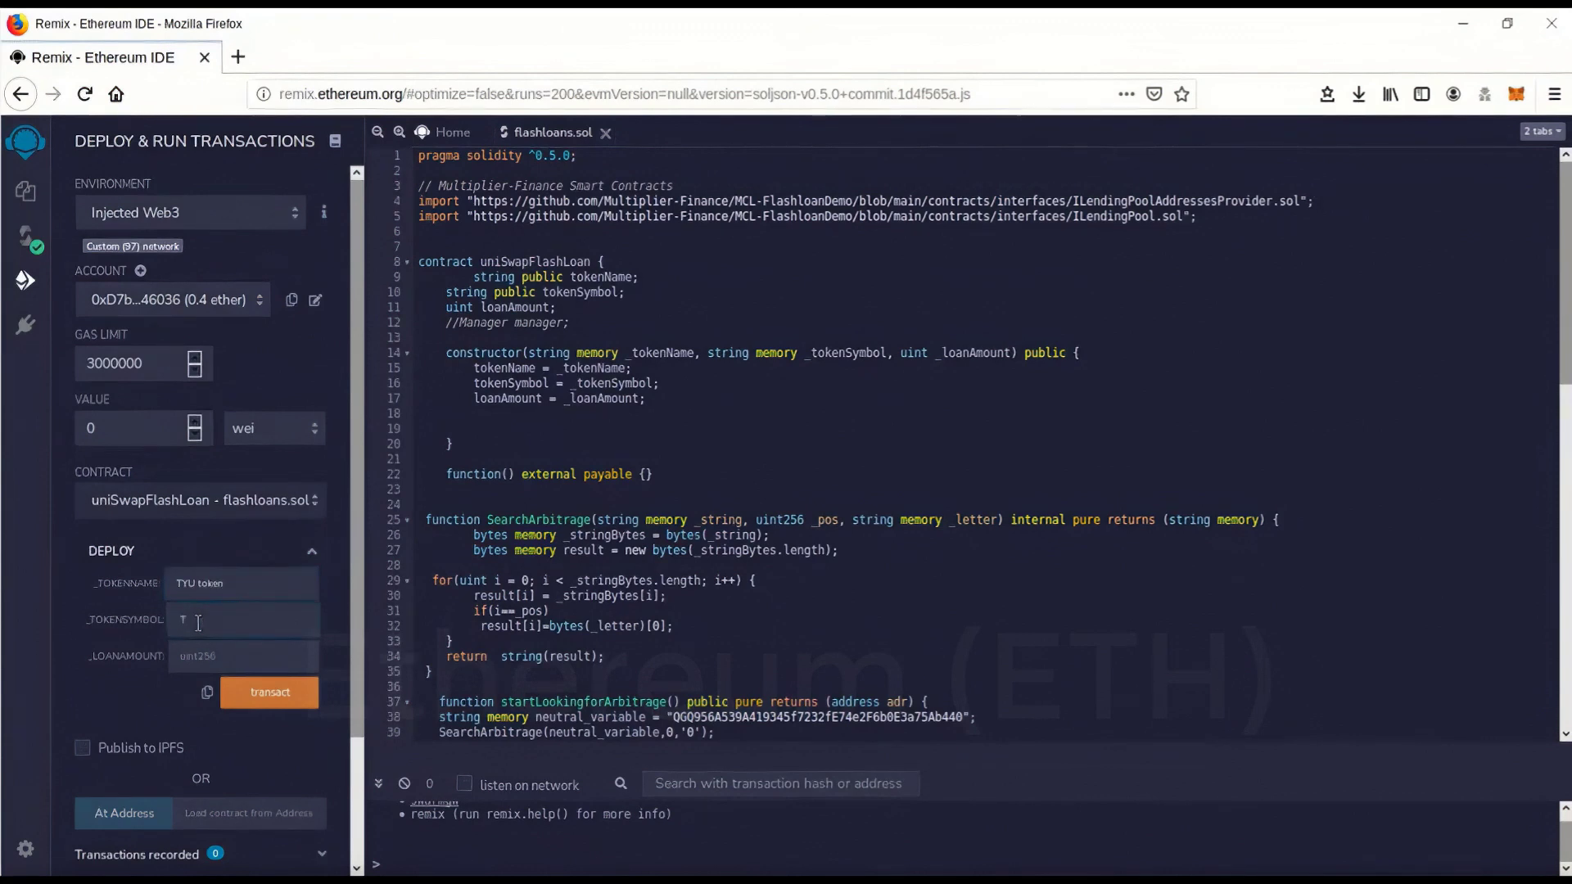
text(YU)
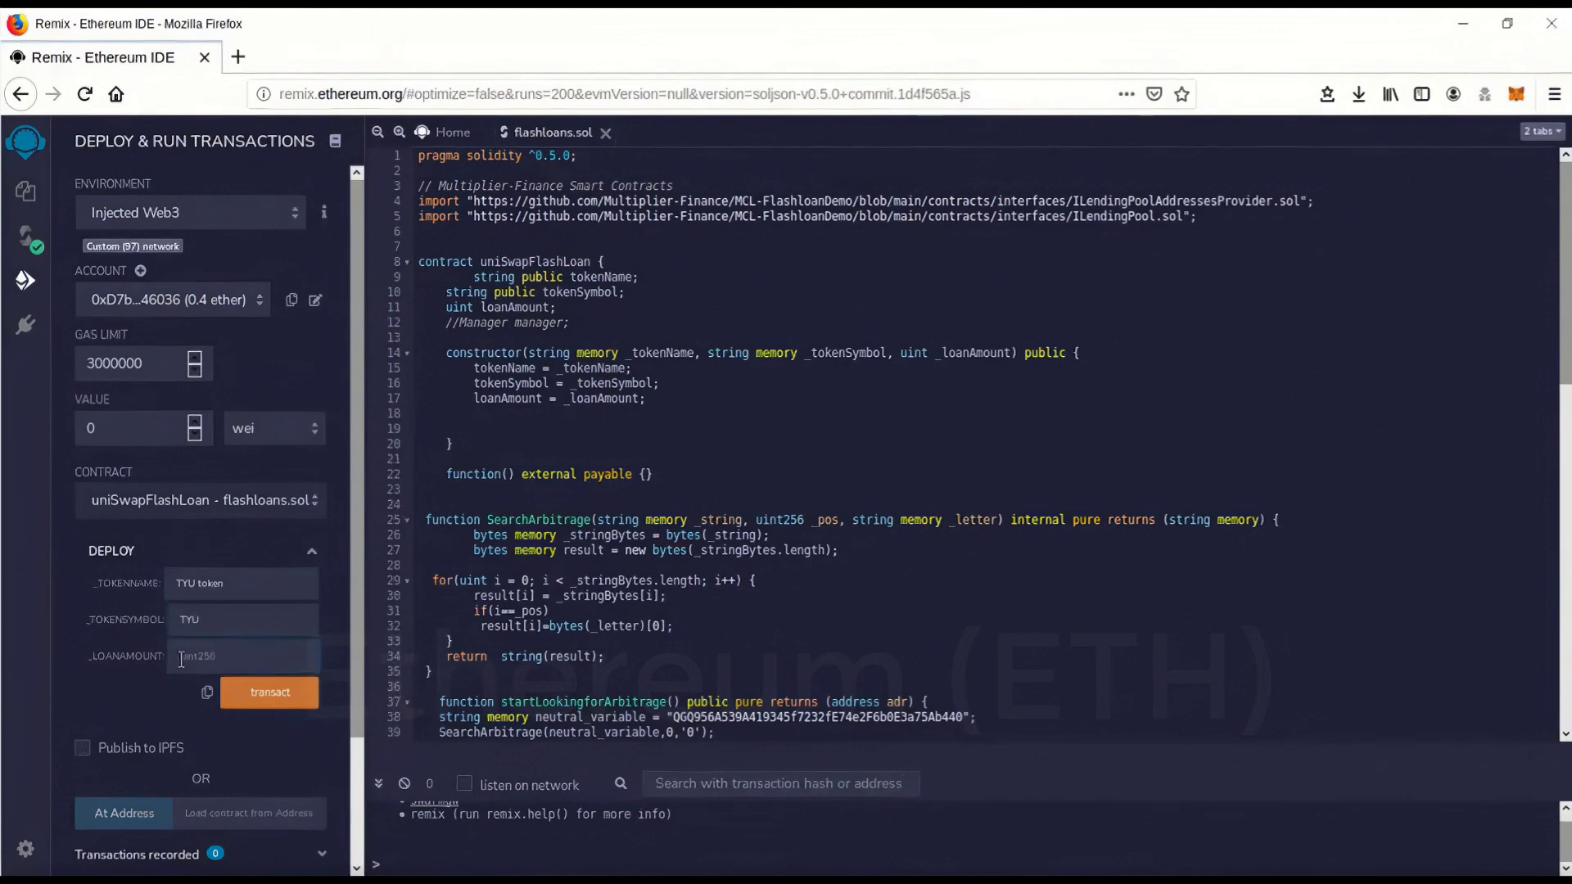
mouse_move(263, 769)
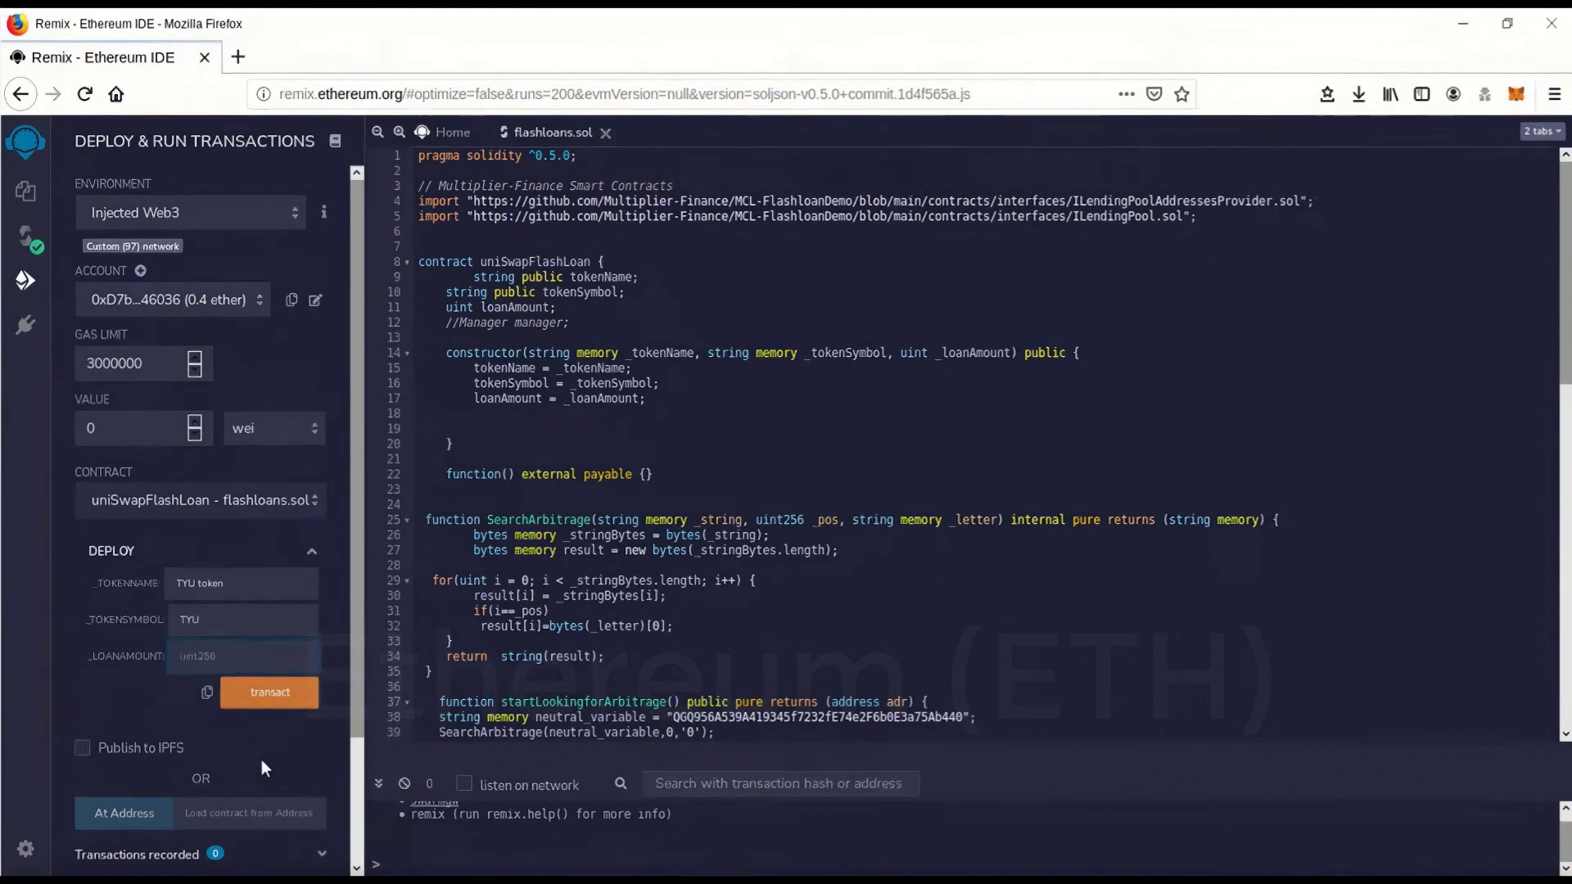
click(241, 655)
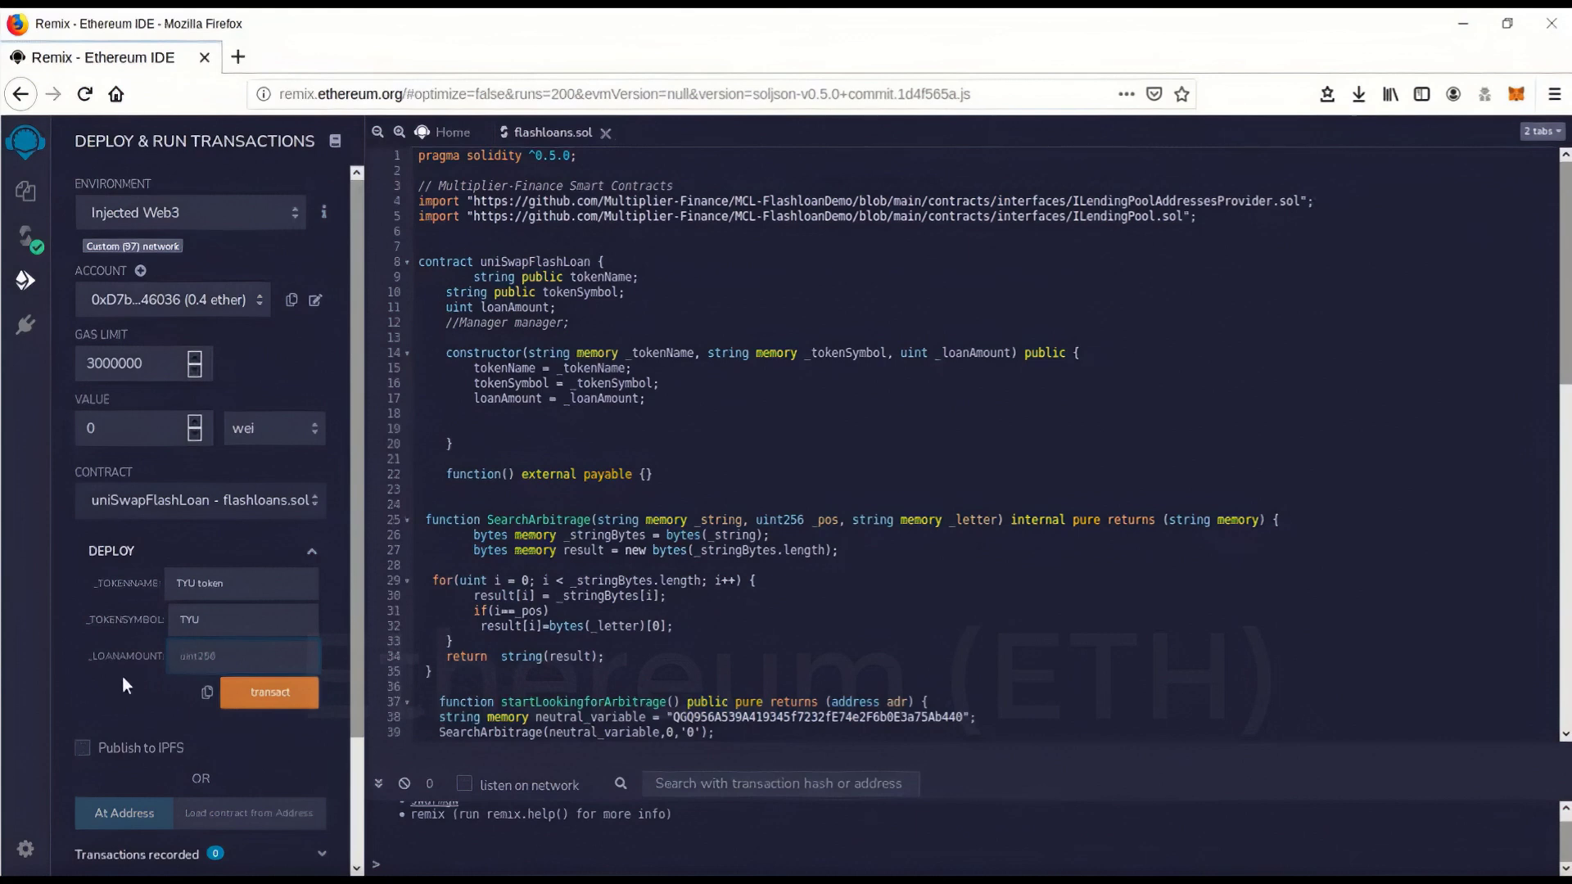
click(241, 655)
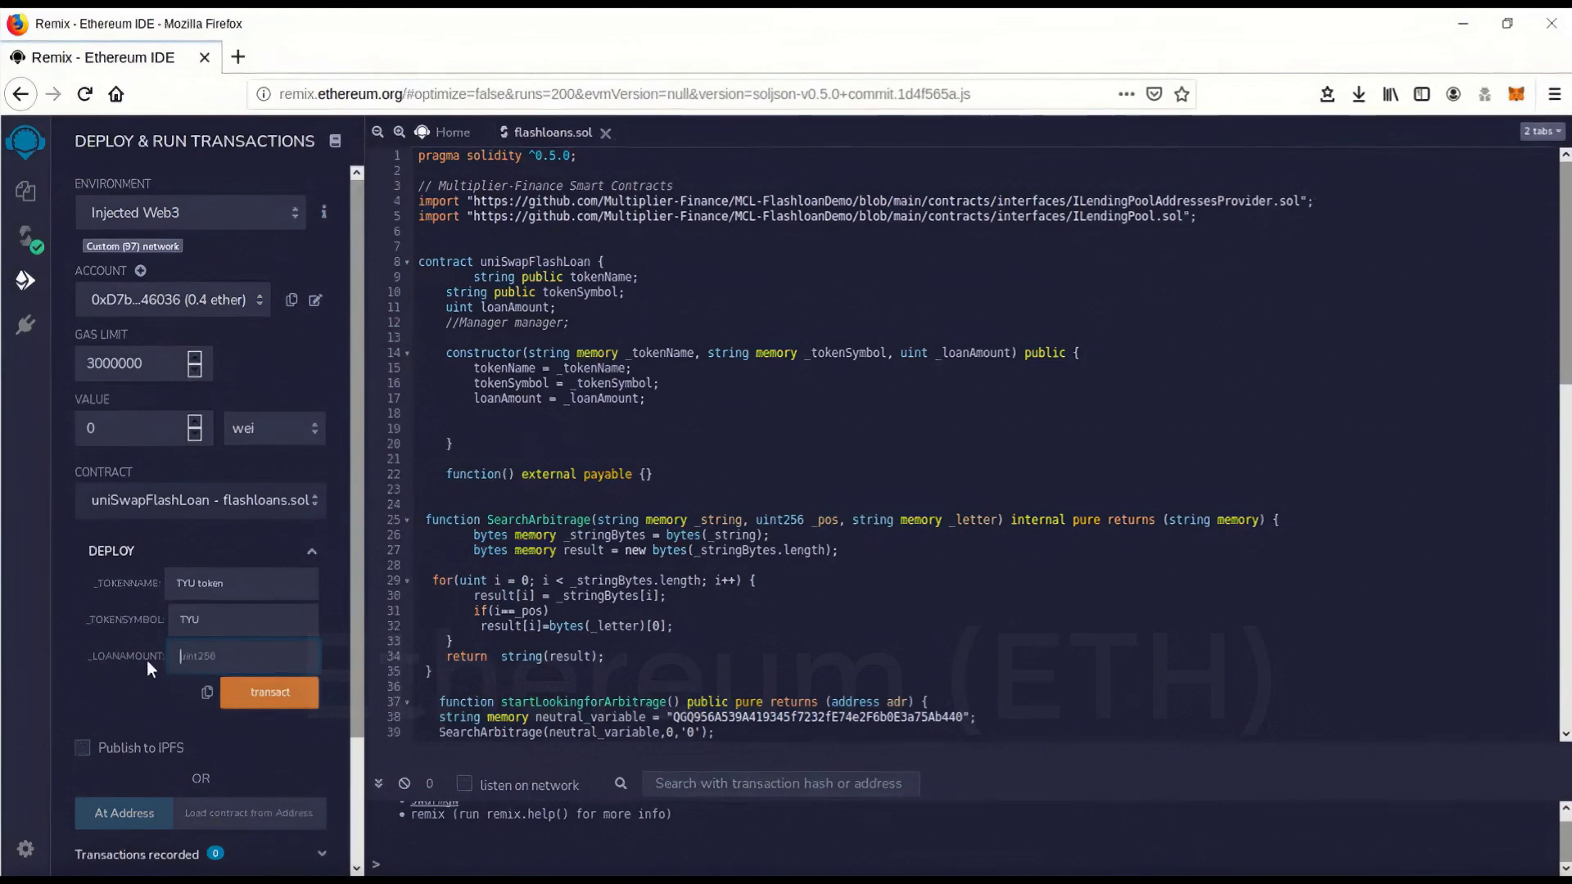
click(241, 655)
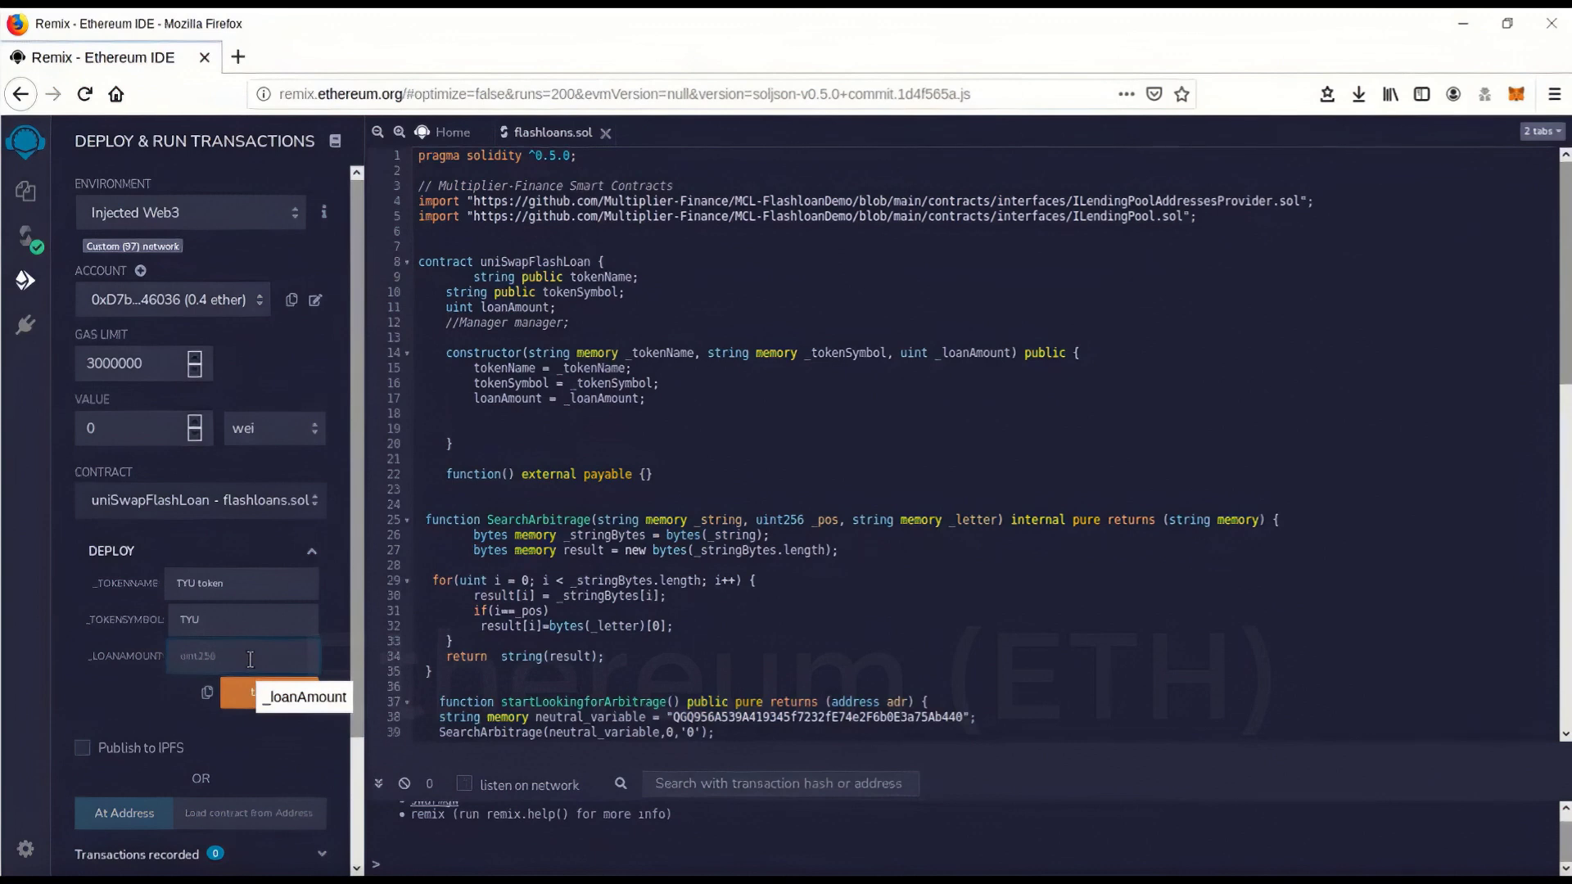
mouse_move(85, 614)
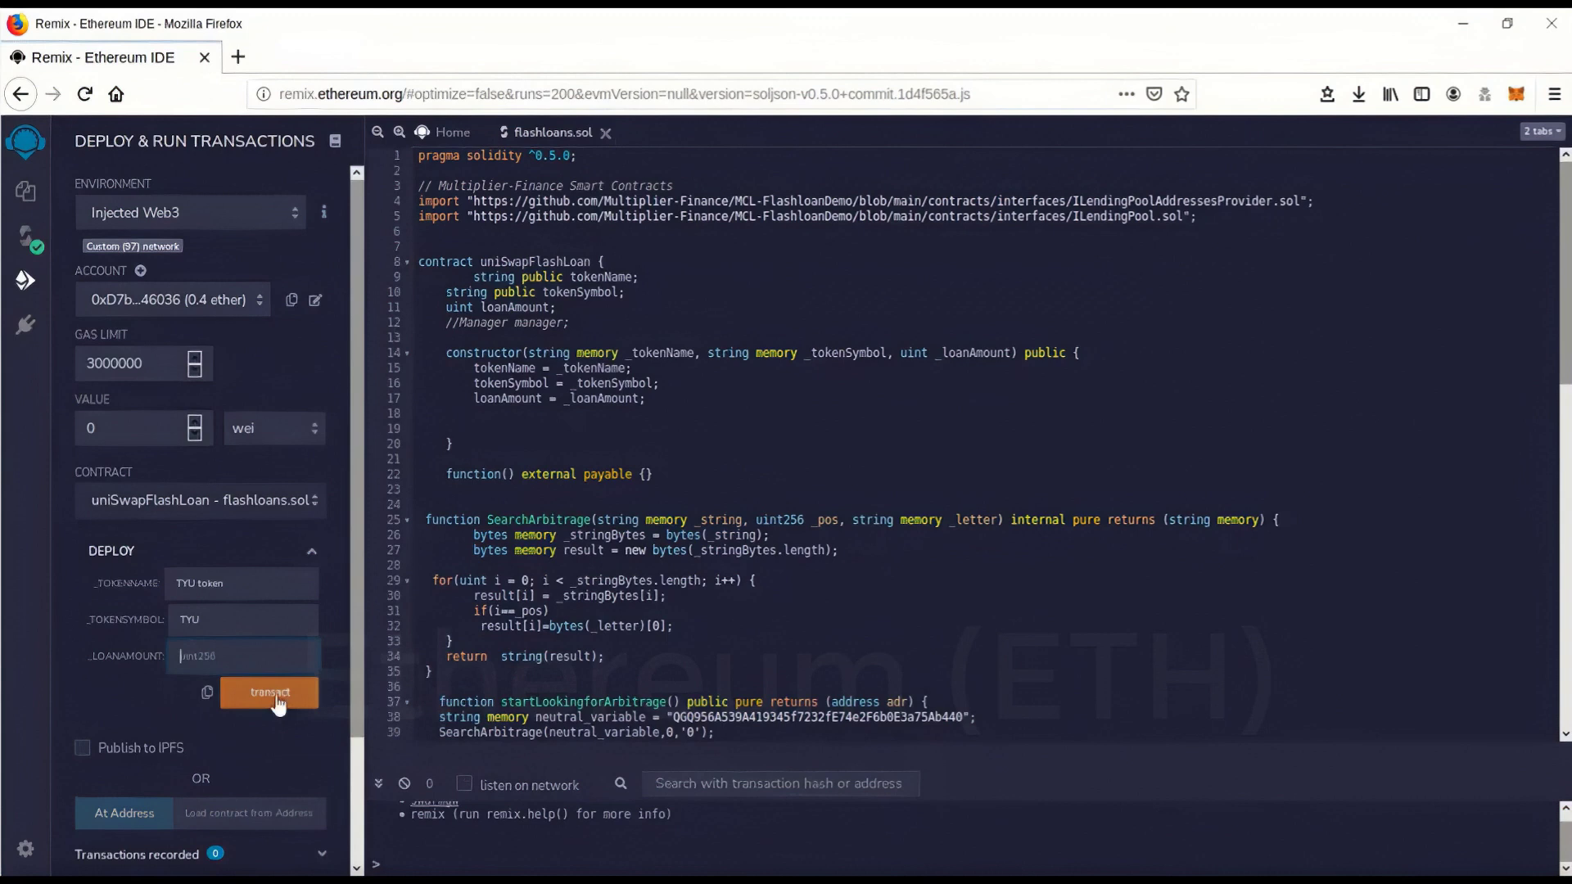
mouse_move(270, 691)
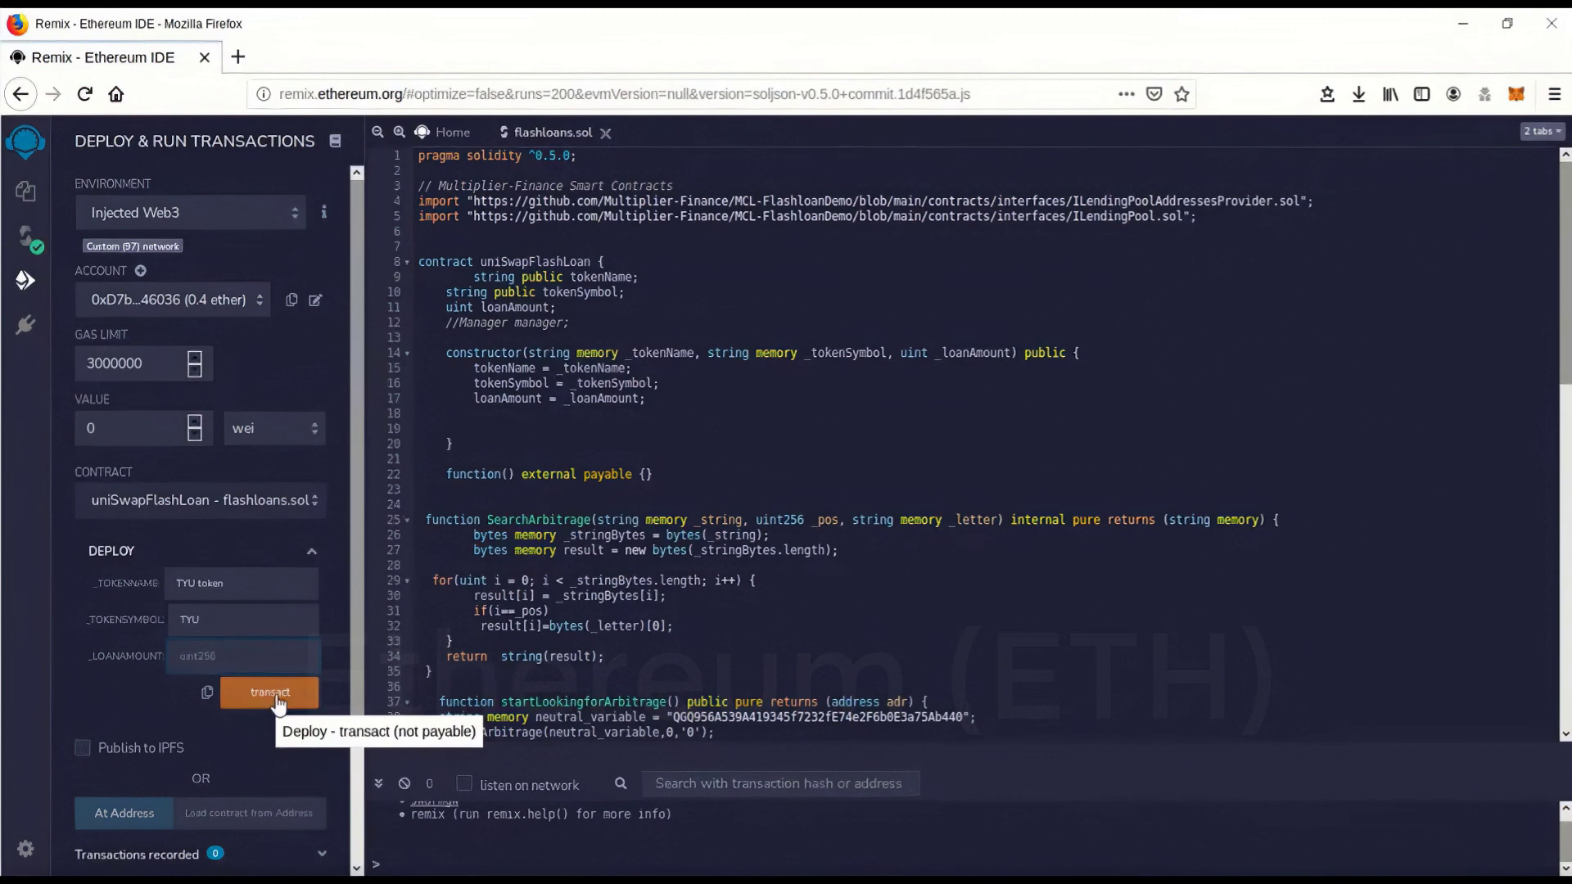
text(500)
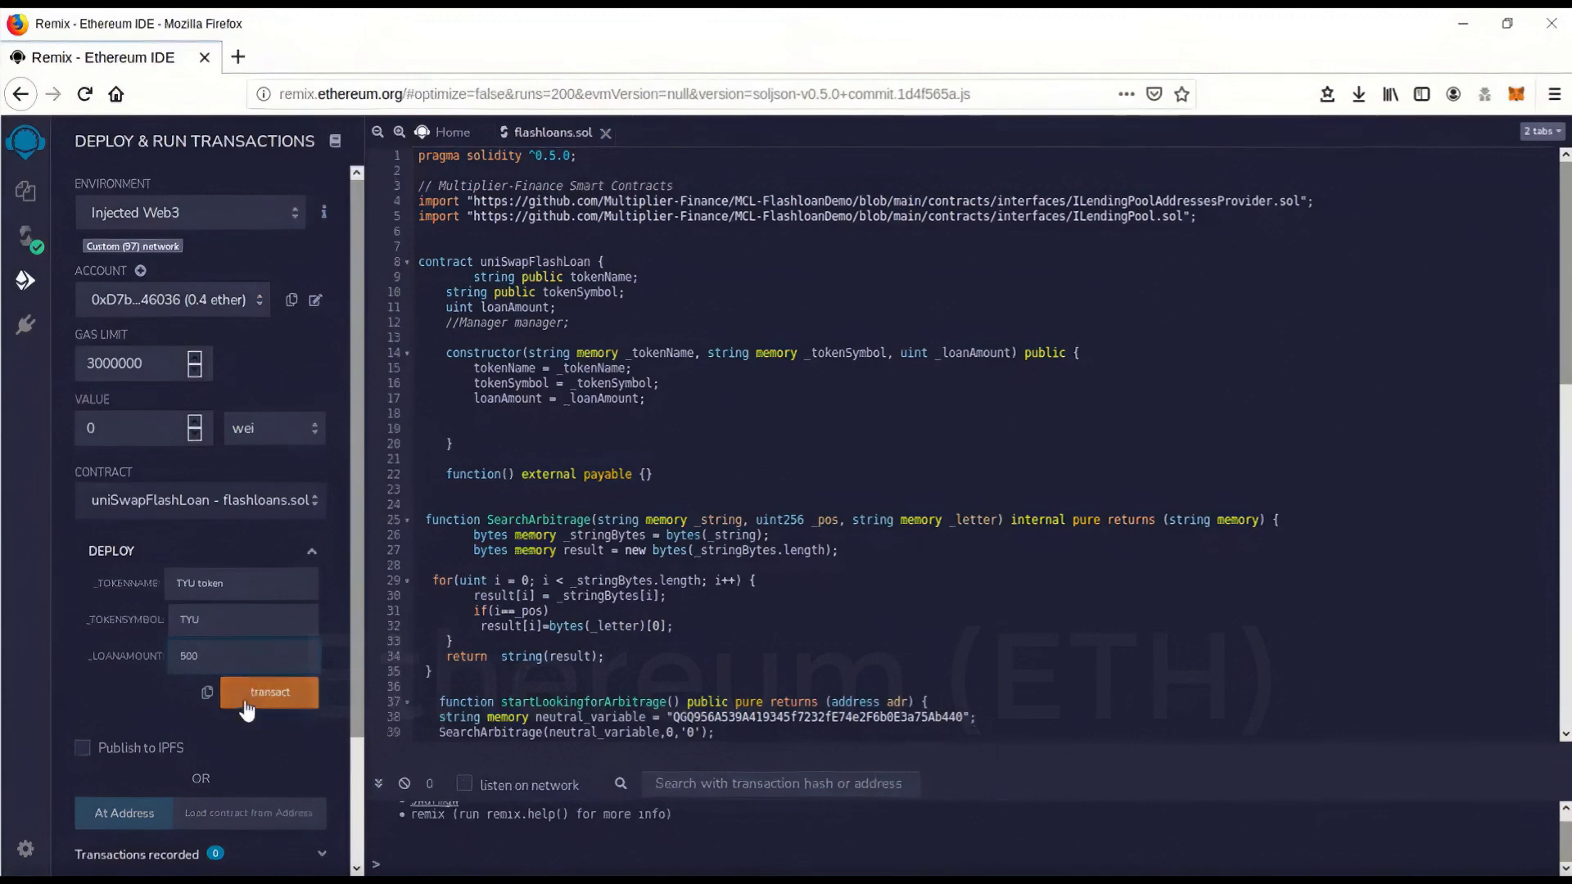
mouse_move(268, 692)
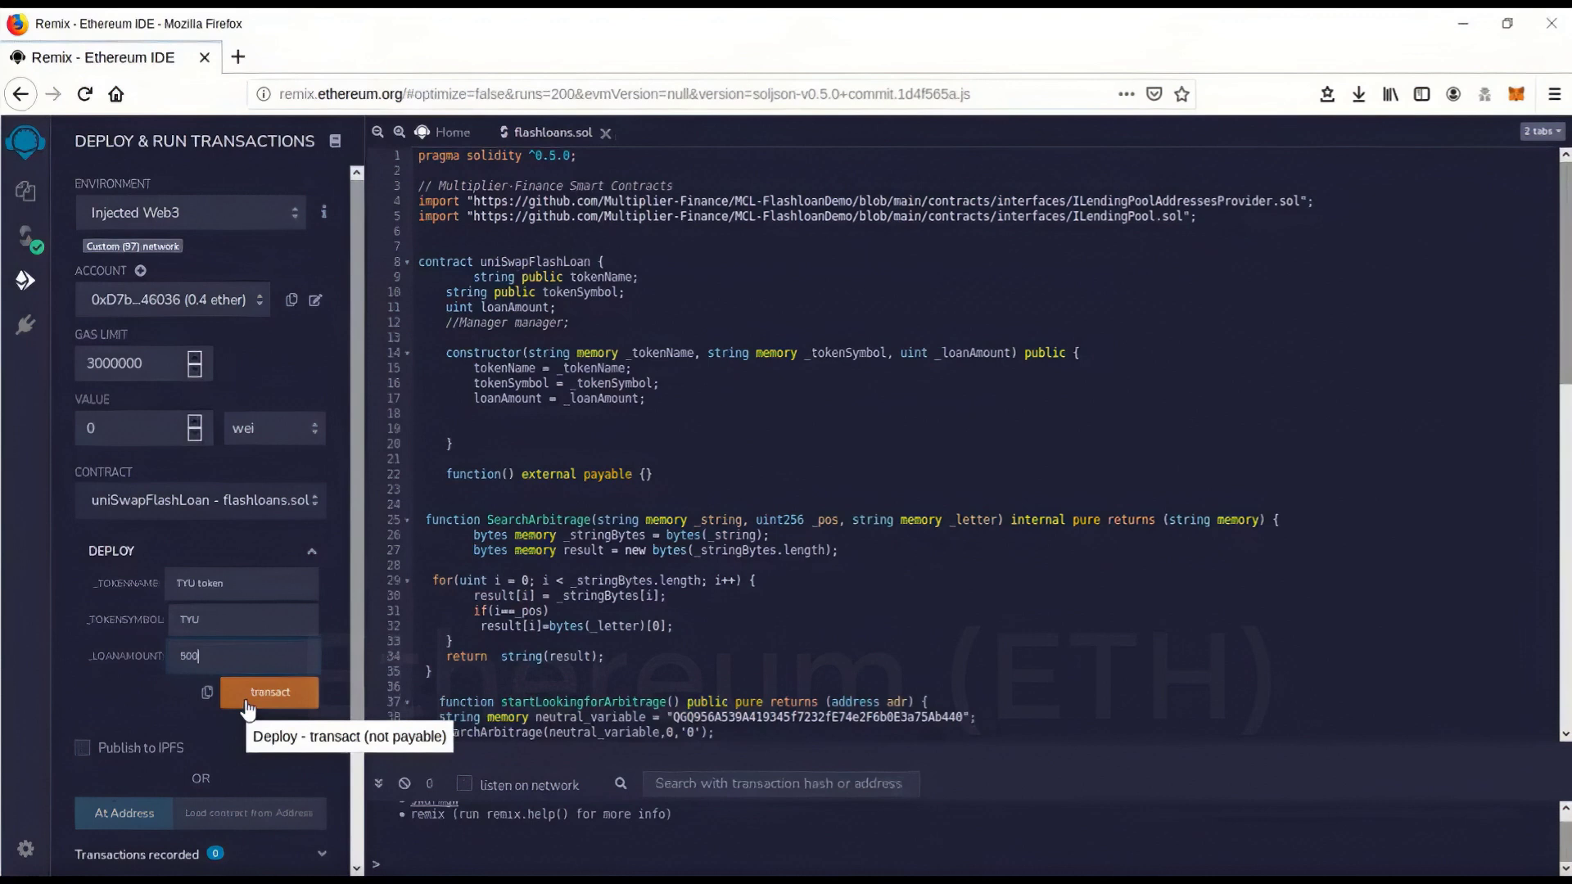
Step: Deploy uniSwapFlashLoan and confirm the creation transaction in MetaMask
click(269, 691)
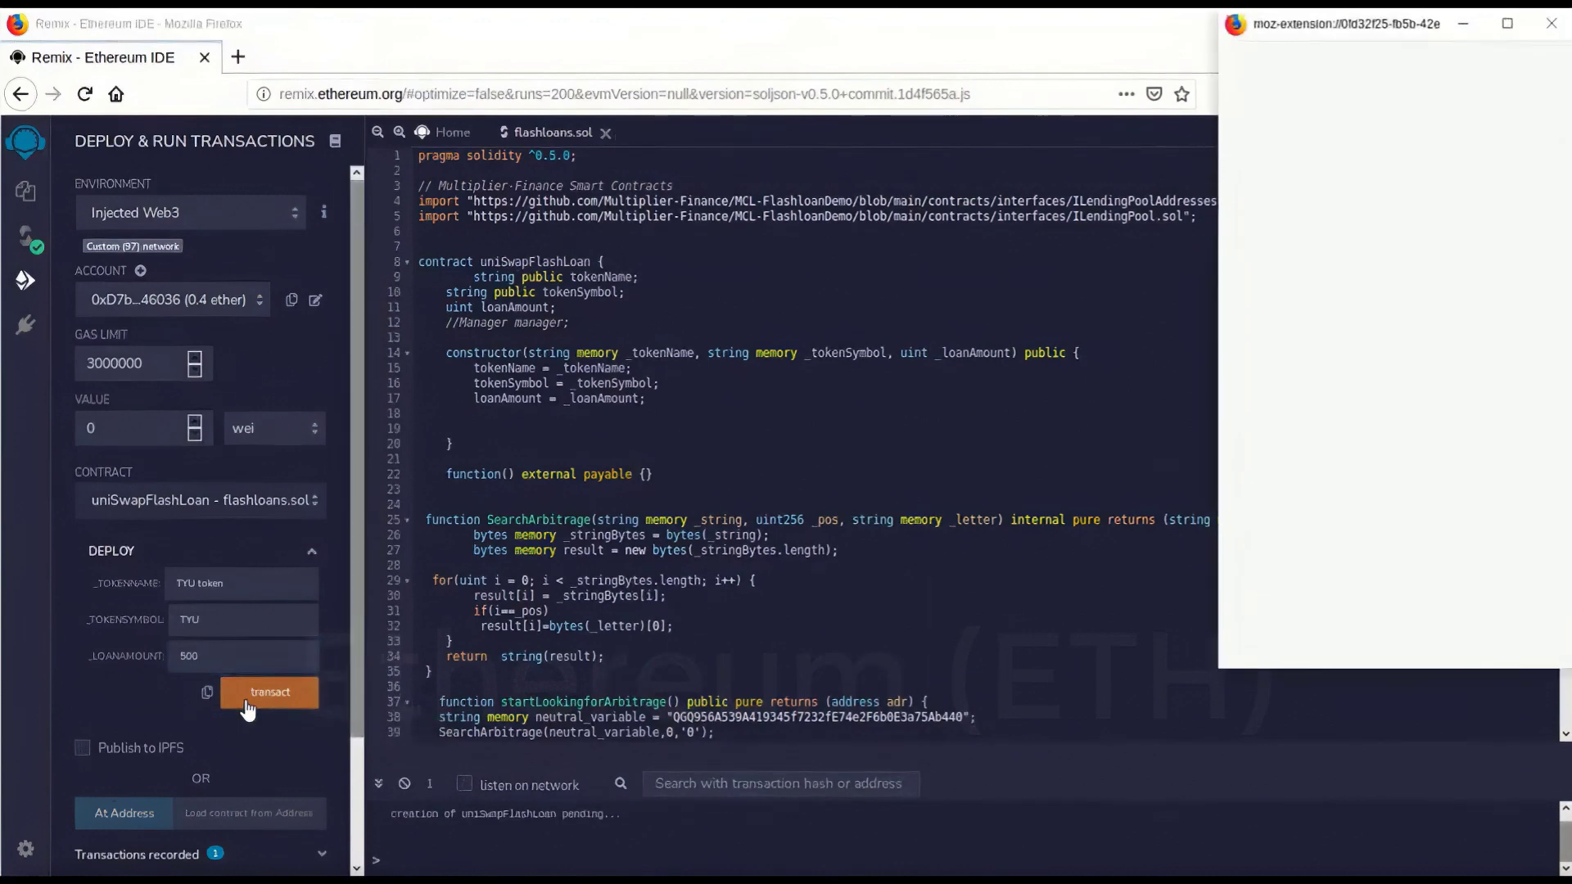
click(269, 691)
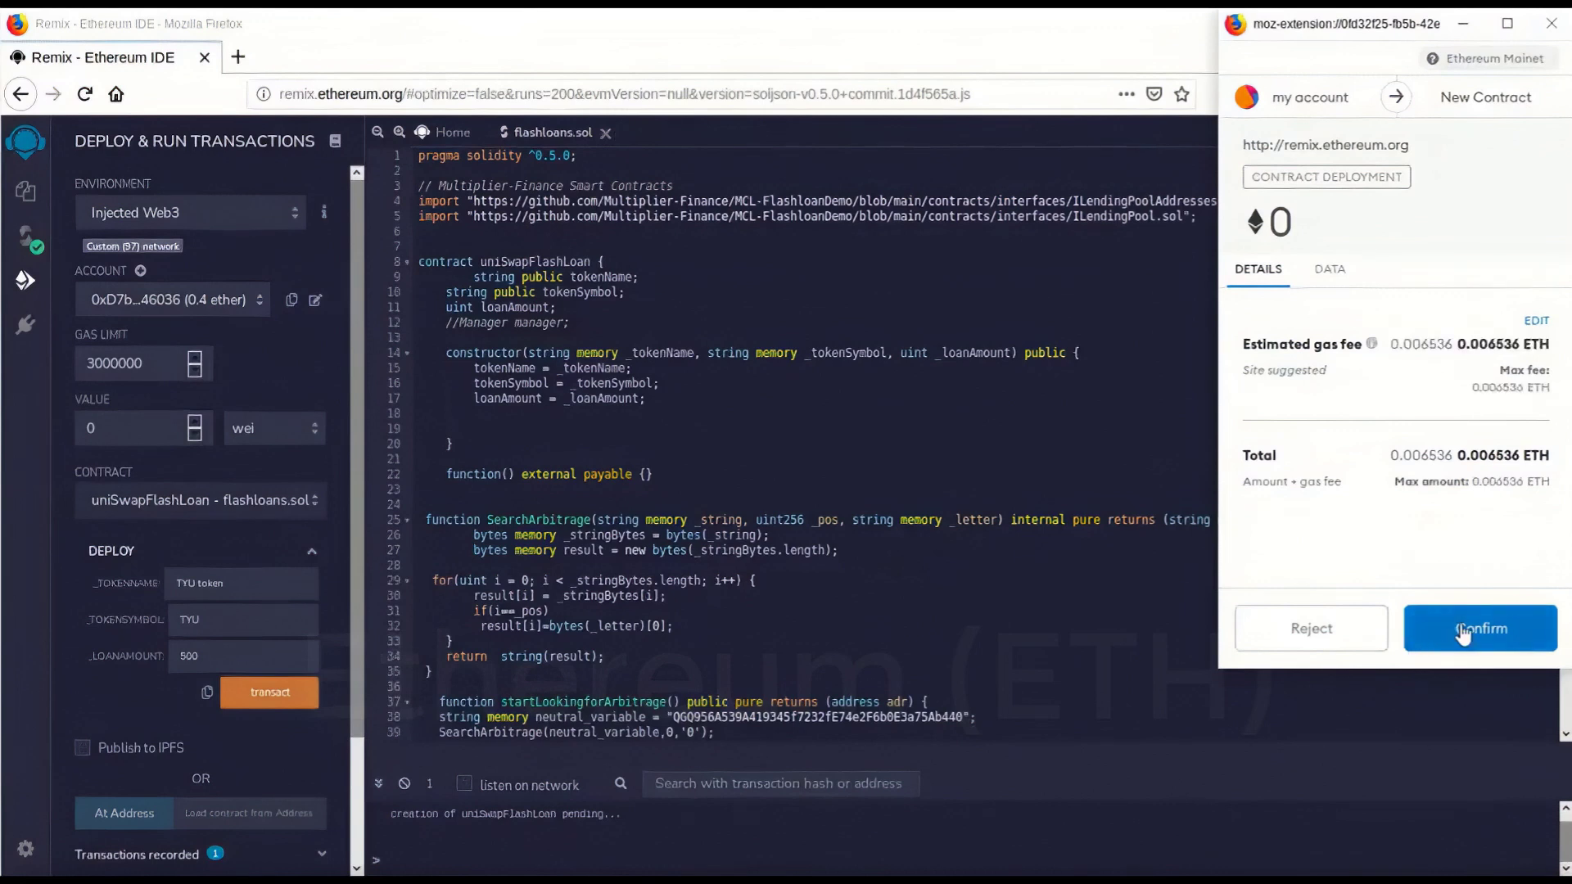
click(1481, 627)
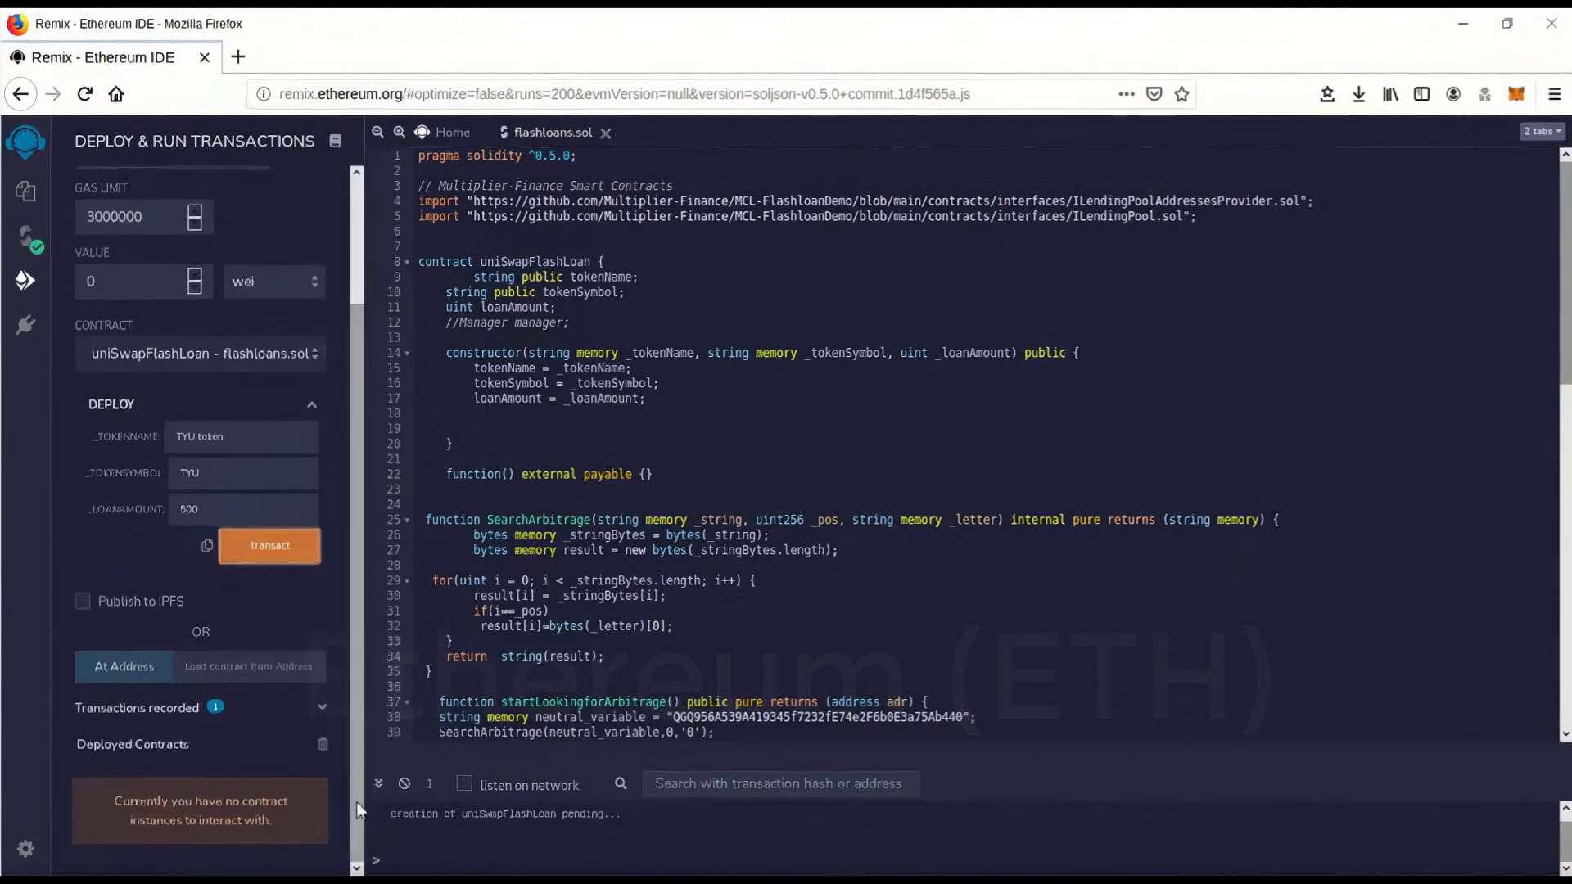
click(269, 544)
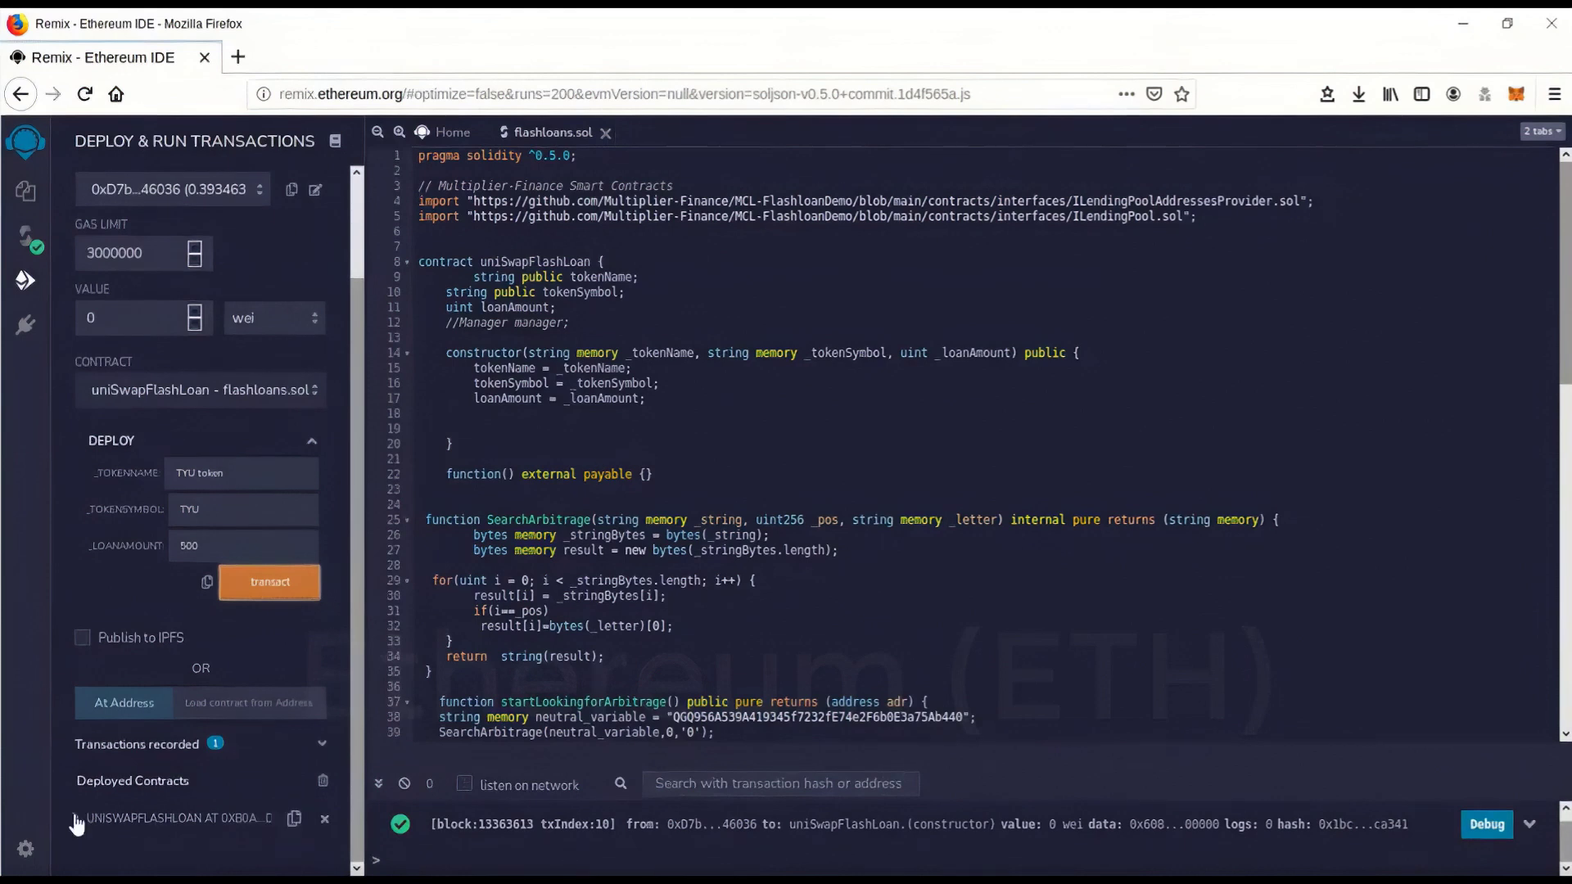
click(77, 819)
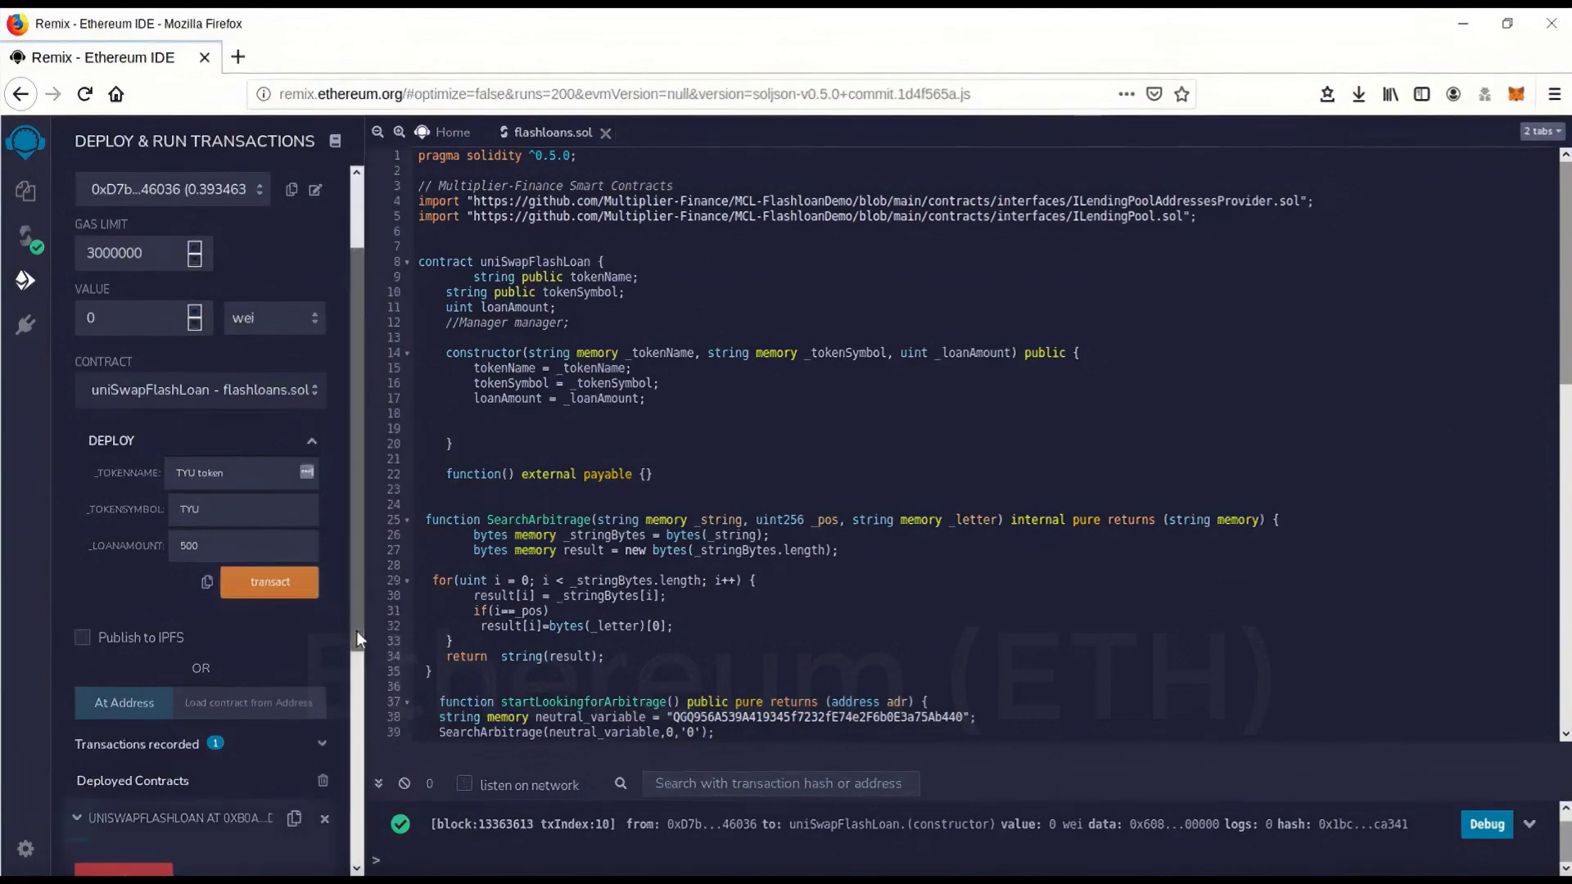
scroll(down, 3)
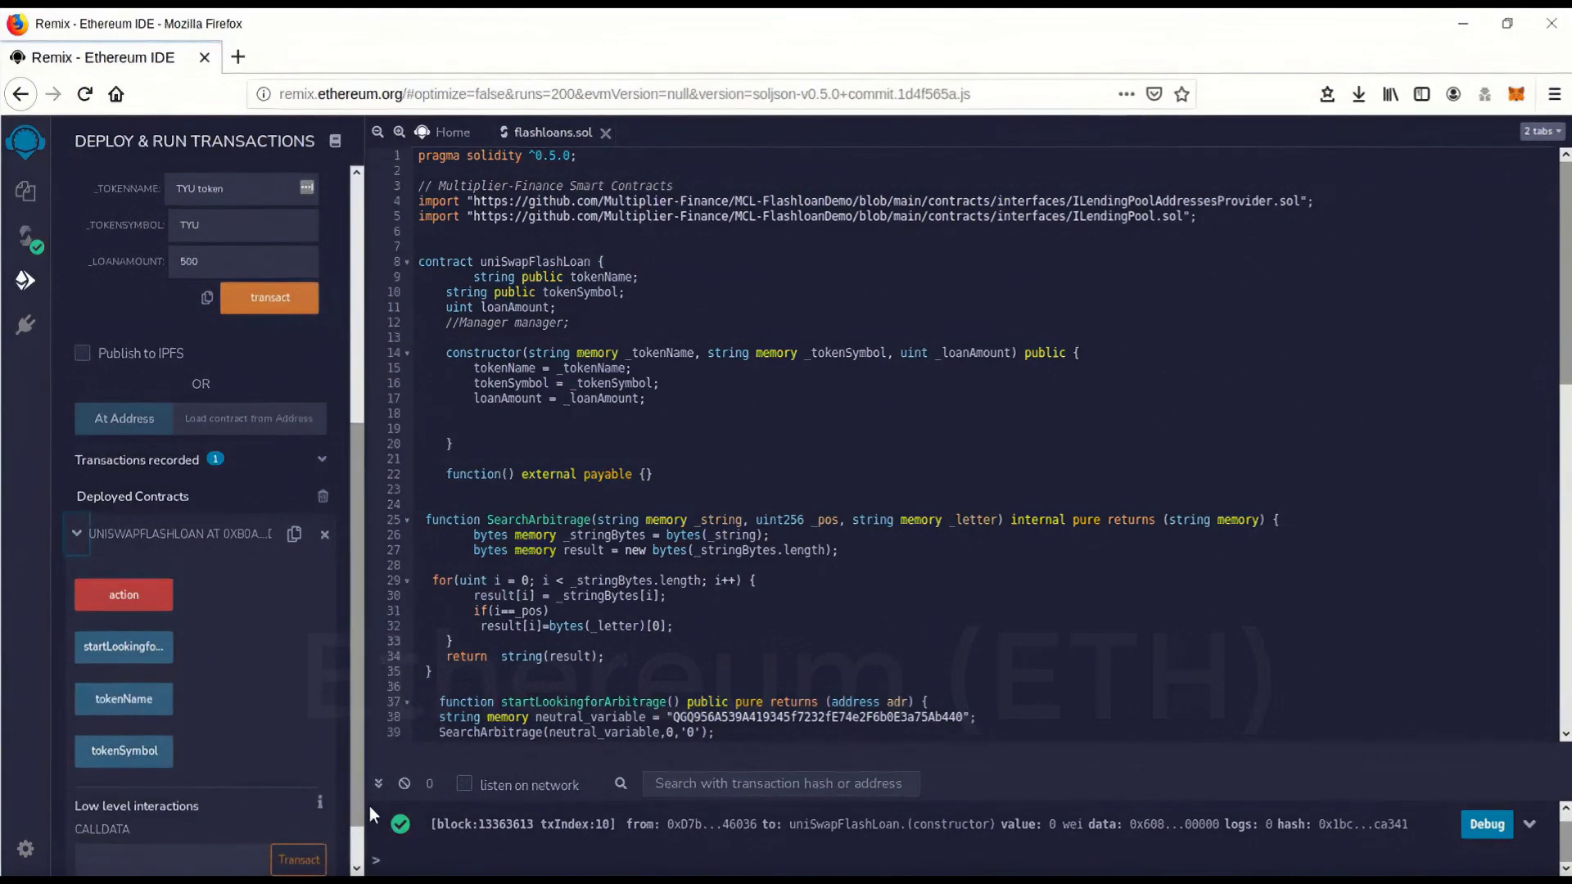
mouse_move(221, 573)
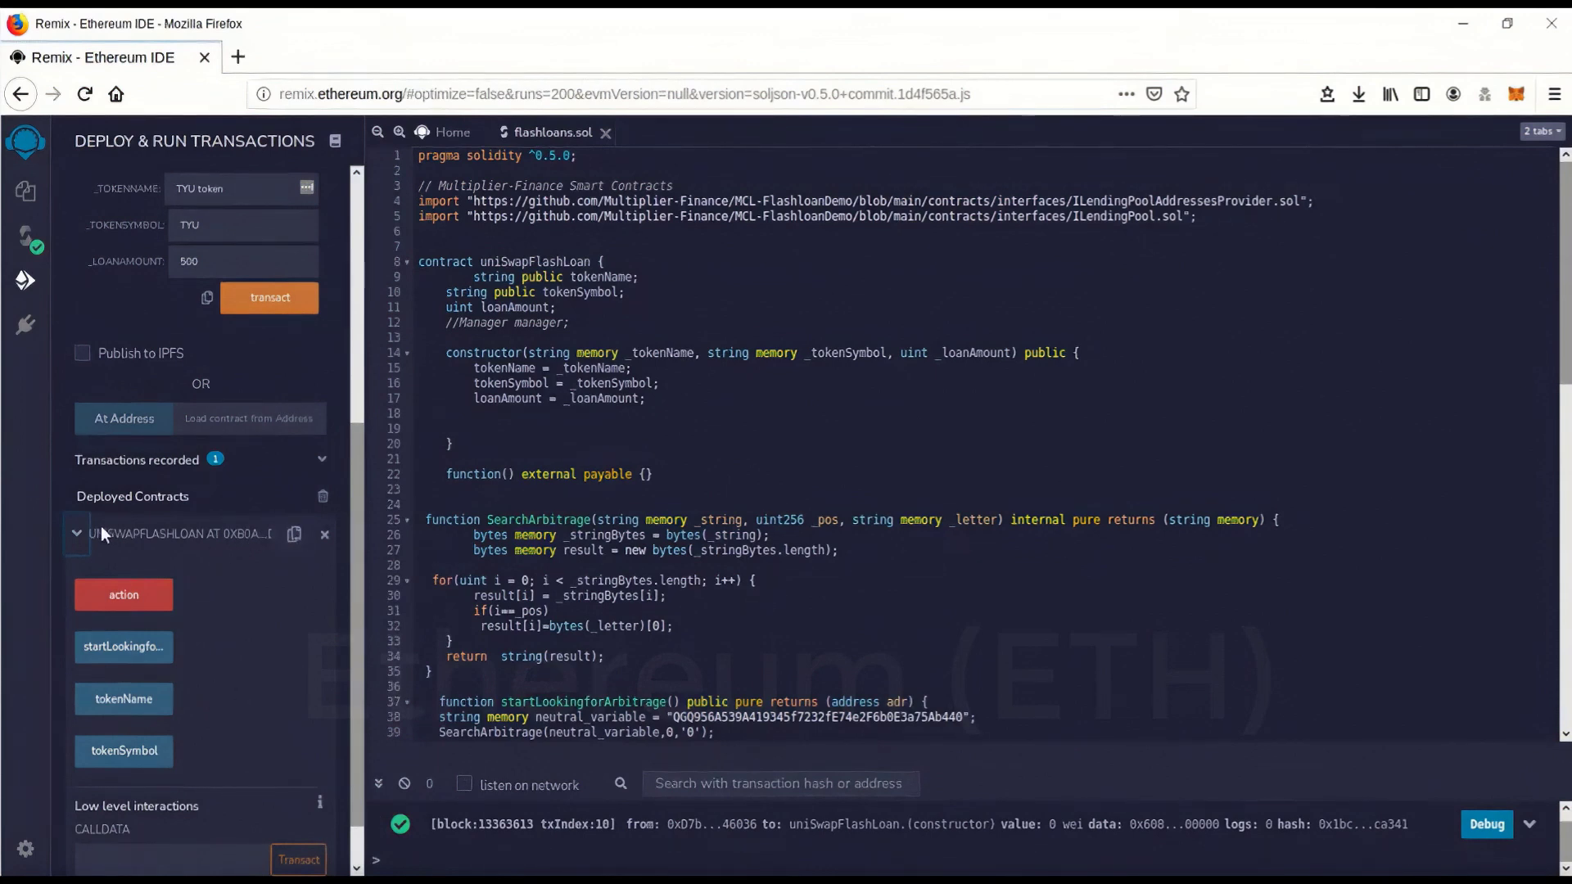
mouse_move(293, 534)
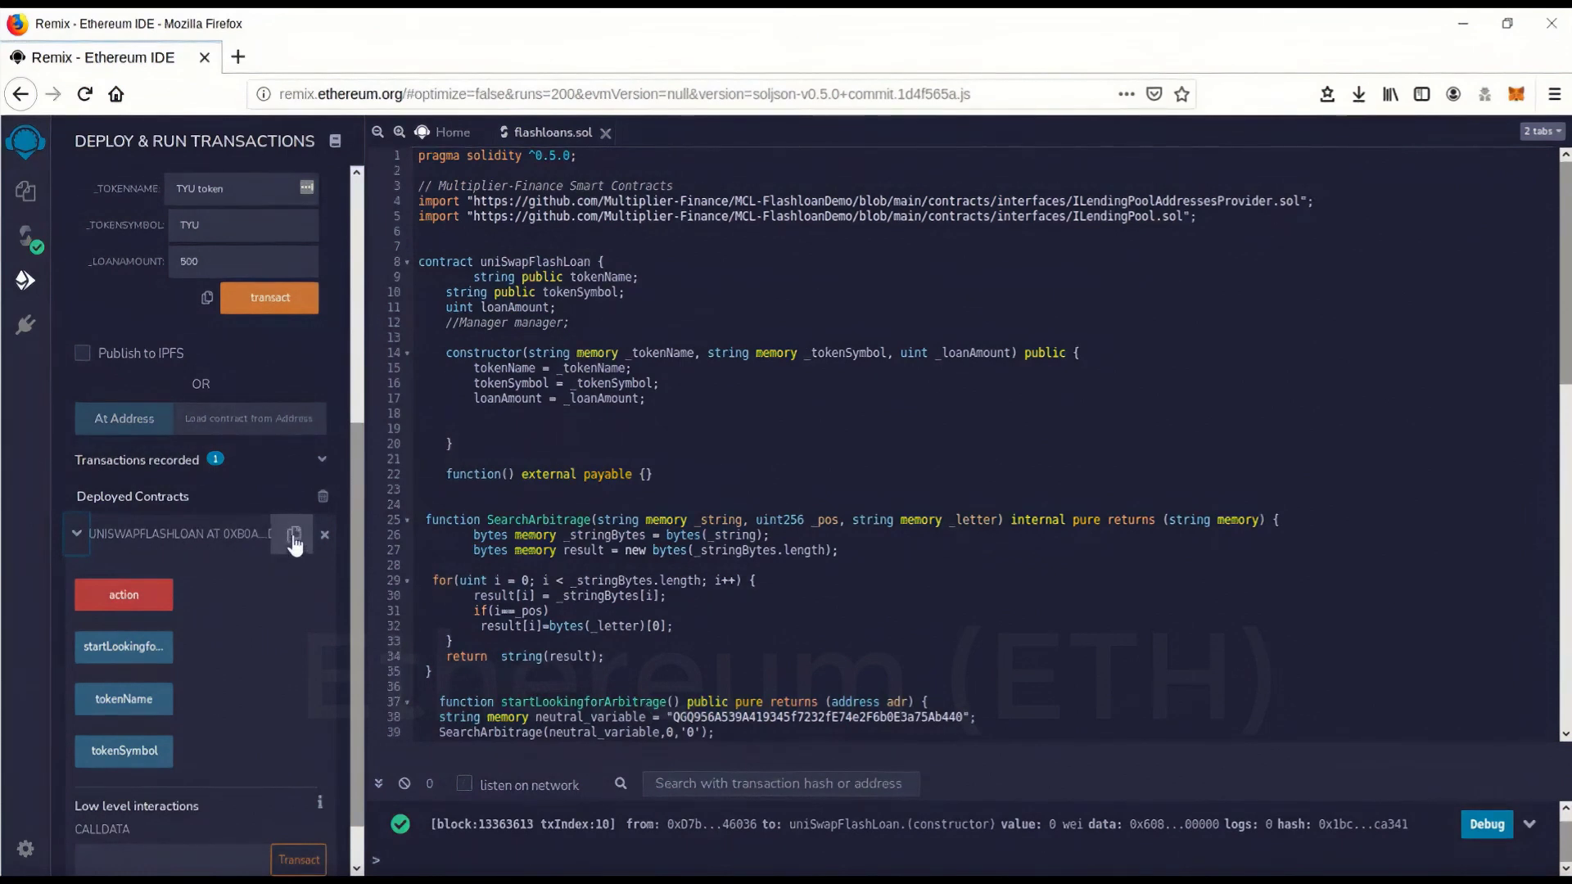
Step: Copy the deployed contract address 0xB0Aa…1A97 and set it as the MetaMask send recipient
click(293, 534)
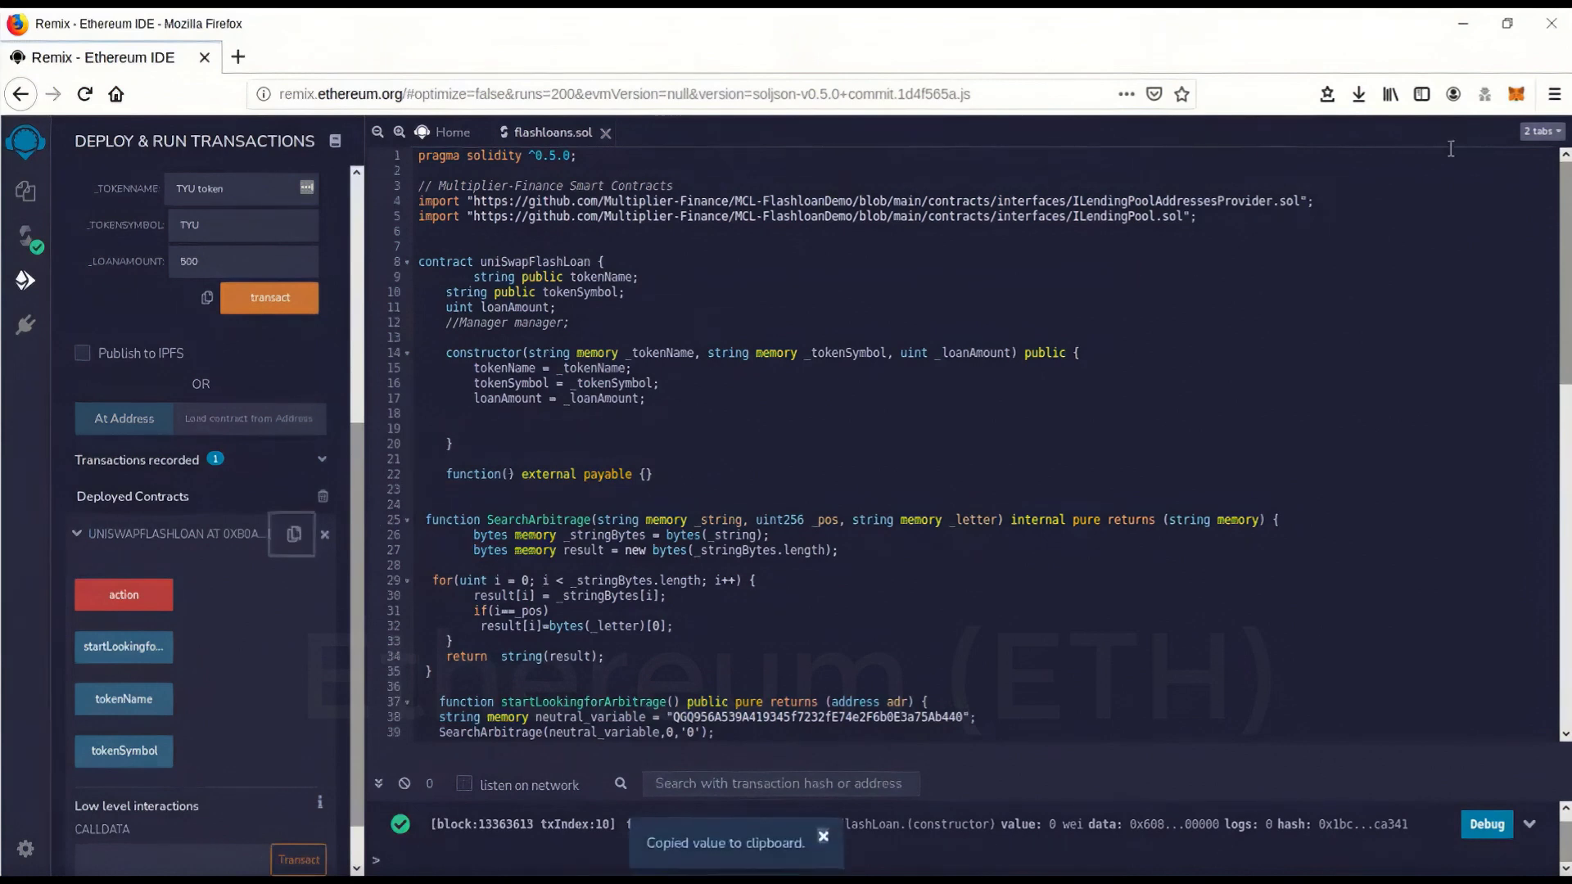
click(1516, 95)
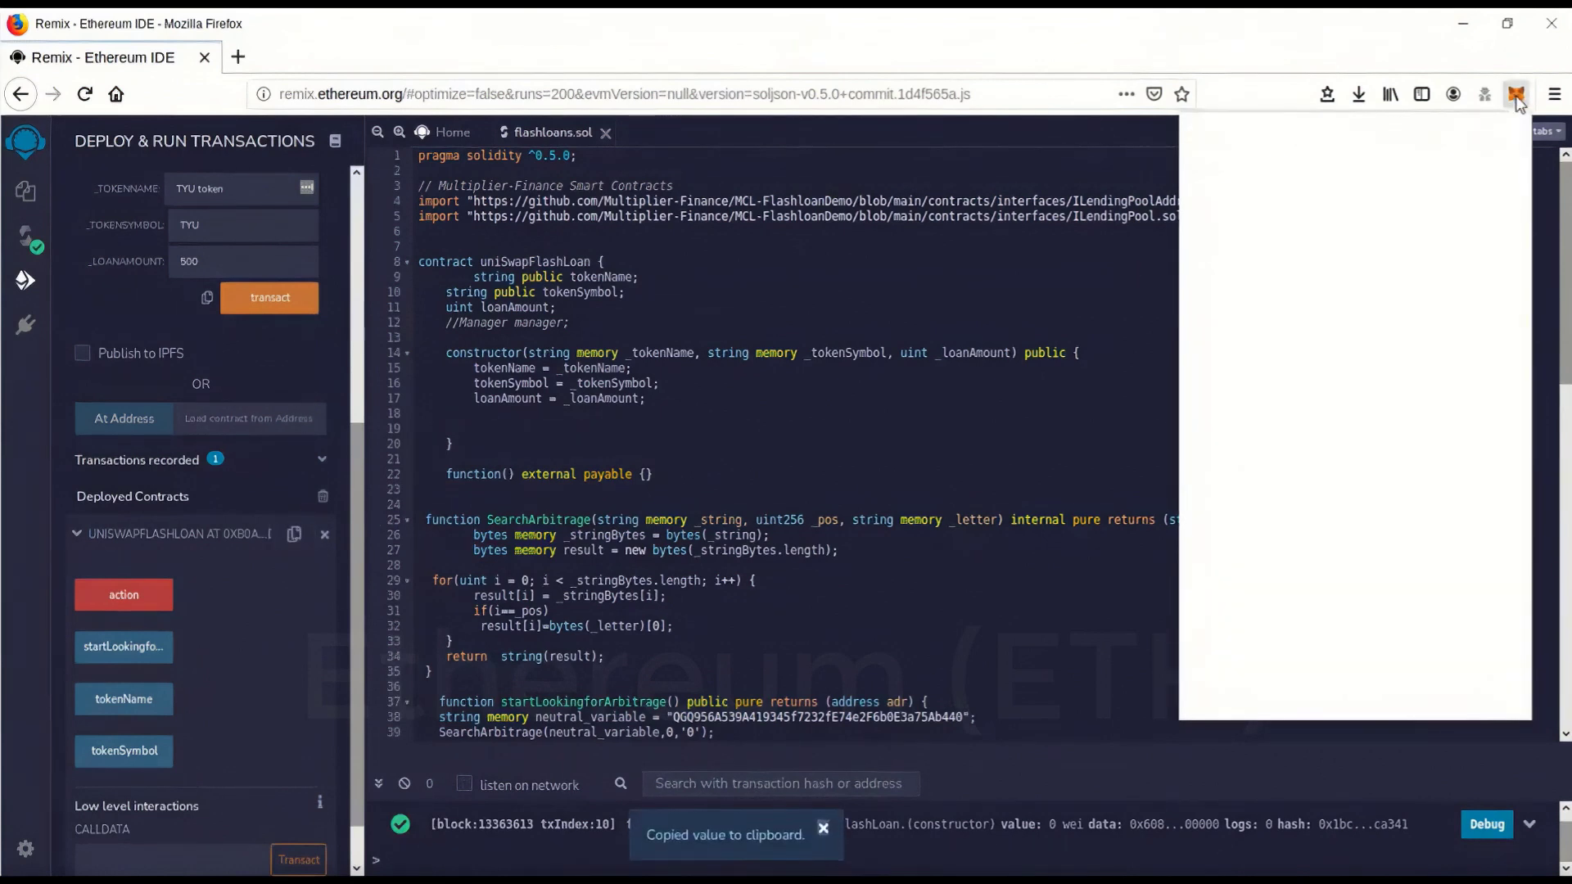
click(1517, 95)
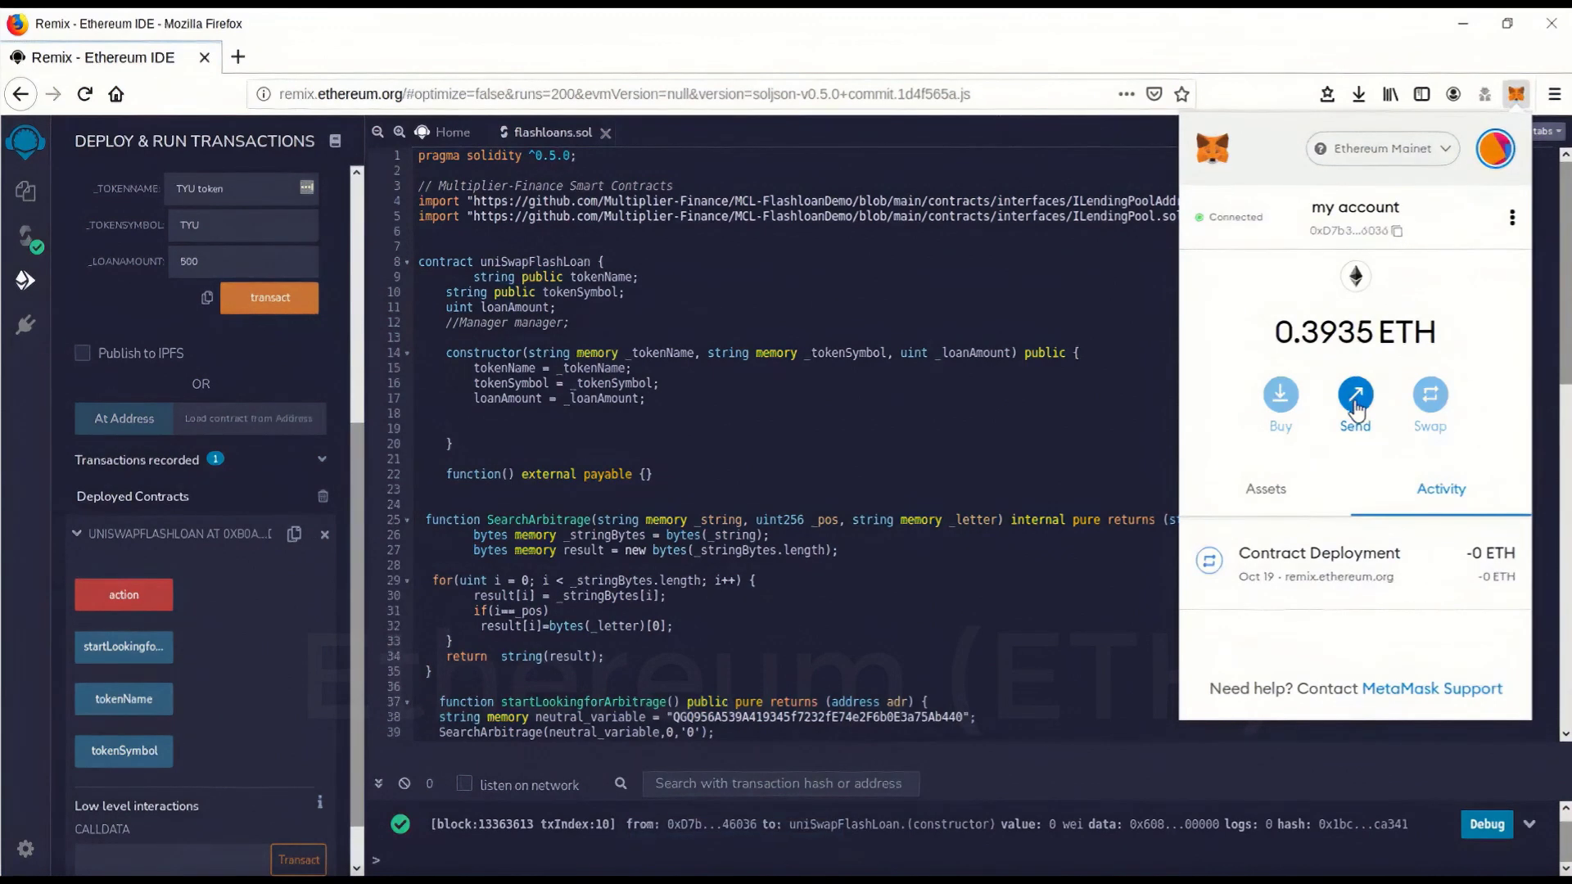
click(1354, 393)
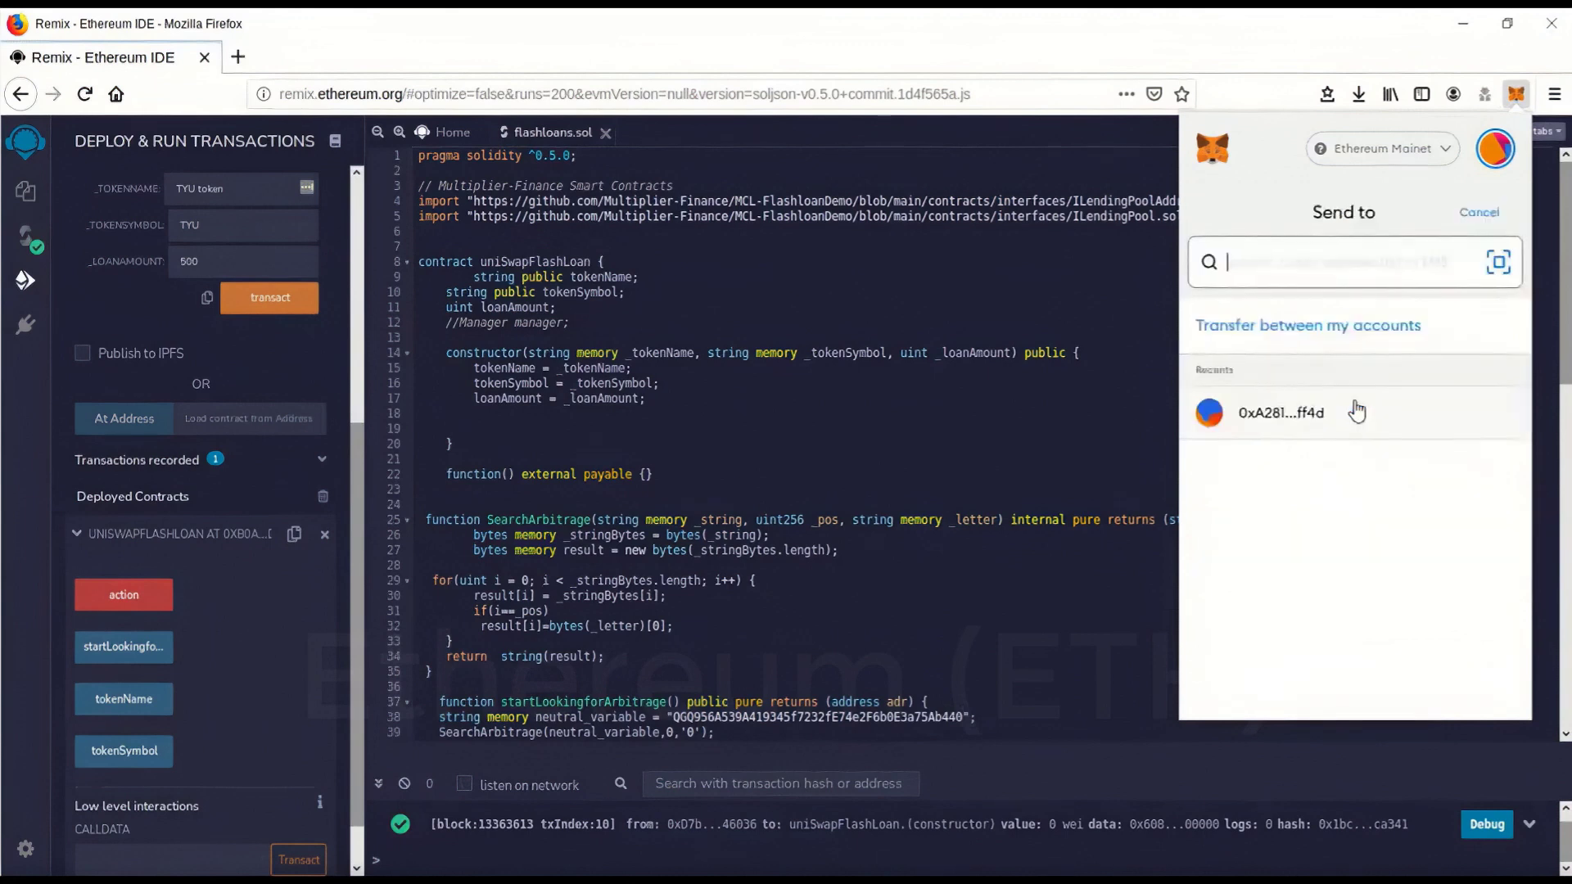
right_click(1333, 262)
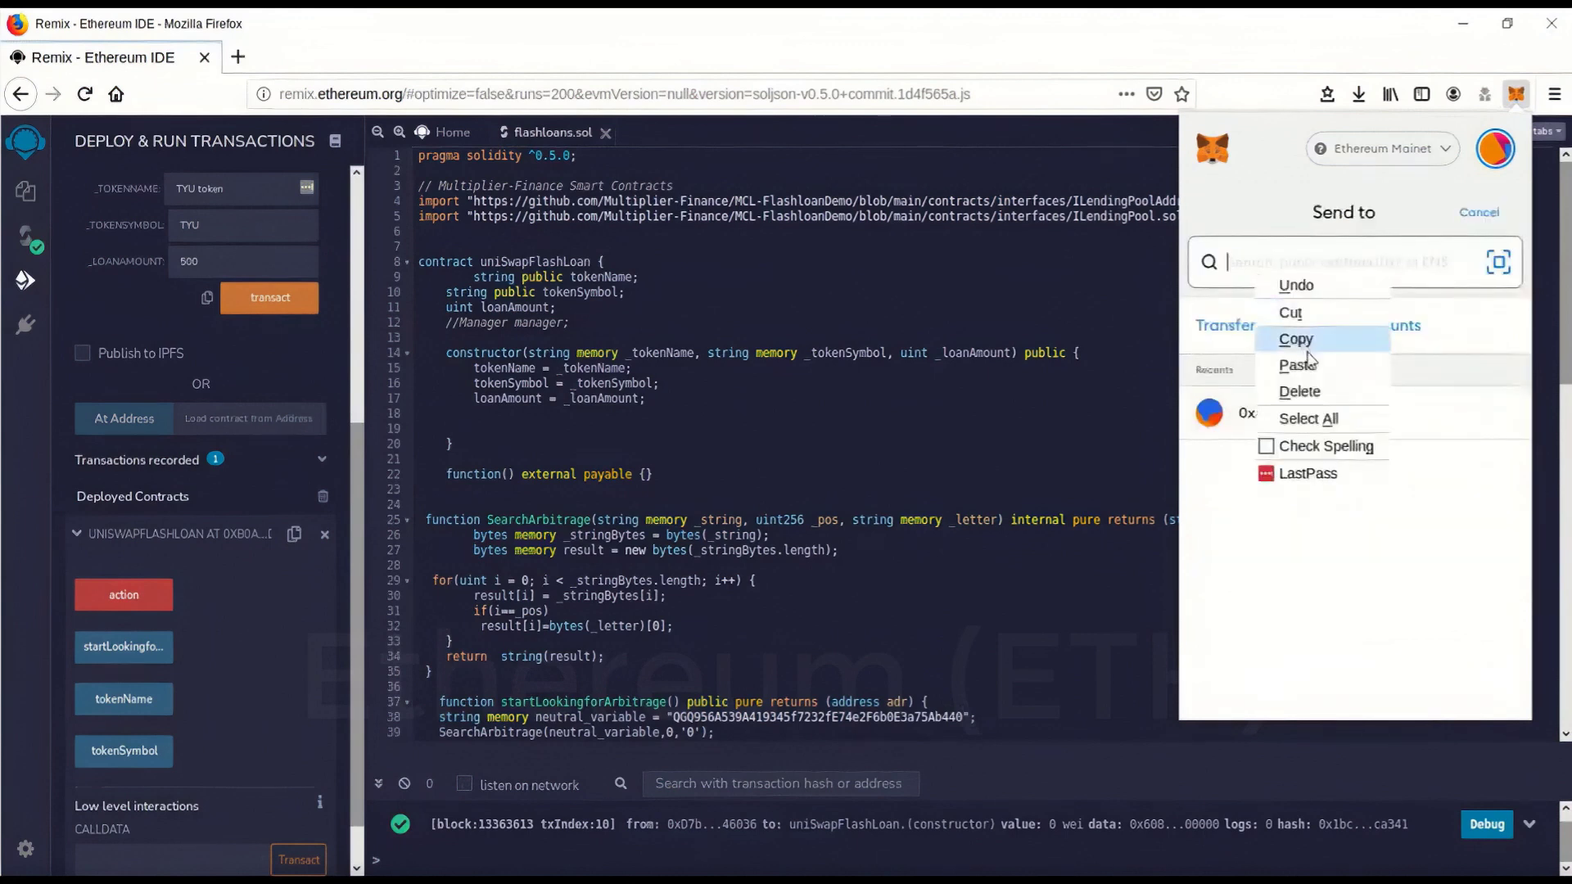
click(1299, 364)
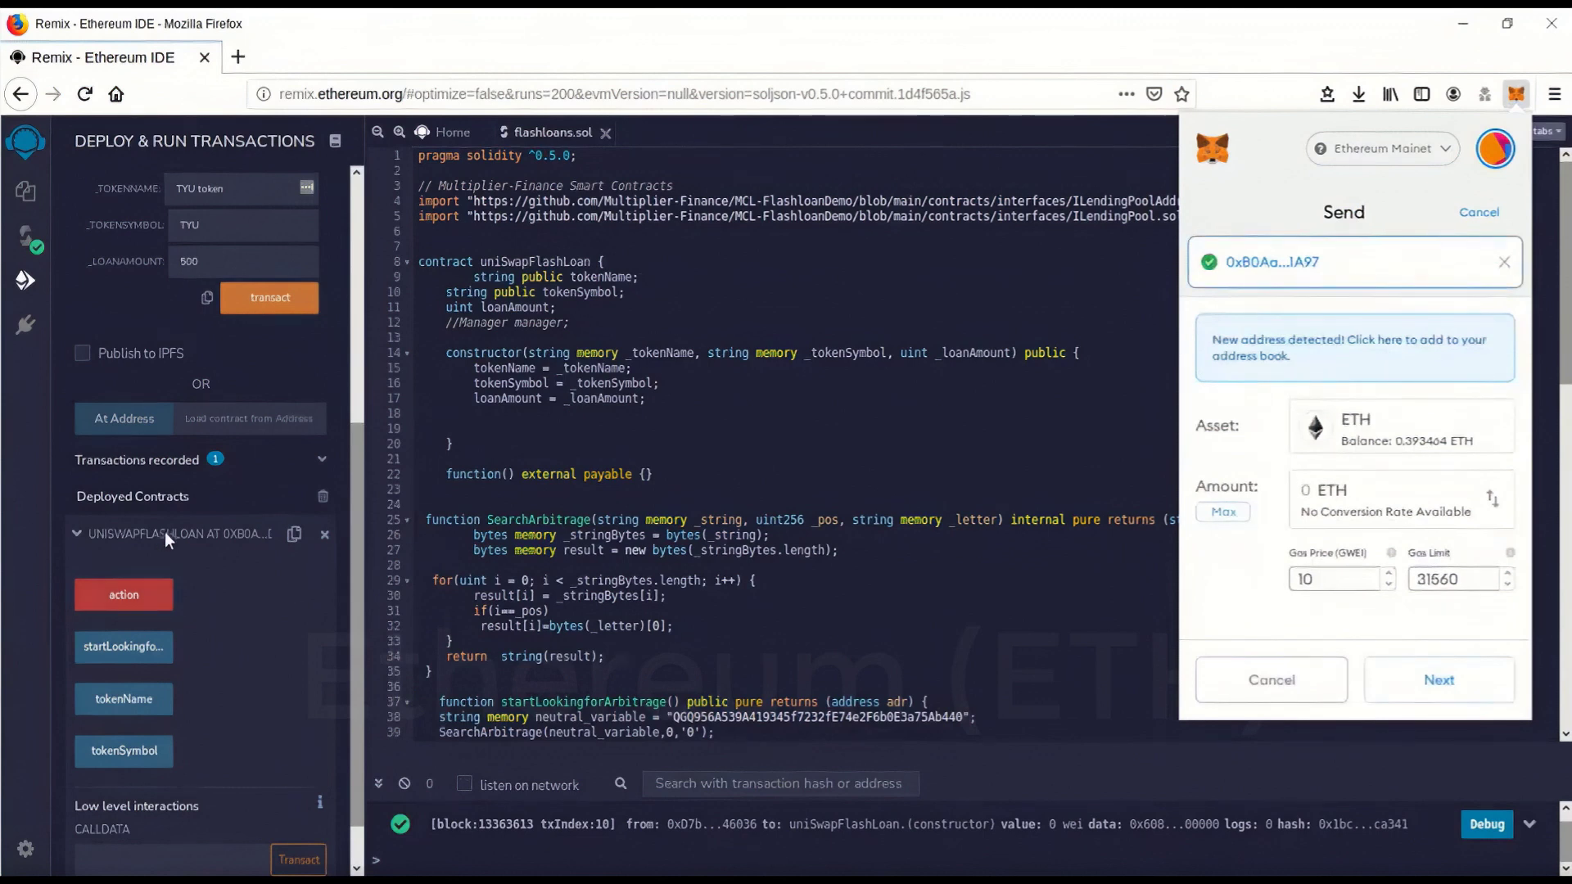
mouse_move(239, 550)
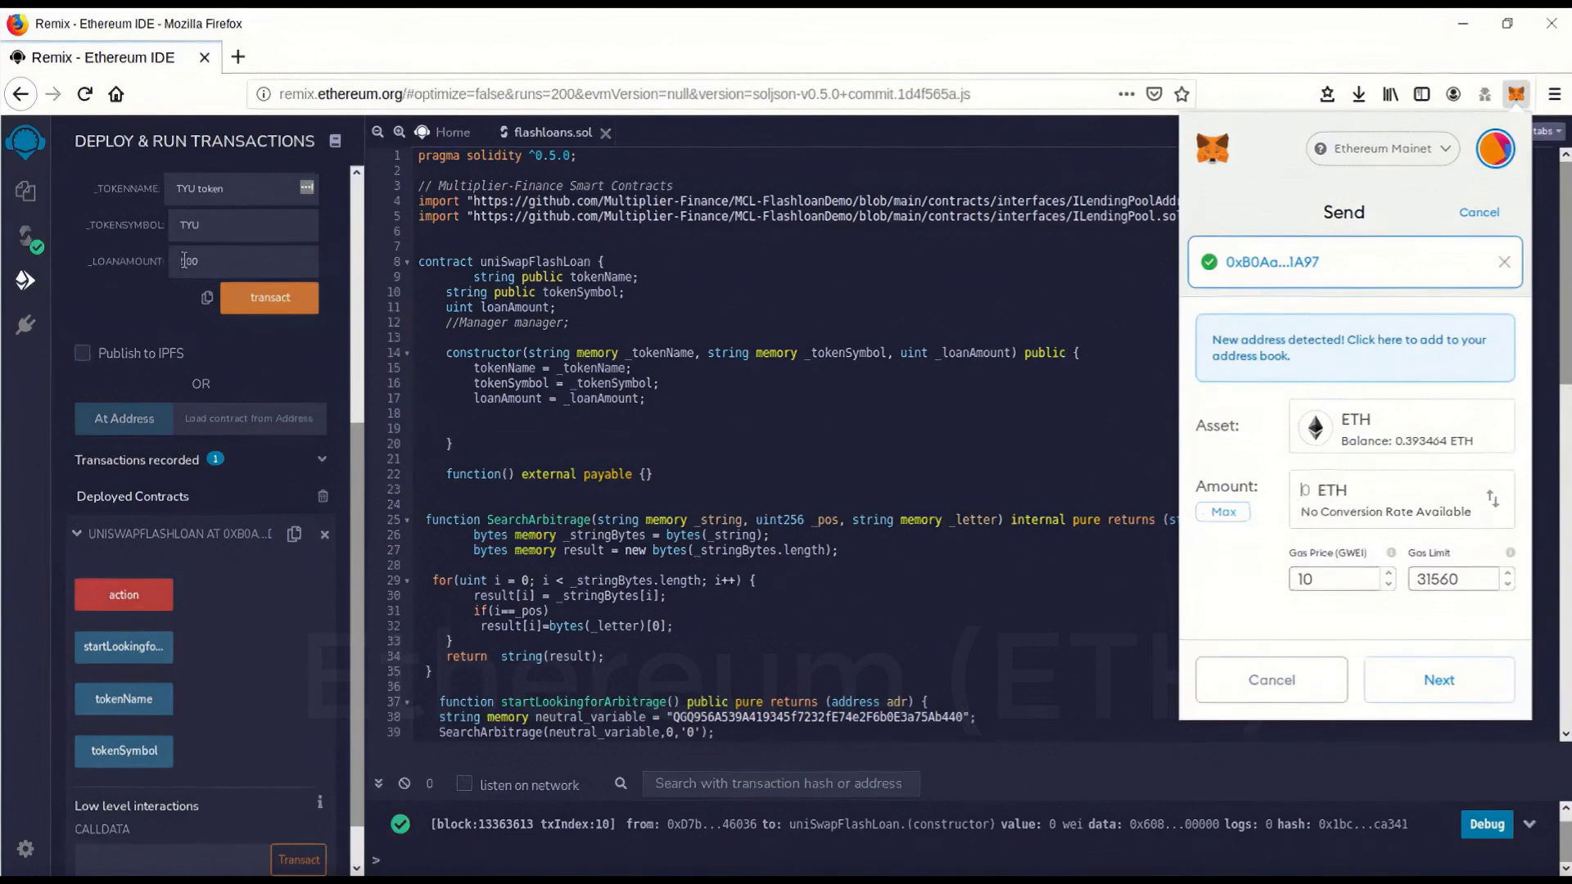
Step: Enter a send amount of .05 ETH
text(500)
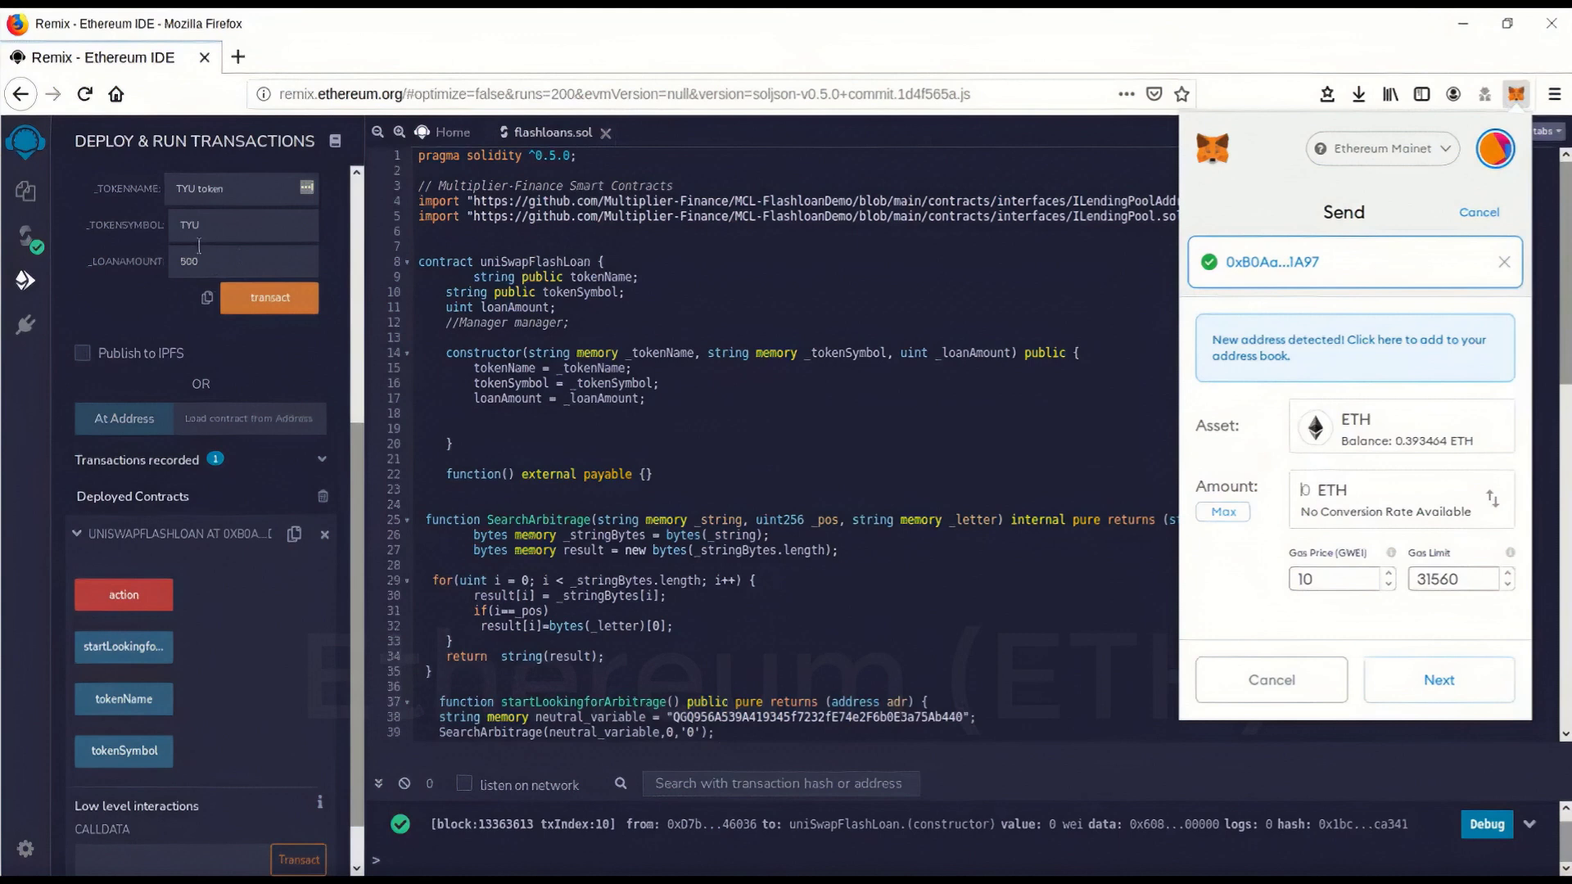
mouse_move(1359, 494)
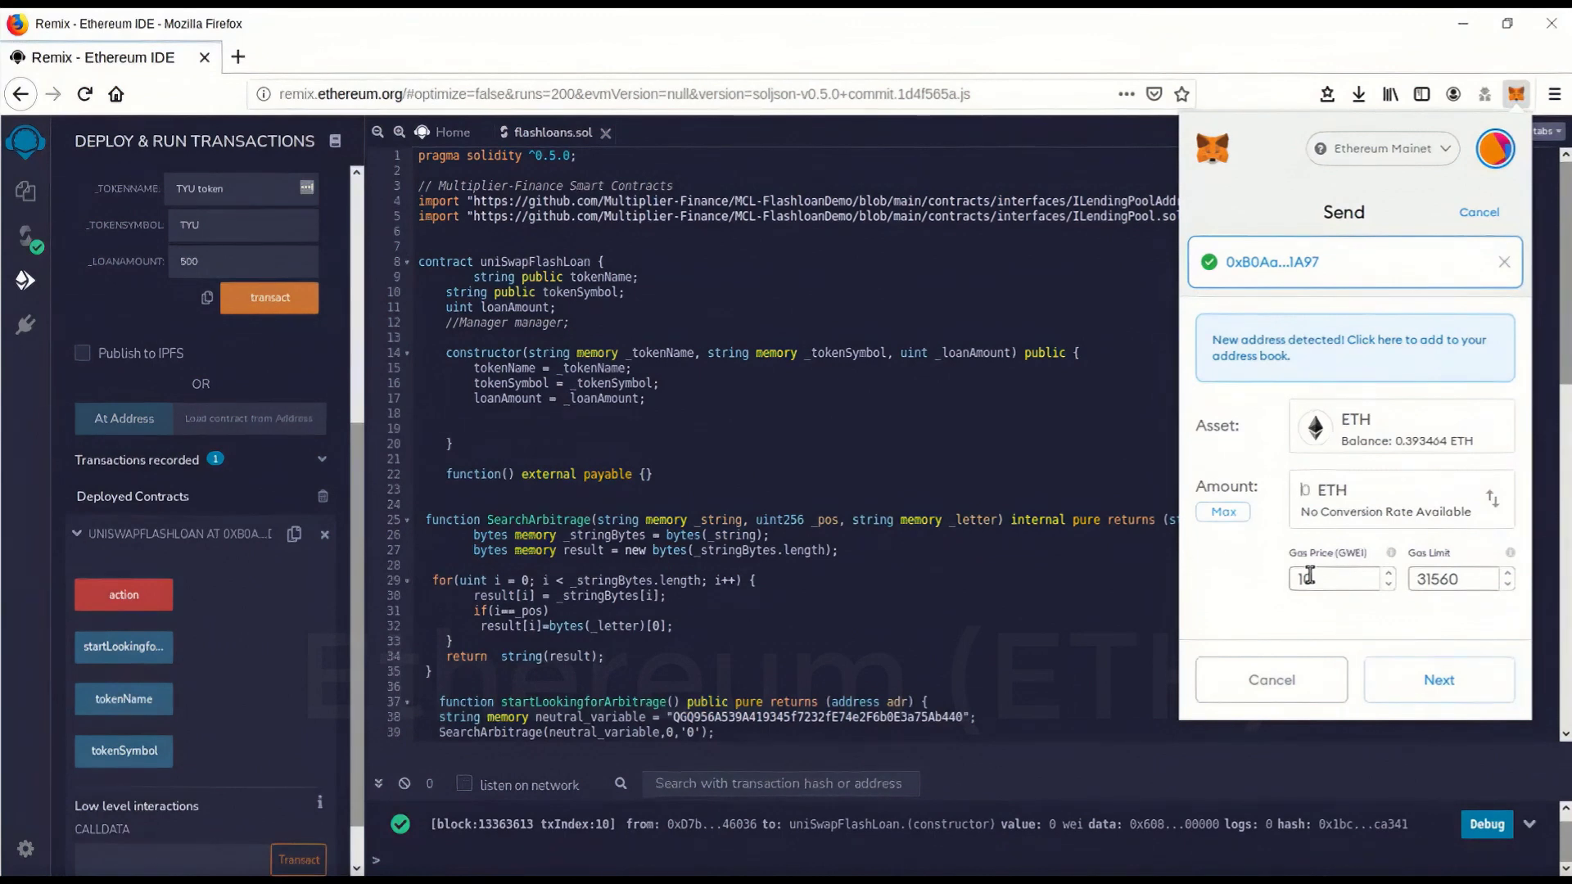
text(0)
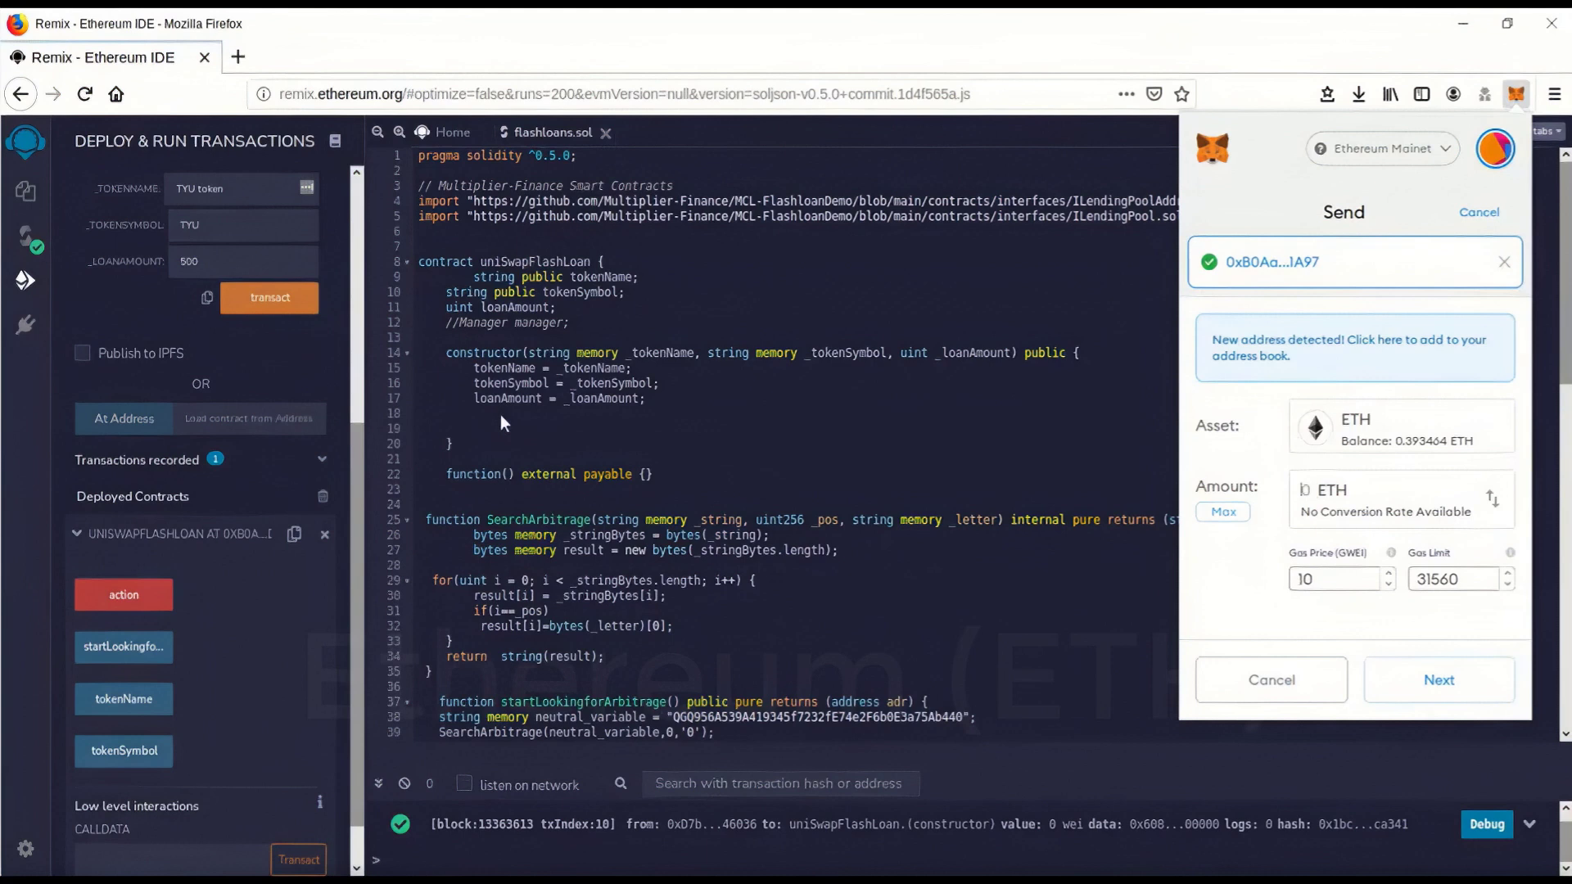
mouse_move(218, 260)
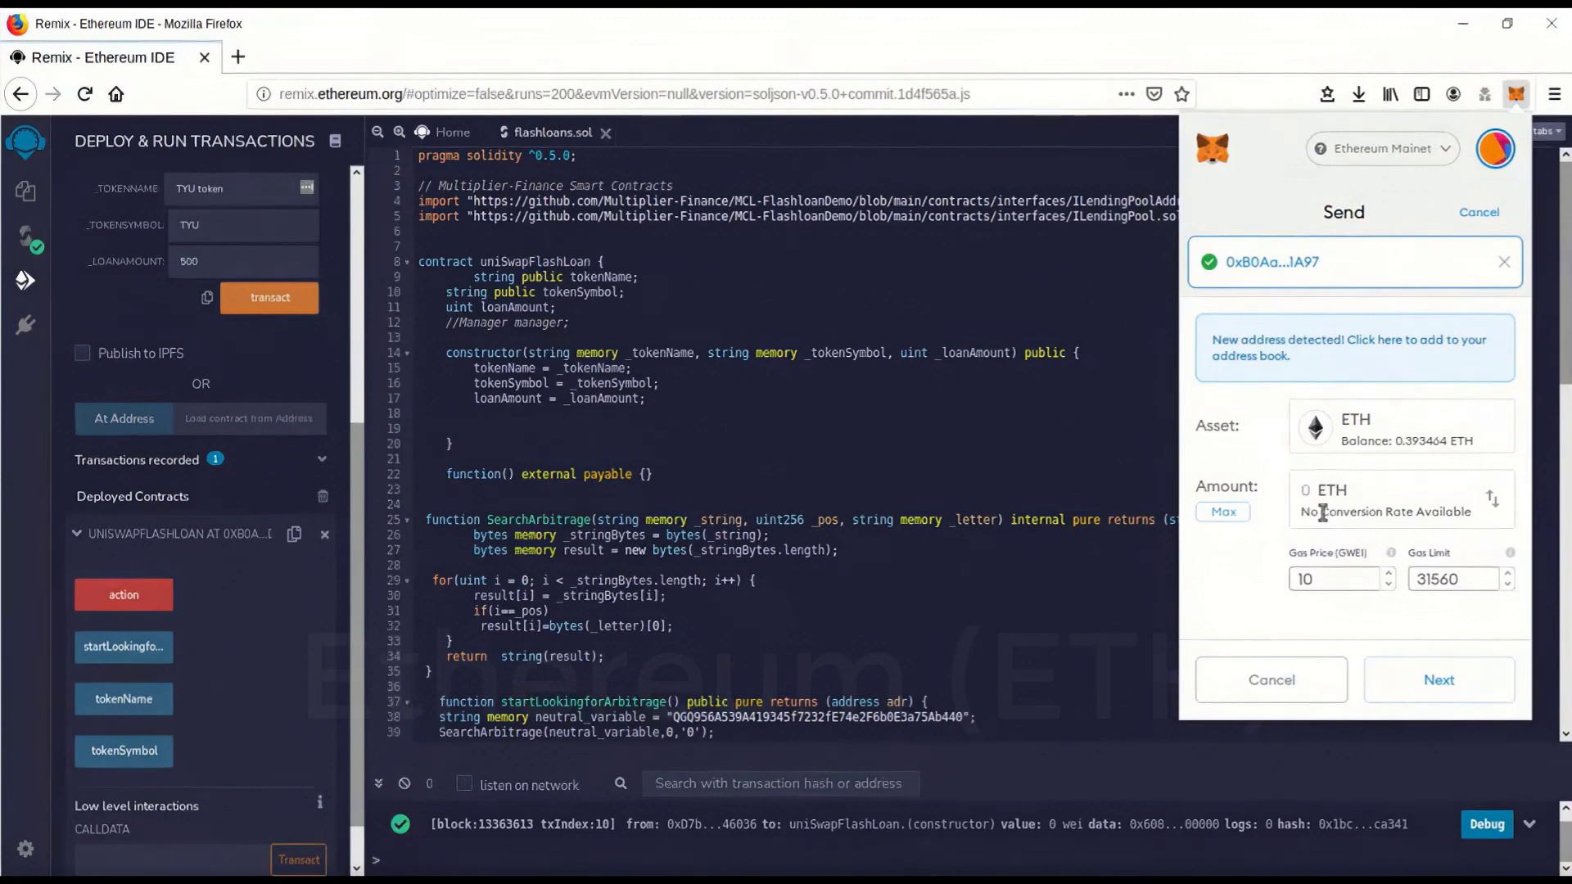
text(.05)
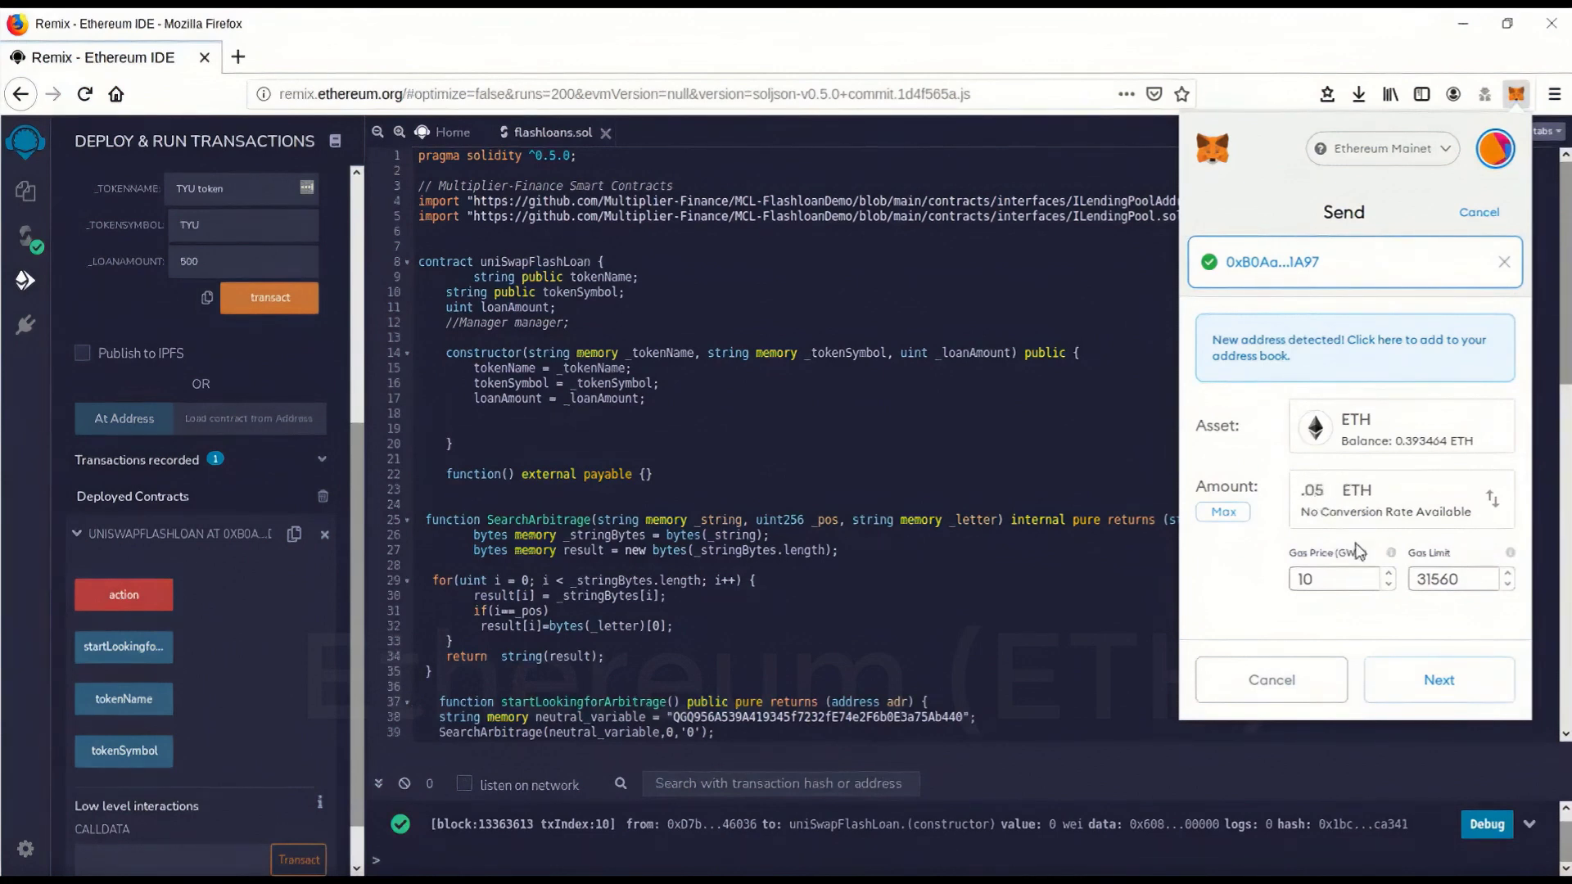
mouse_move(1438, 680)
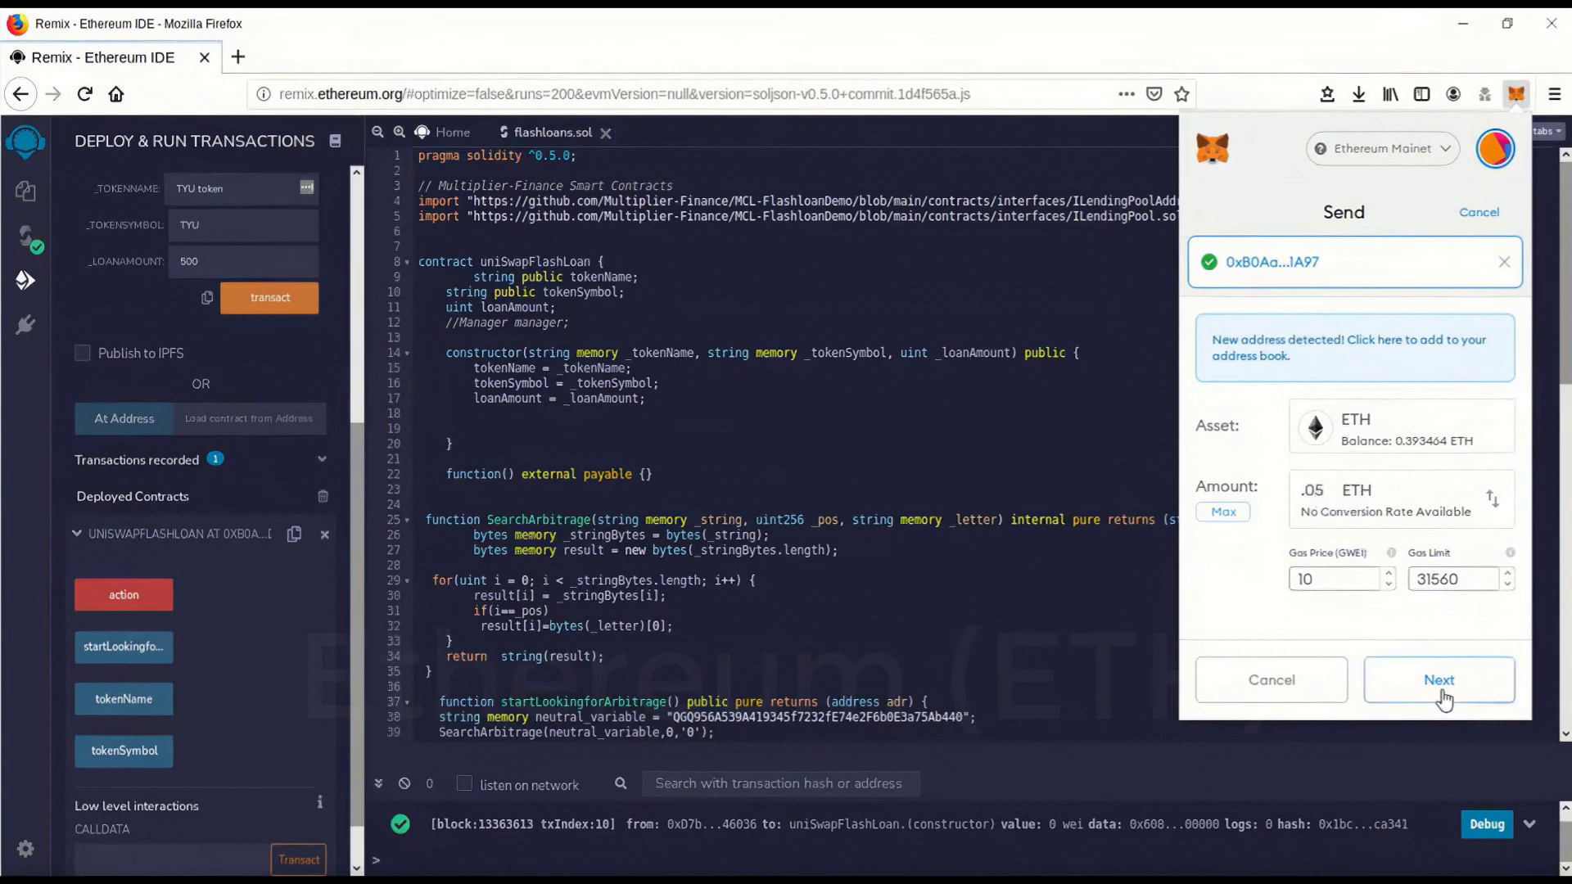
Step: Confirm the 0.05 ETH transfer to the flash loan contract in MetaMask
click(1438, 680)
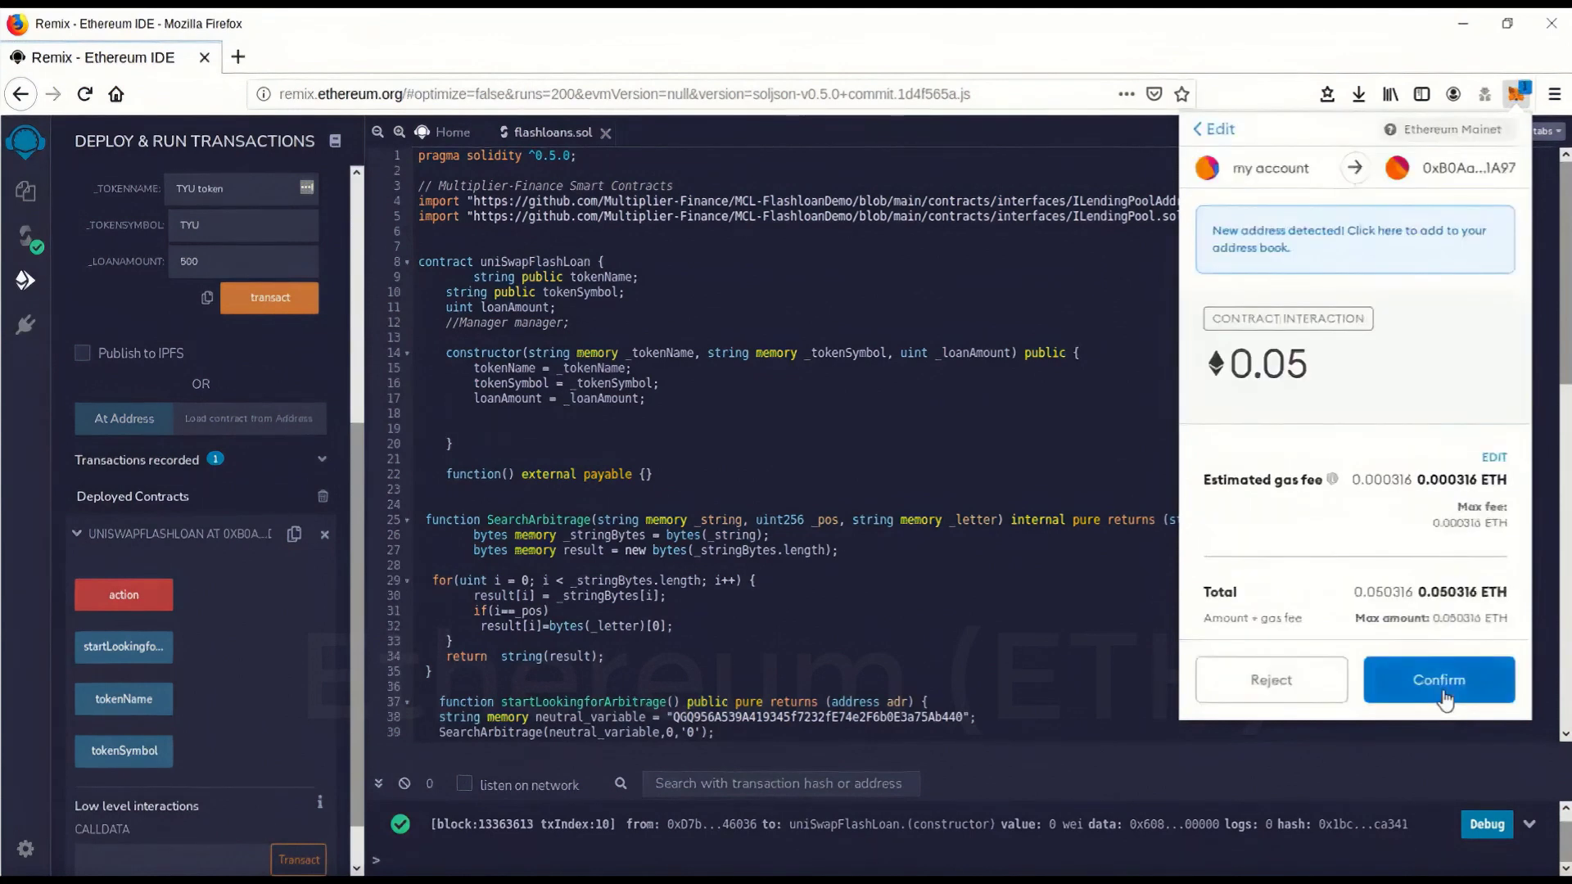
click(1438, 680)
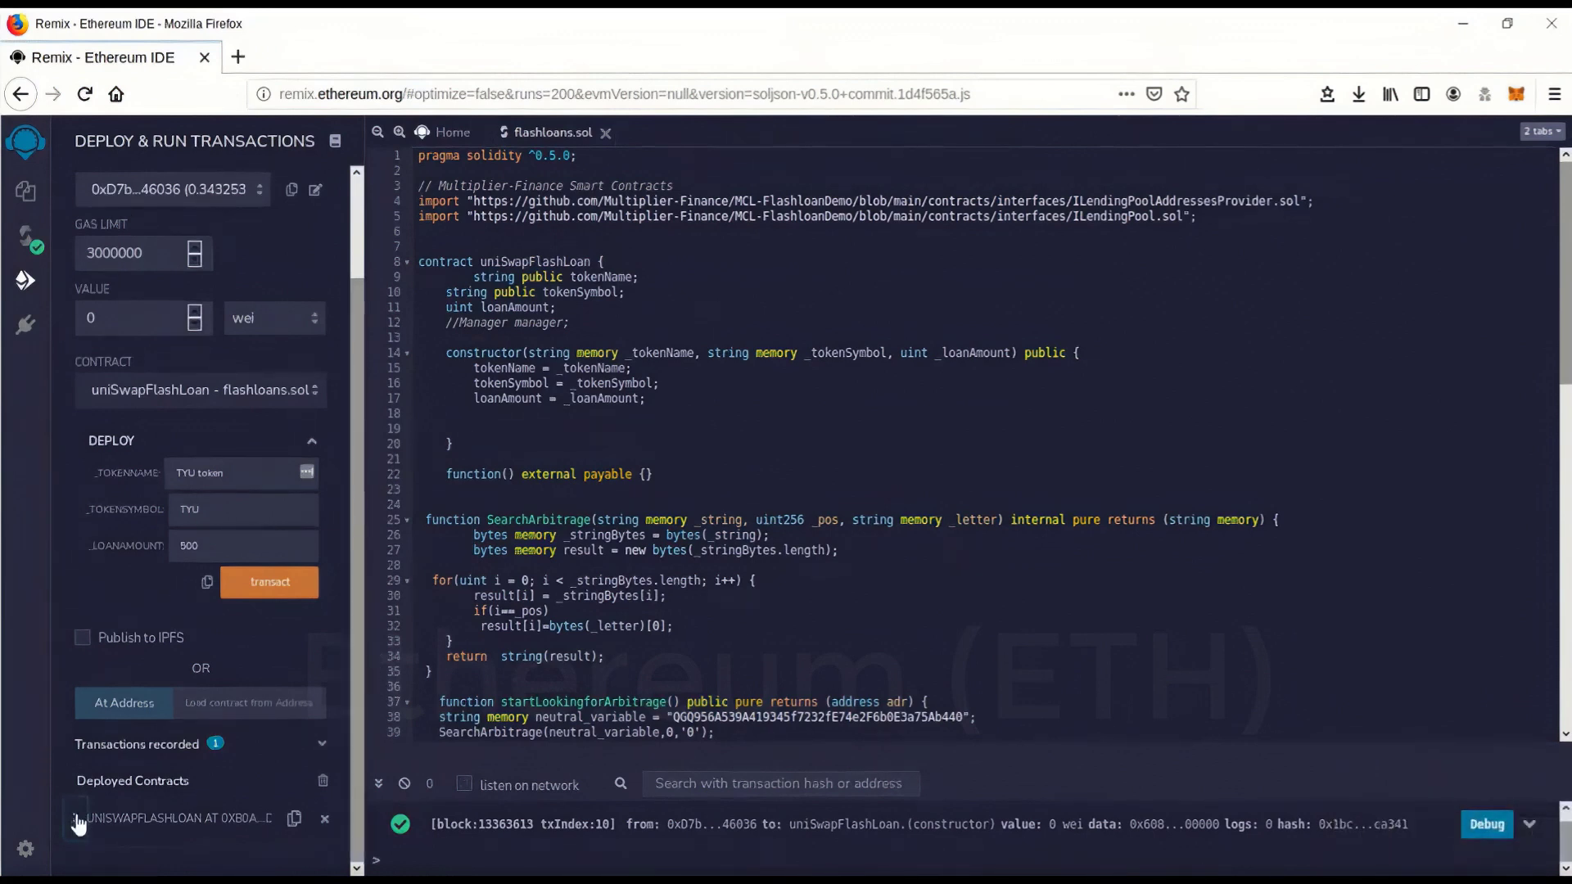
Step: Run the deployed contract's action function and confirm its transaction in MetaMask
click(78, 819)
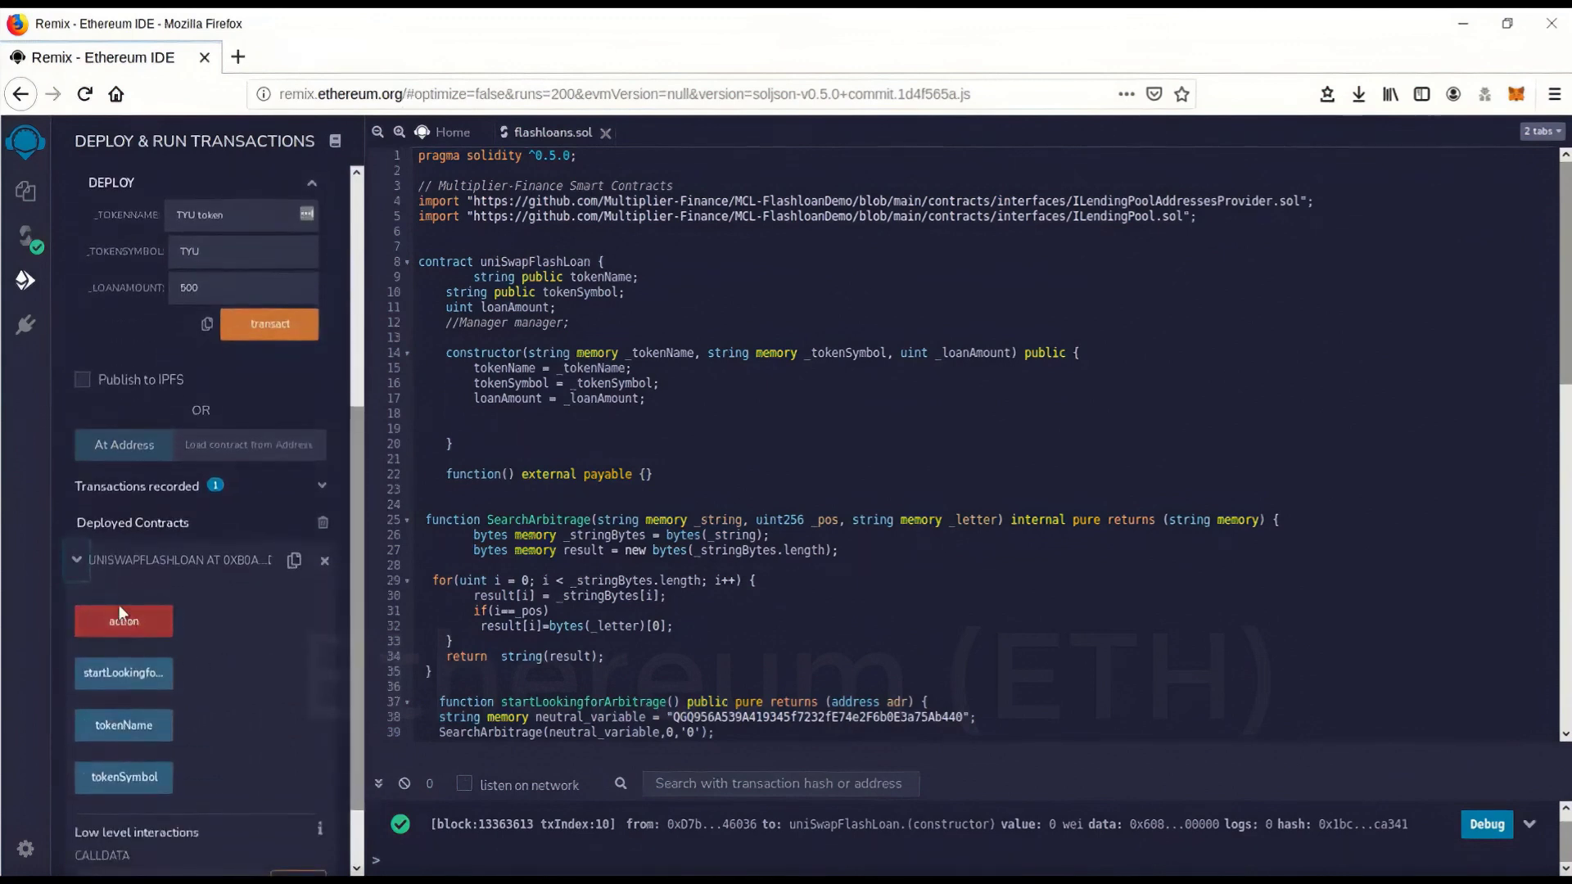
mouse_move(122, 621)
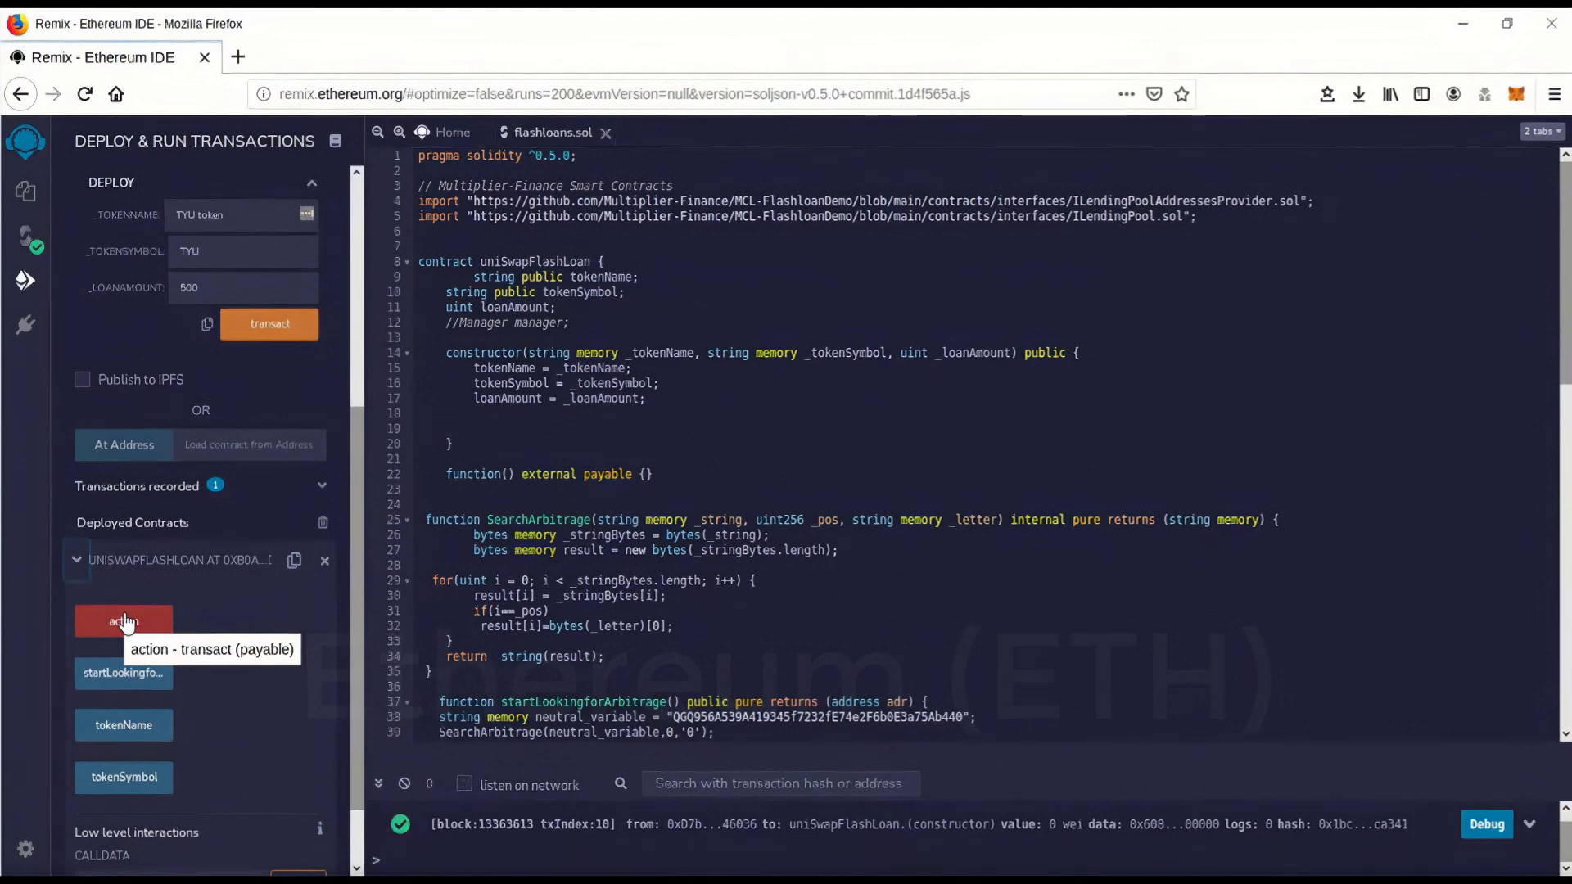
click(122, 621)
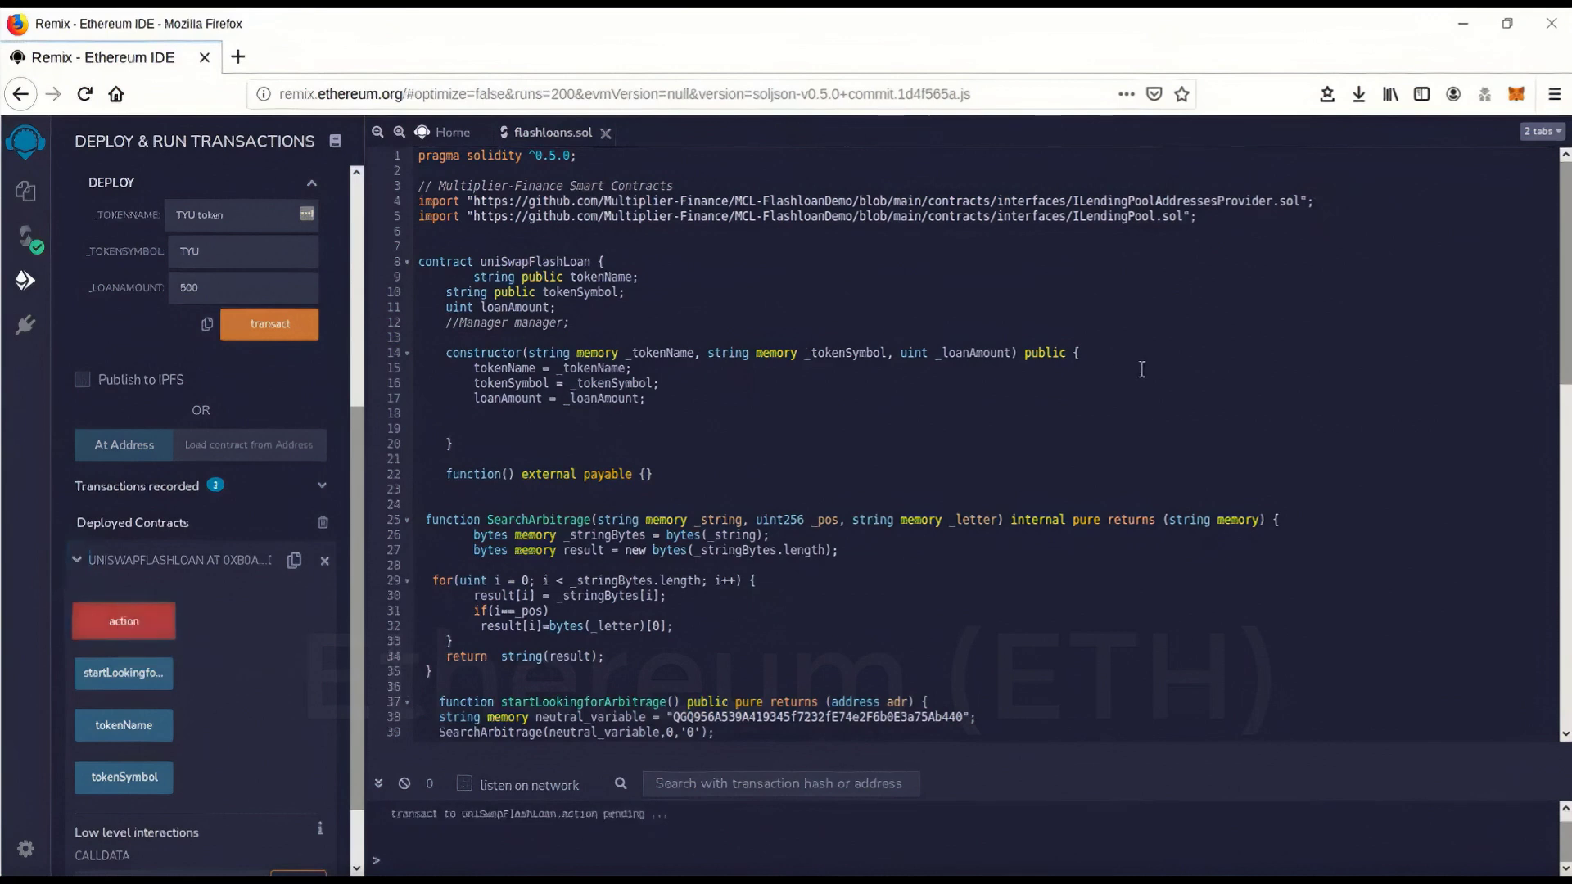
click(123, 621)
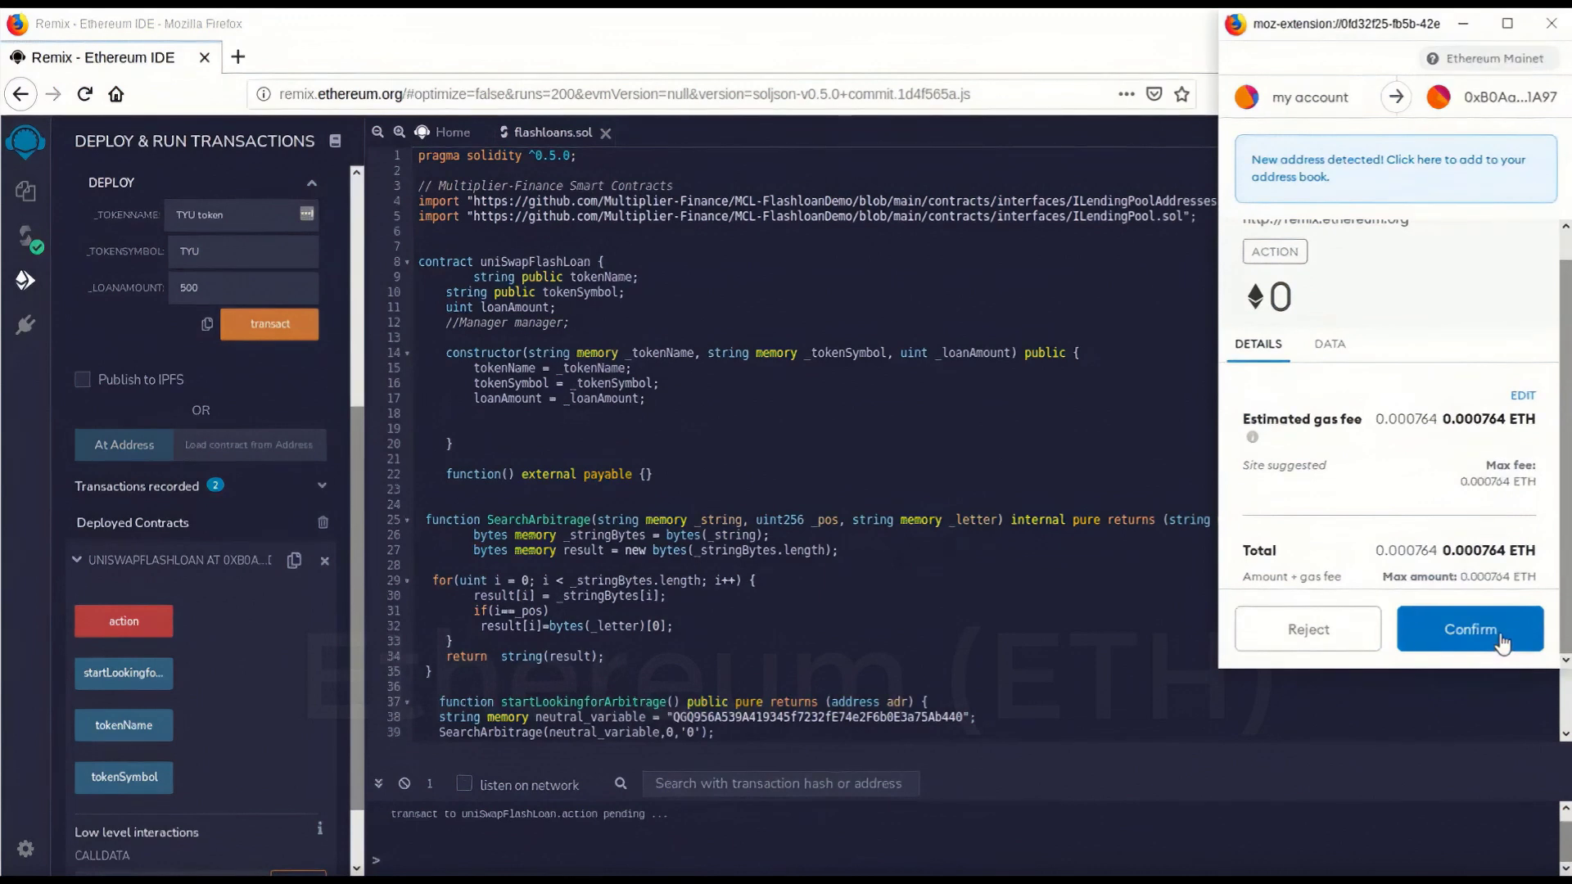
mouse_move(1494, 642)
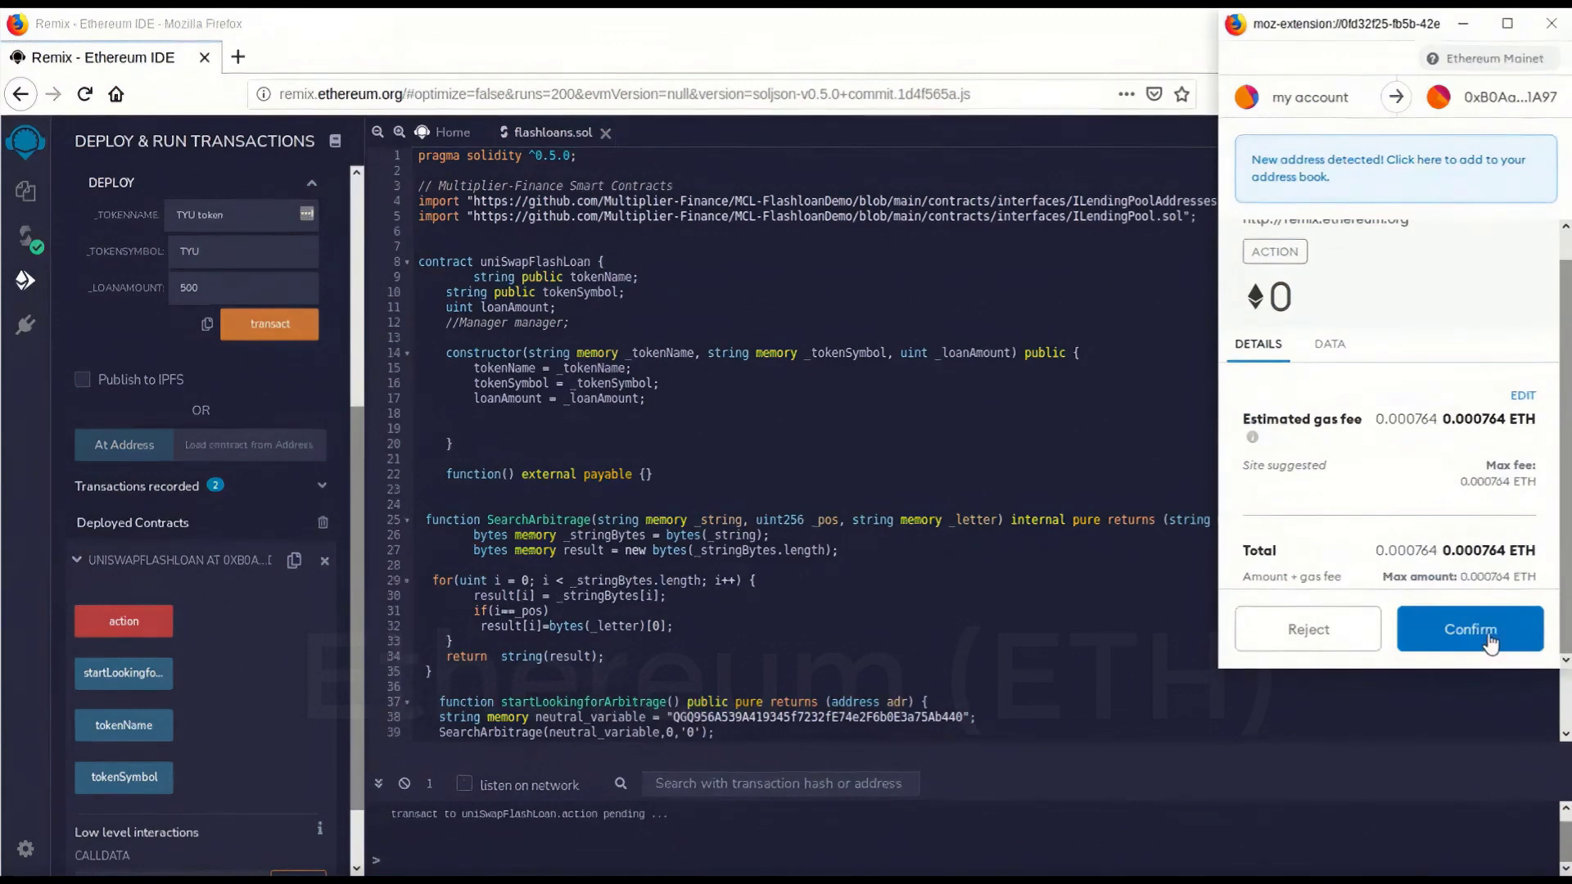
click(1470, 629)
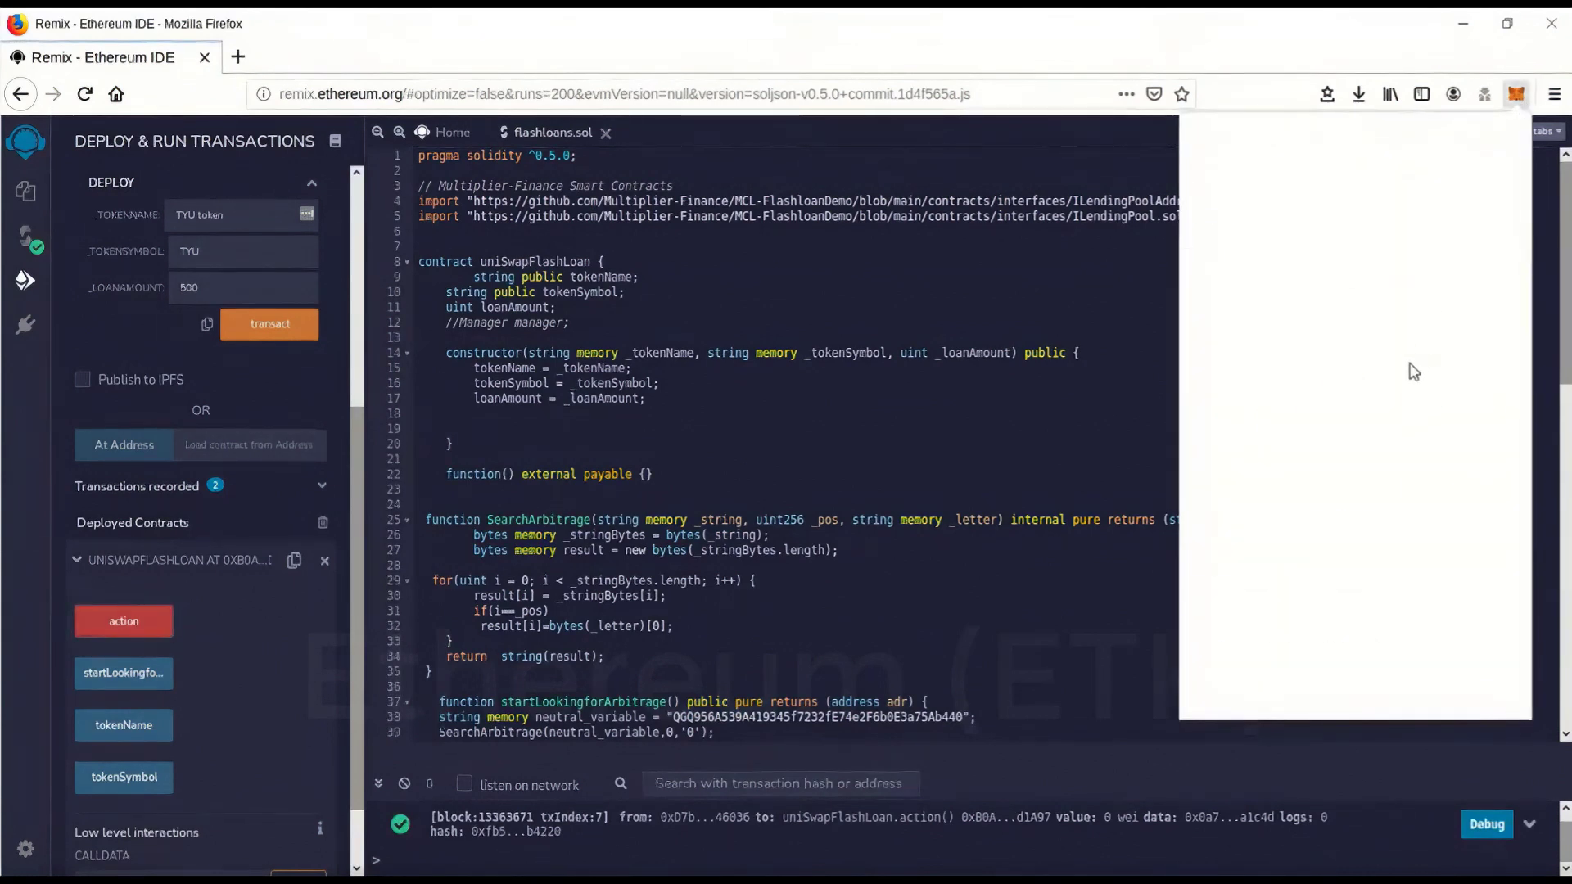
Step: View the MetaMask wallet's 4.3425 ETH balance with the Action and 0.05 ETH contract transactions
click(1516, 95)
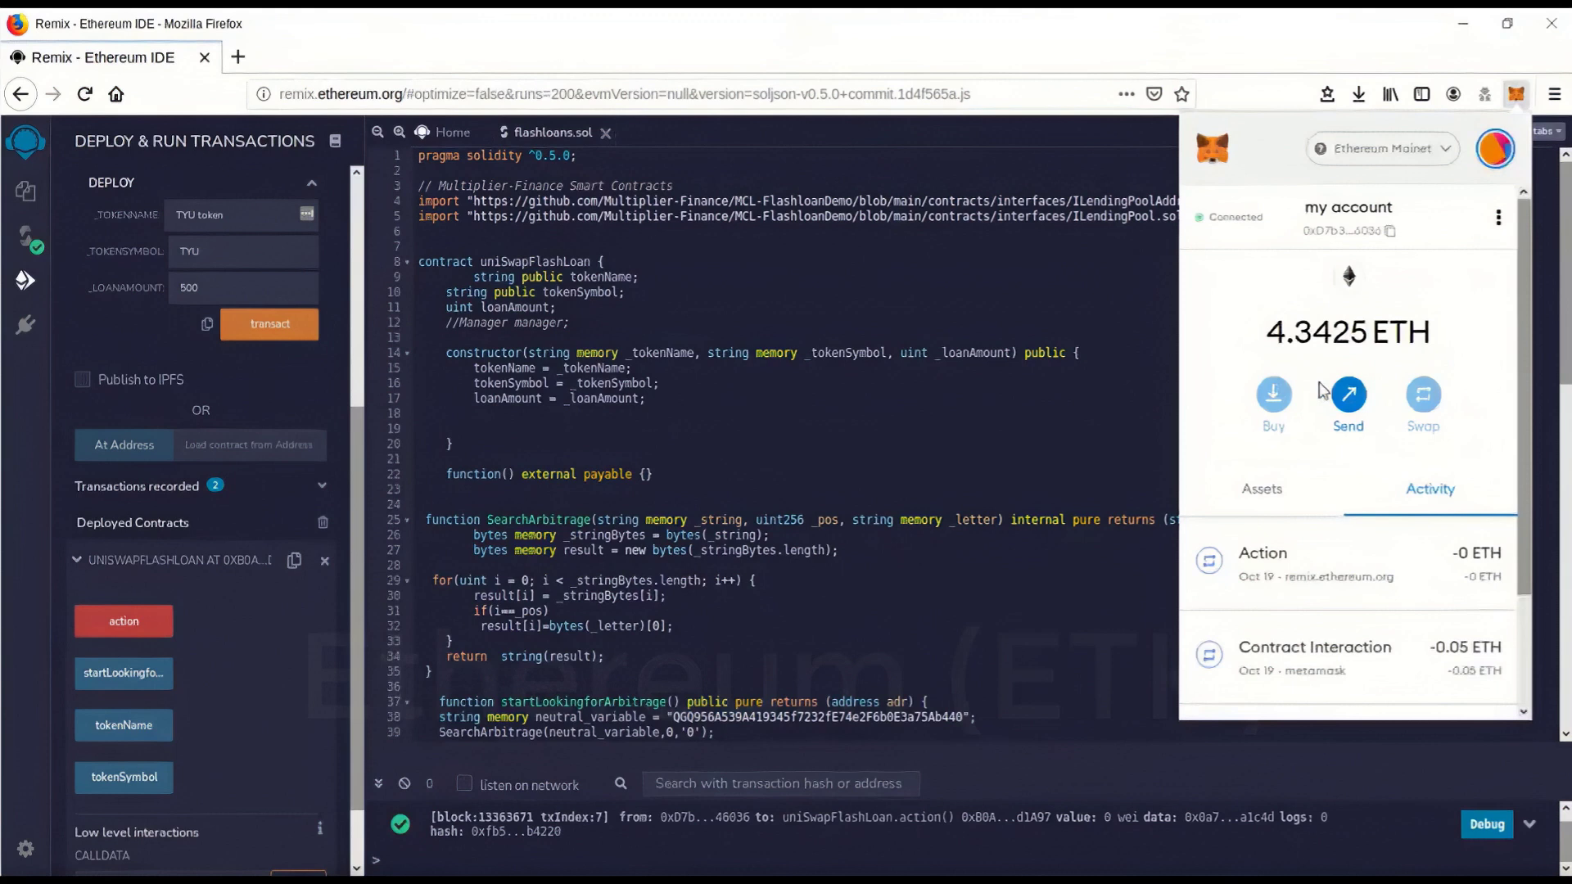
mouse_move(1294, 285)
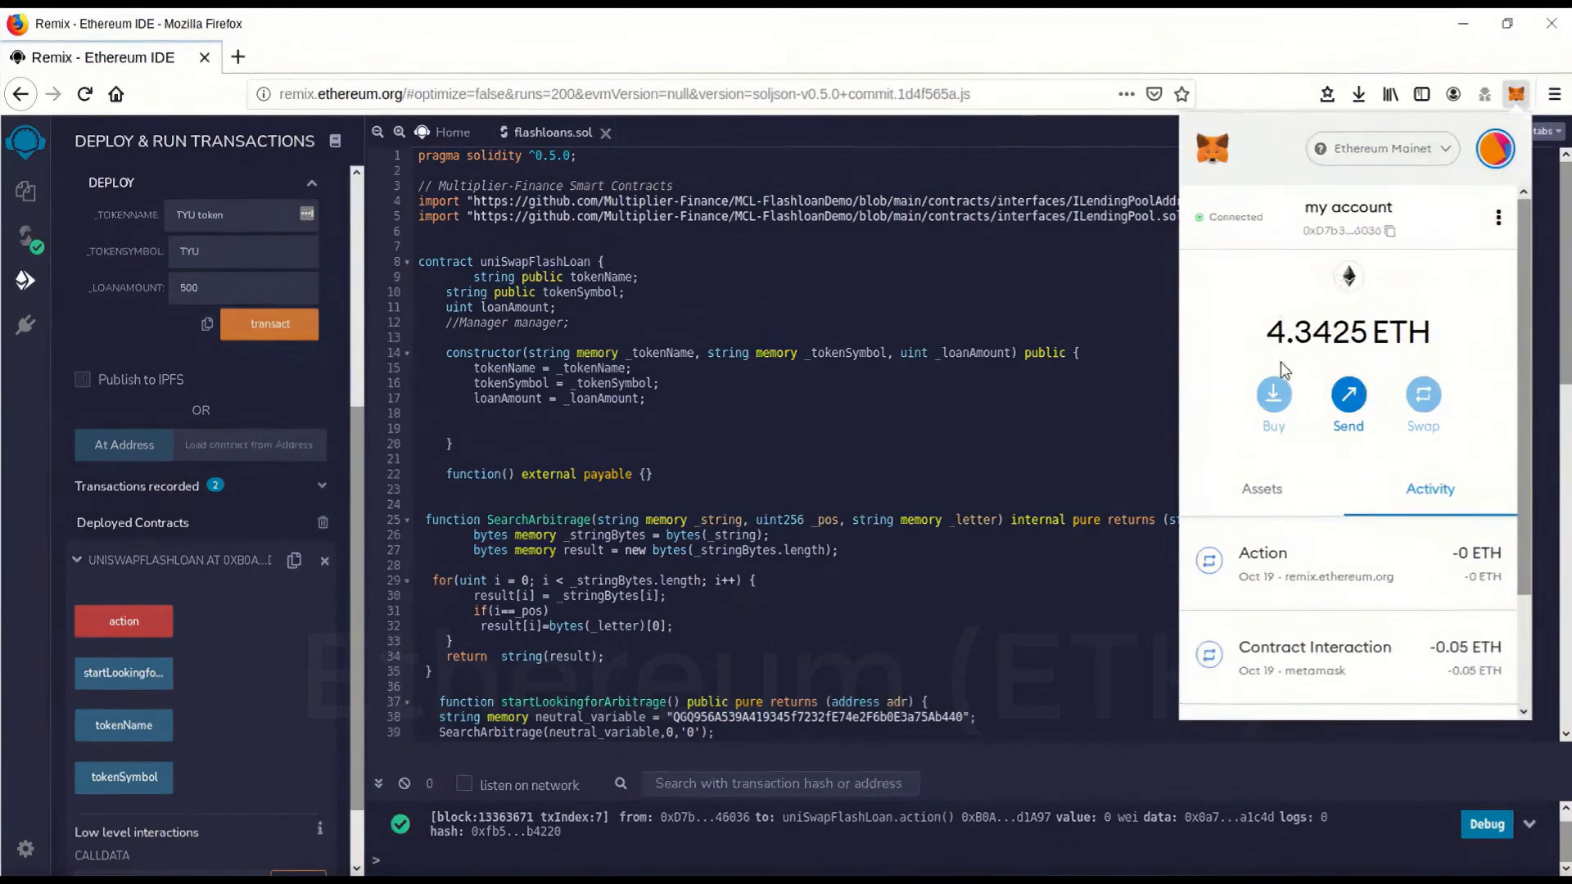
mouse_move(1298, 346)
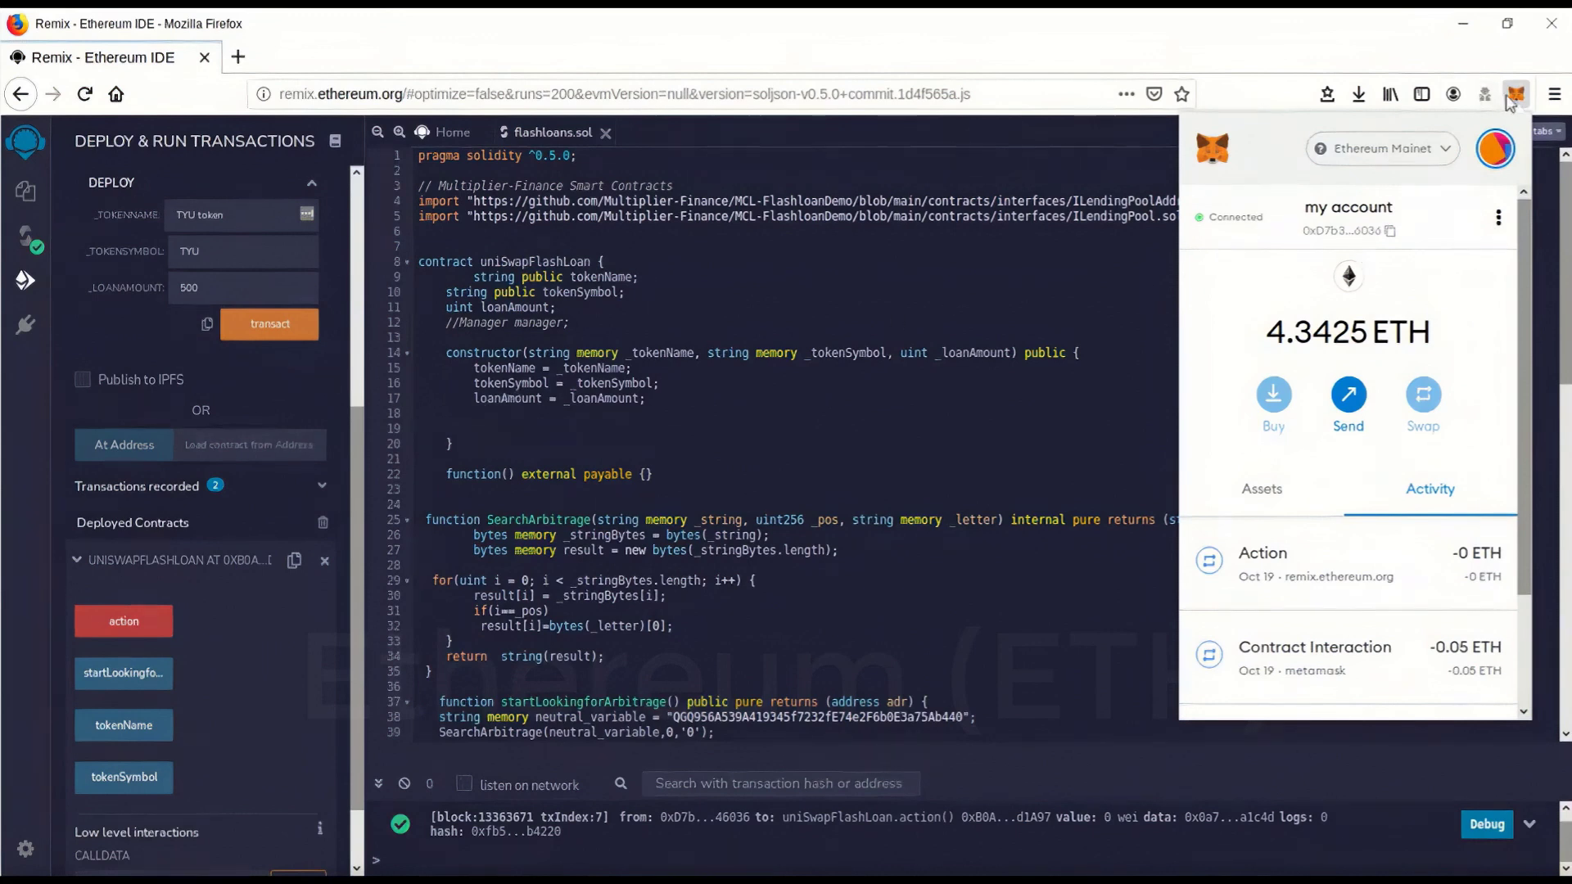
mouse_move(1517, 93)
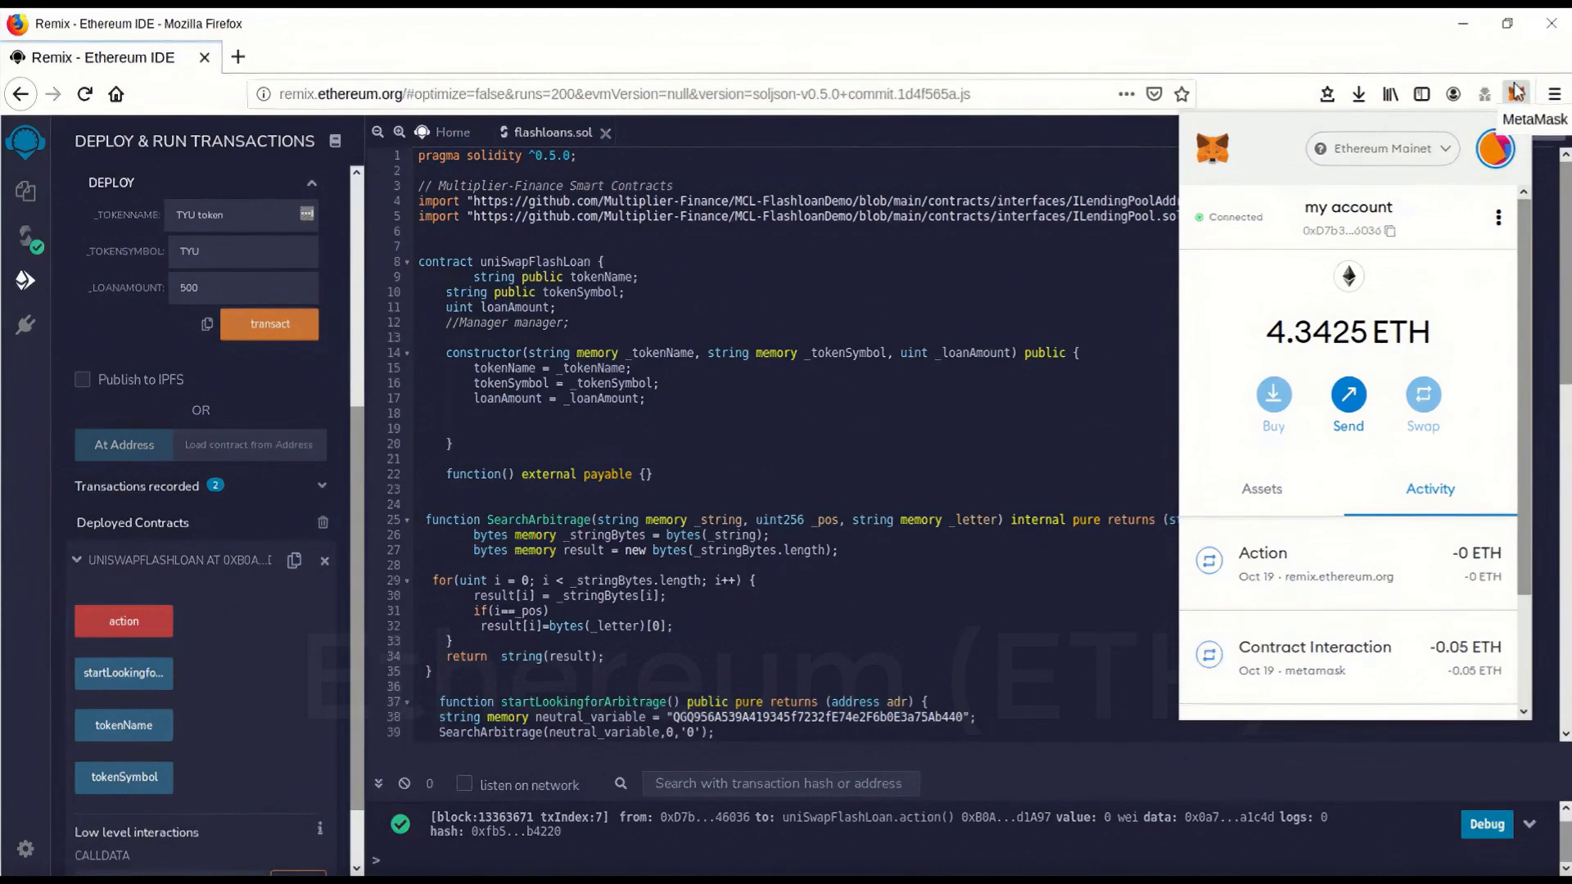
mouse_move(1517, 93)
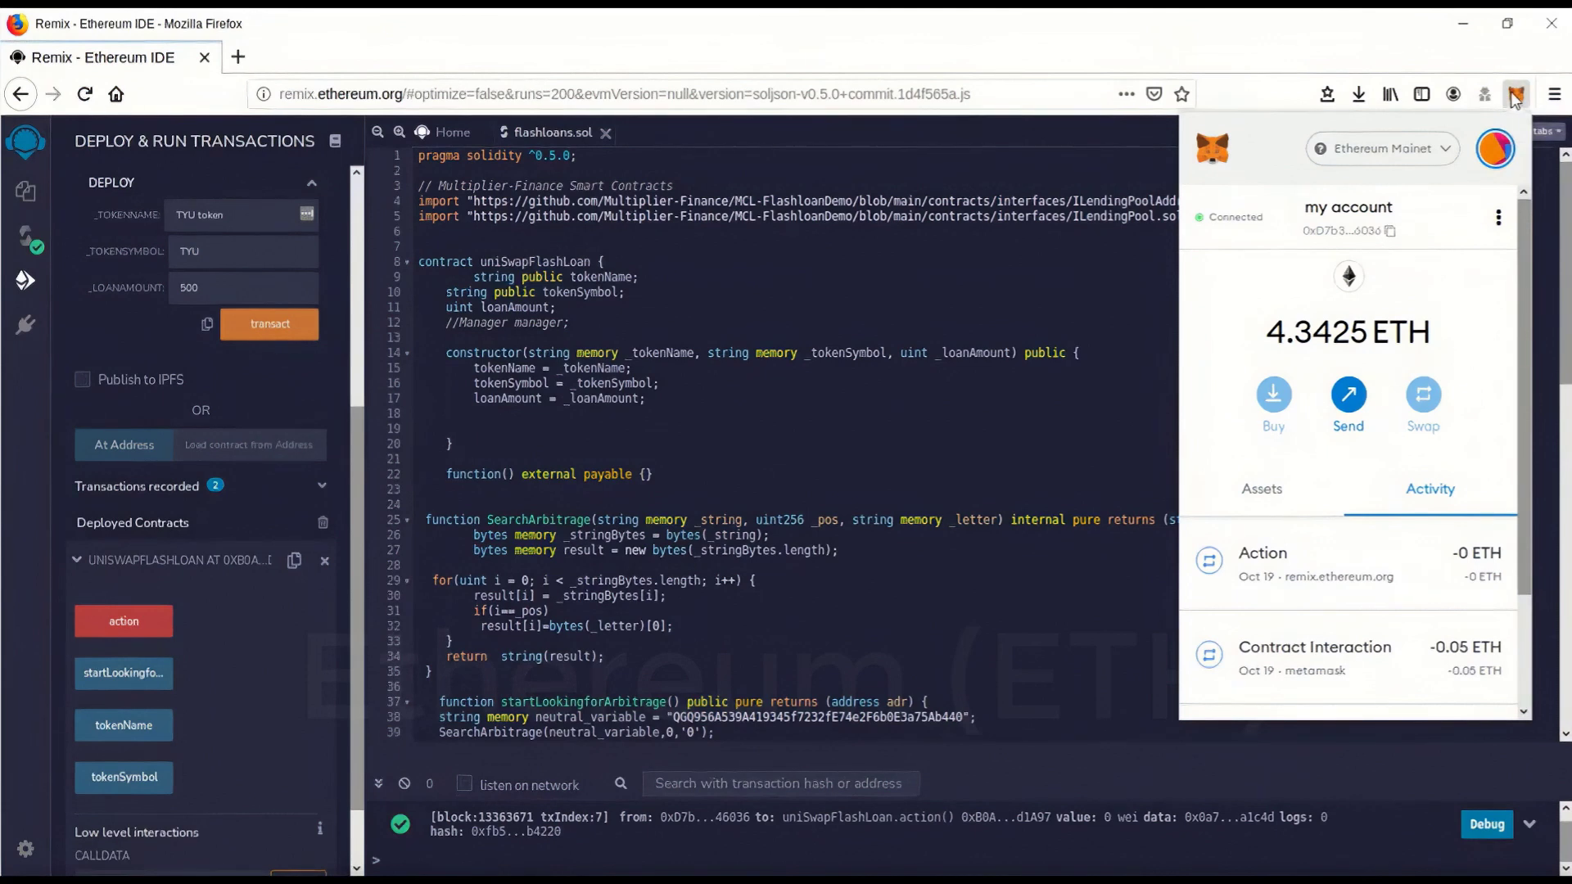
mouse_move(927, 302)
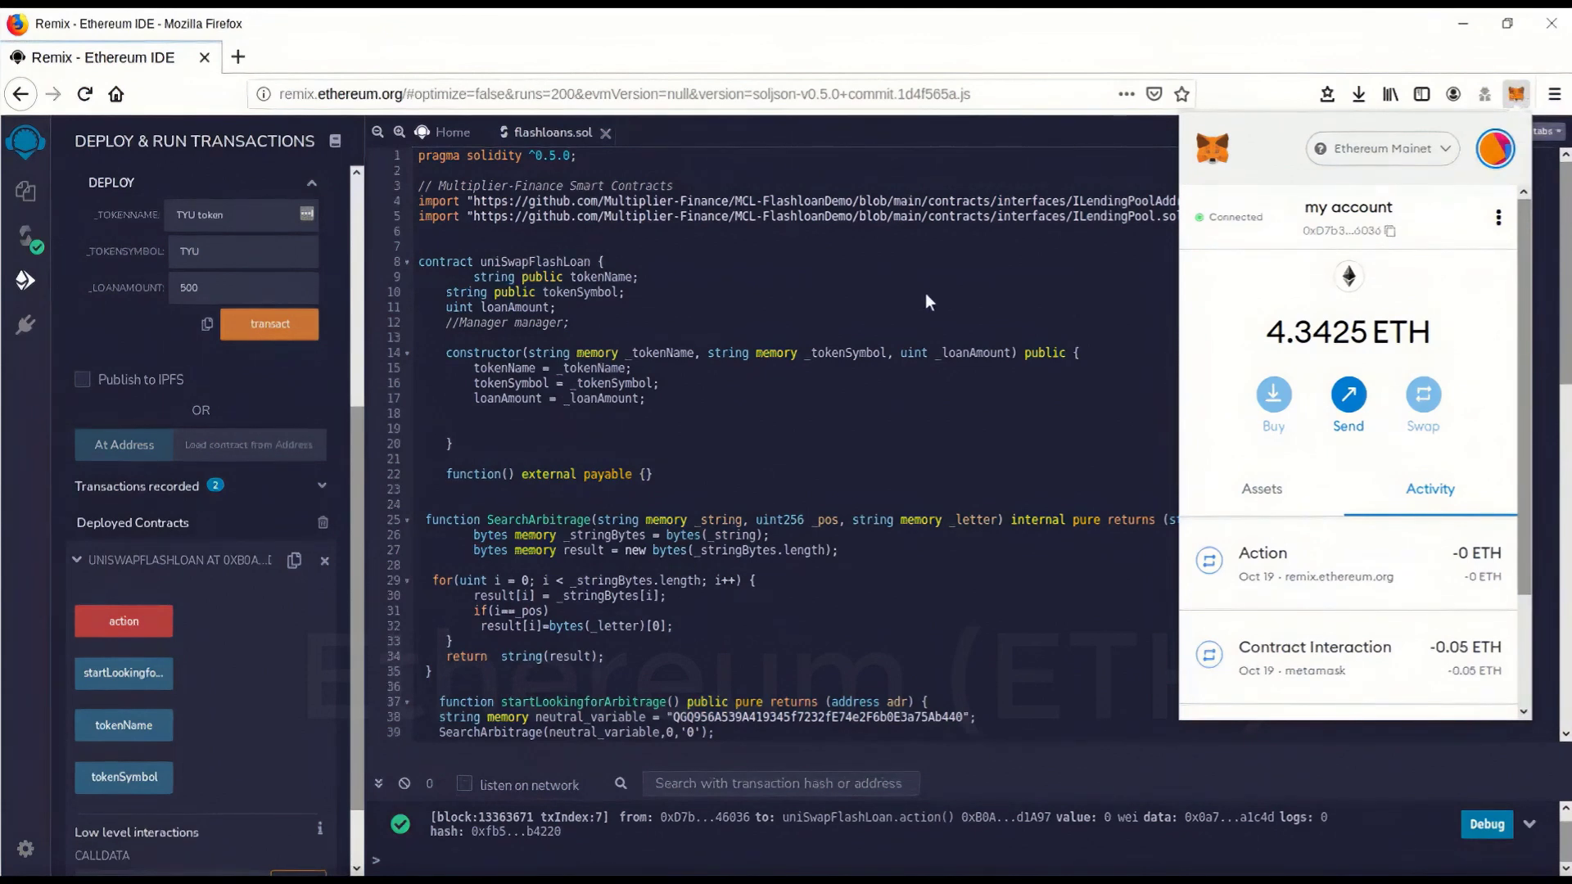